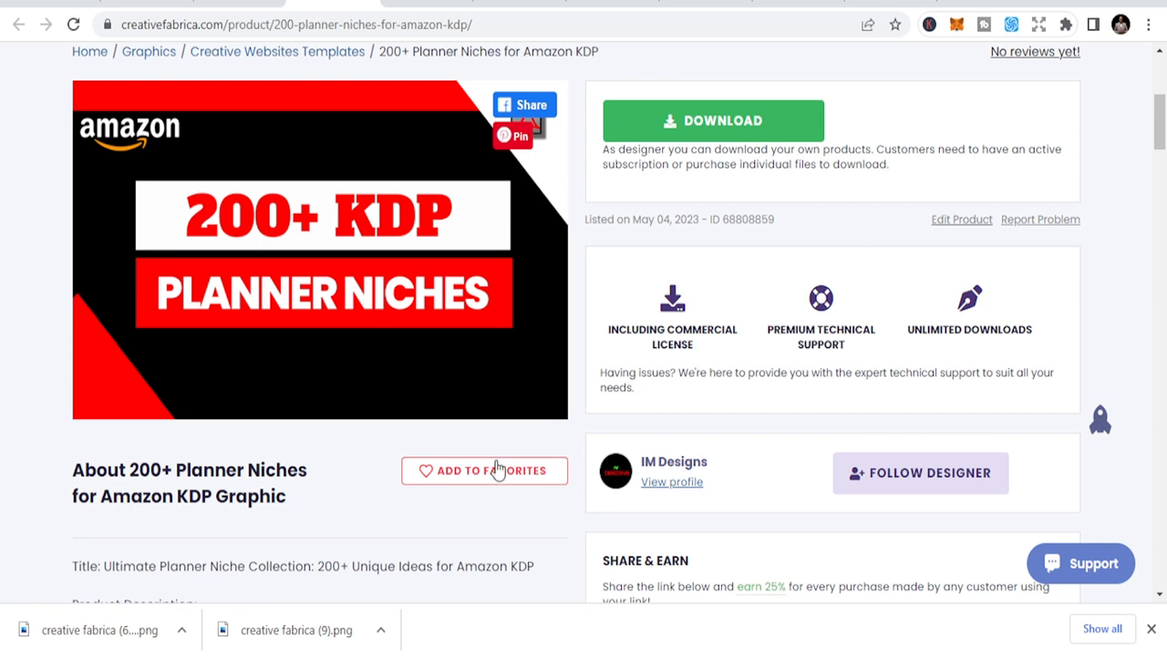
{"action": "mouse_move", "coordinate": [626, 432]}
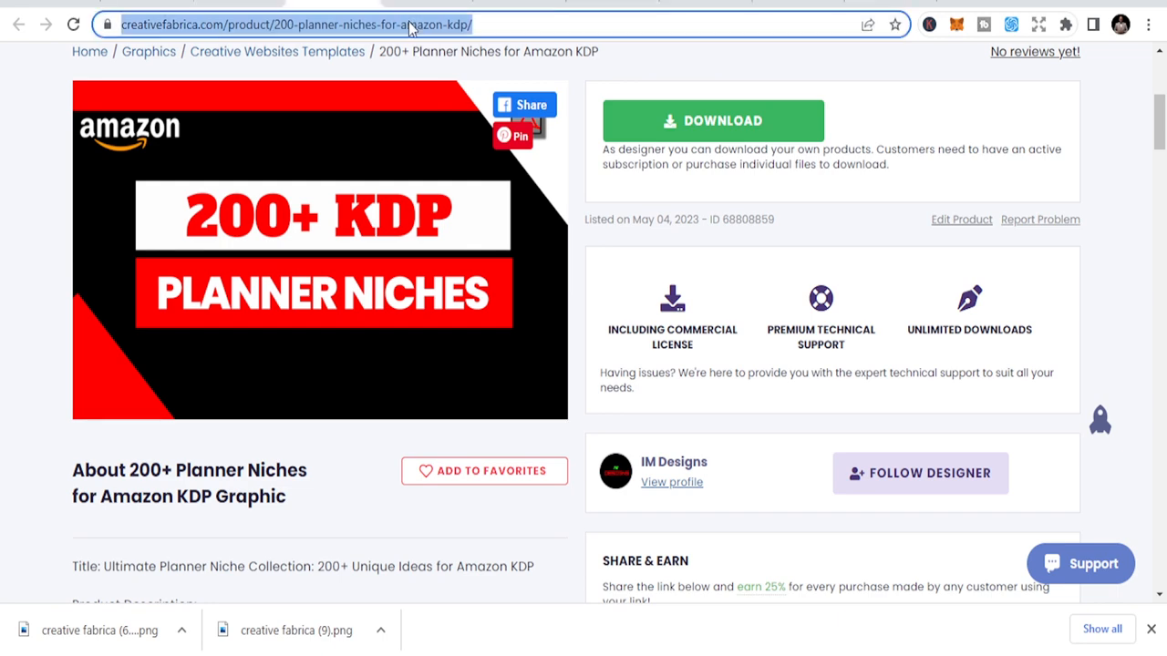
Start a web search for 'etsy' from the address bar.
{"action": "type", "text": "etsy&oq=etsy&aqs=chrome.1.0i271j46i39i199i465i6..."}
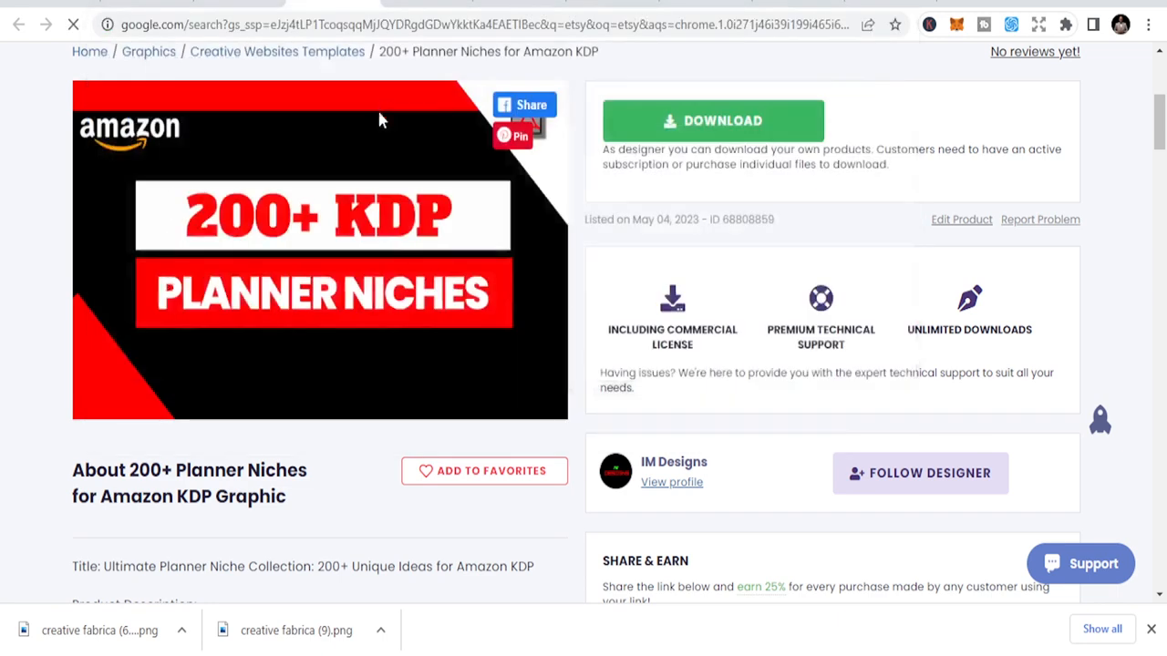
Go to Etsy and scroll through the 'planner niches' listings grid.
{"action": "left_click", "coordinate": [18, 25]}
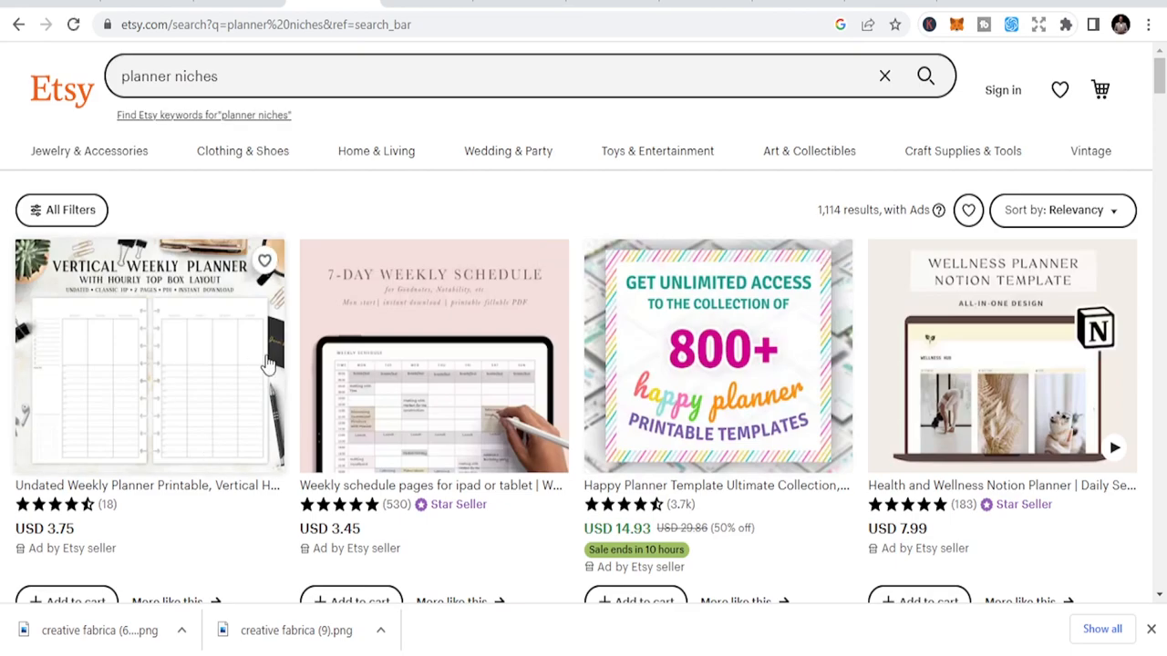
{"action": "scroll", "scroll_direction": "down", "scroll_amount": 3}
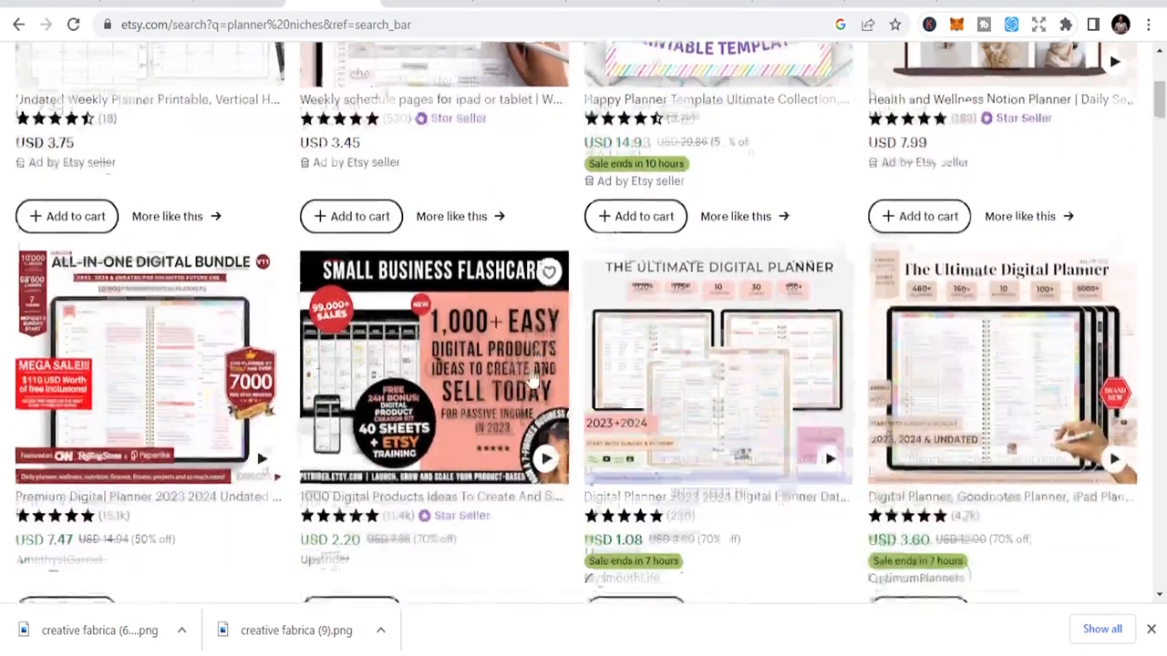
{"action": "scroll", "scroll_direction": "down", "scroll_amount": 3}
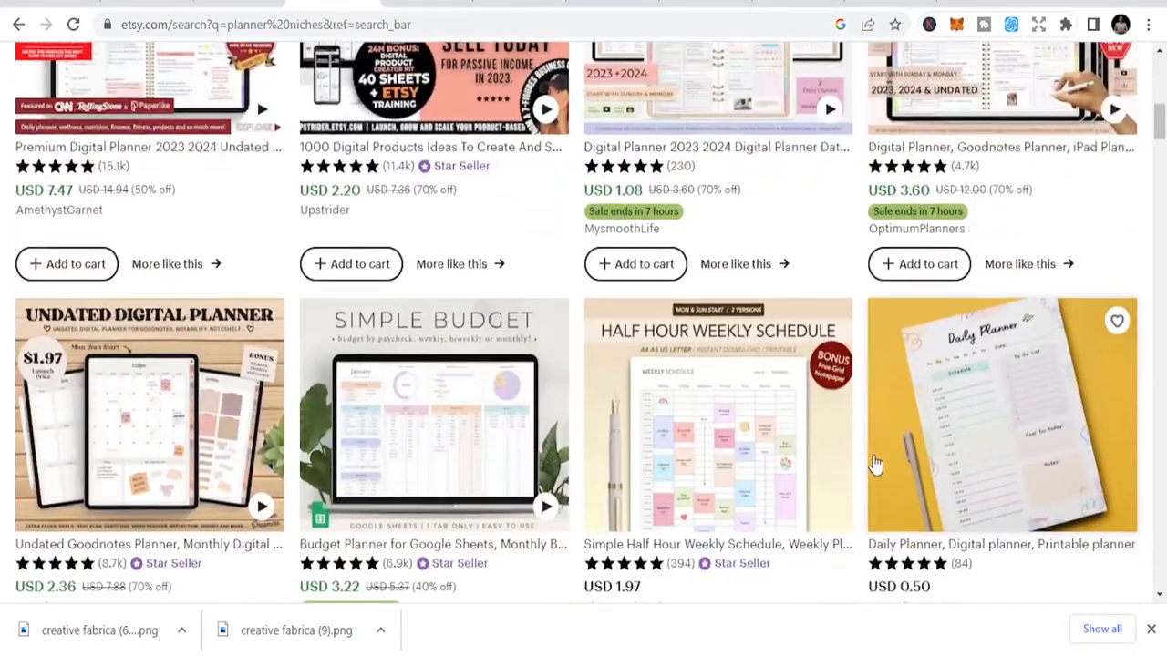
{"action": "scroll", "scroll_direction": "down", "scroll_amount": 3}
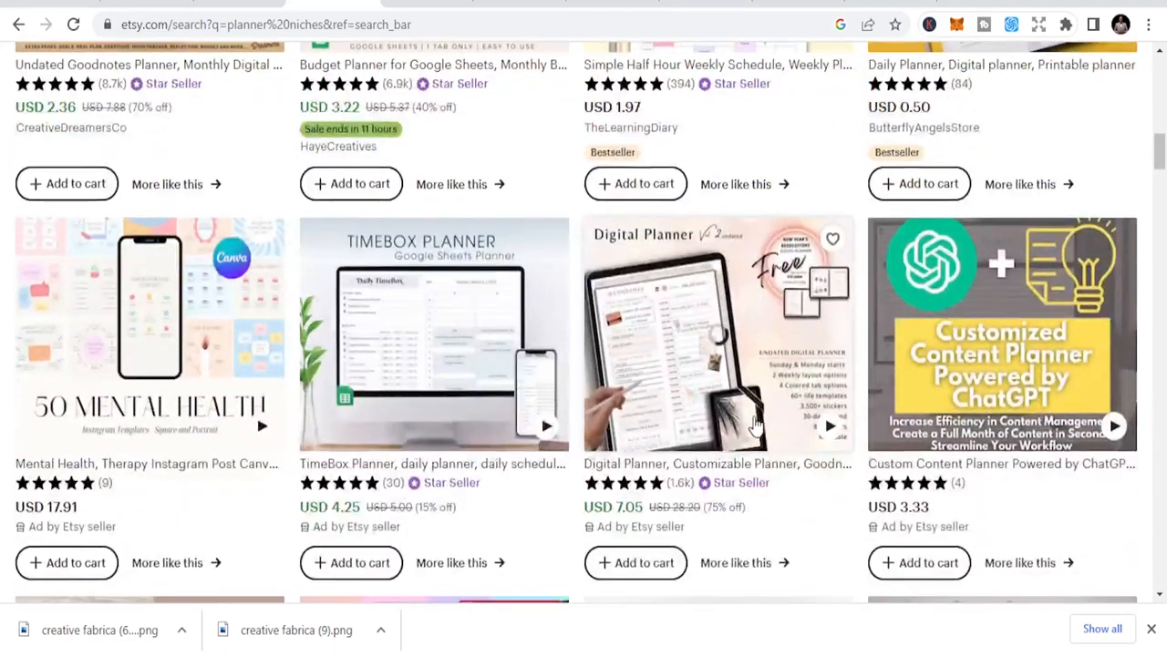
{"action": "scroll", "scroll_direction": "down", "scroll_amount": 3}
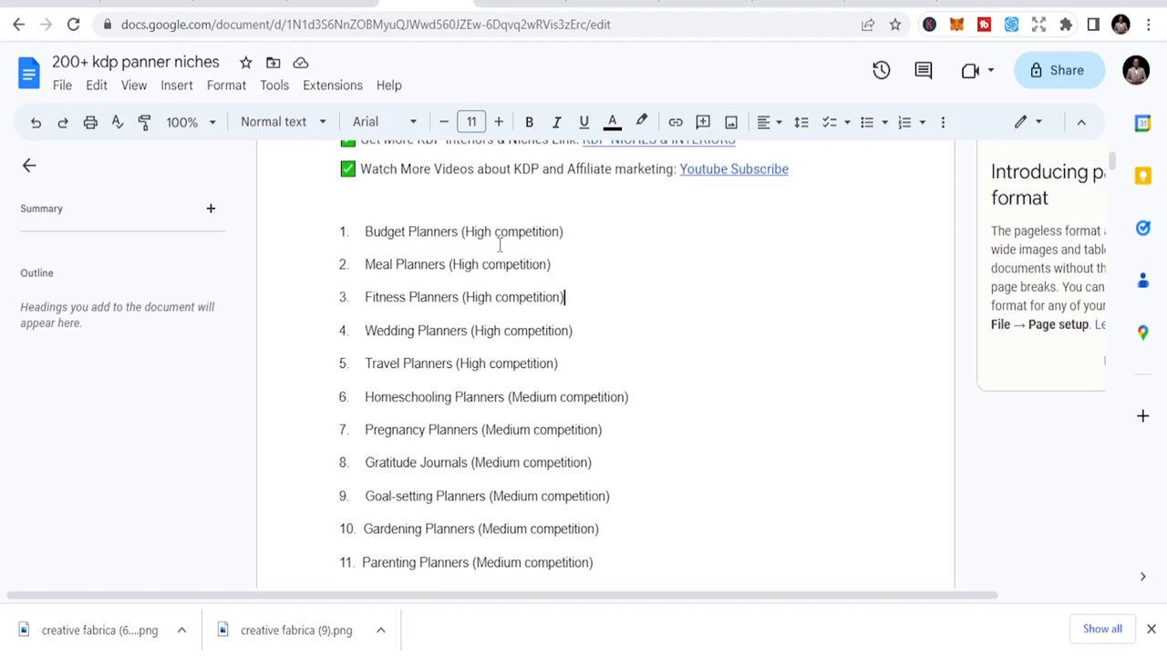
{"action": "mouse_move", "coordinate": [400, 319]}
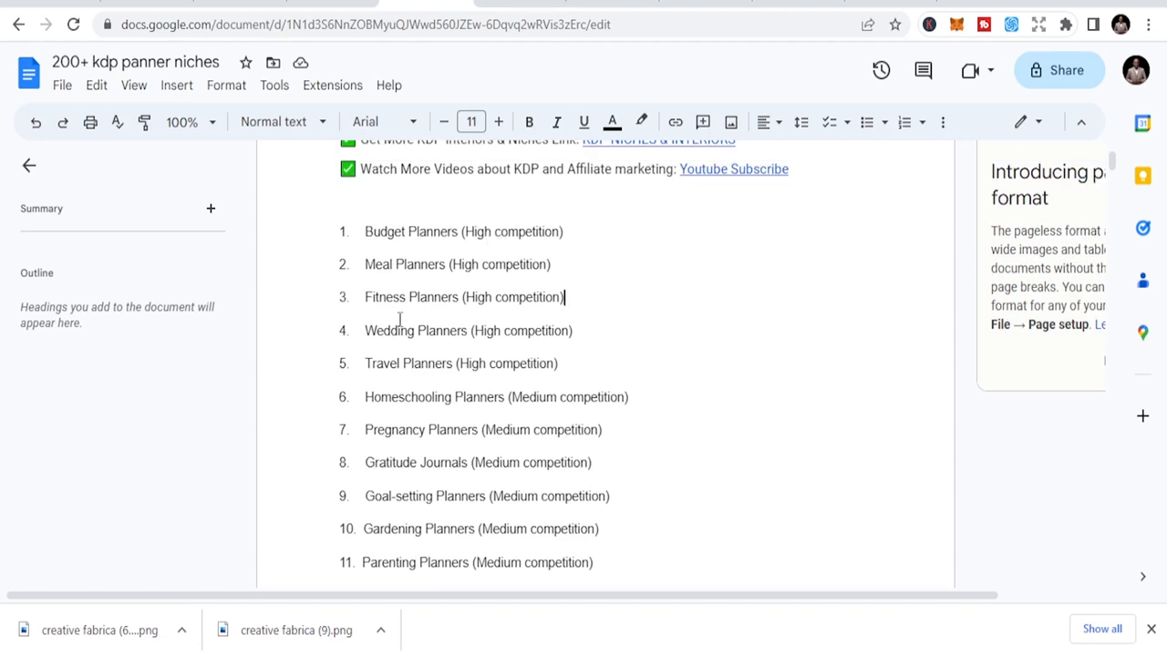
{"action": "mouse_move", "coordinate": [443, 270]}
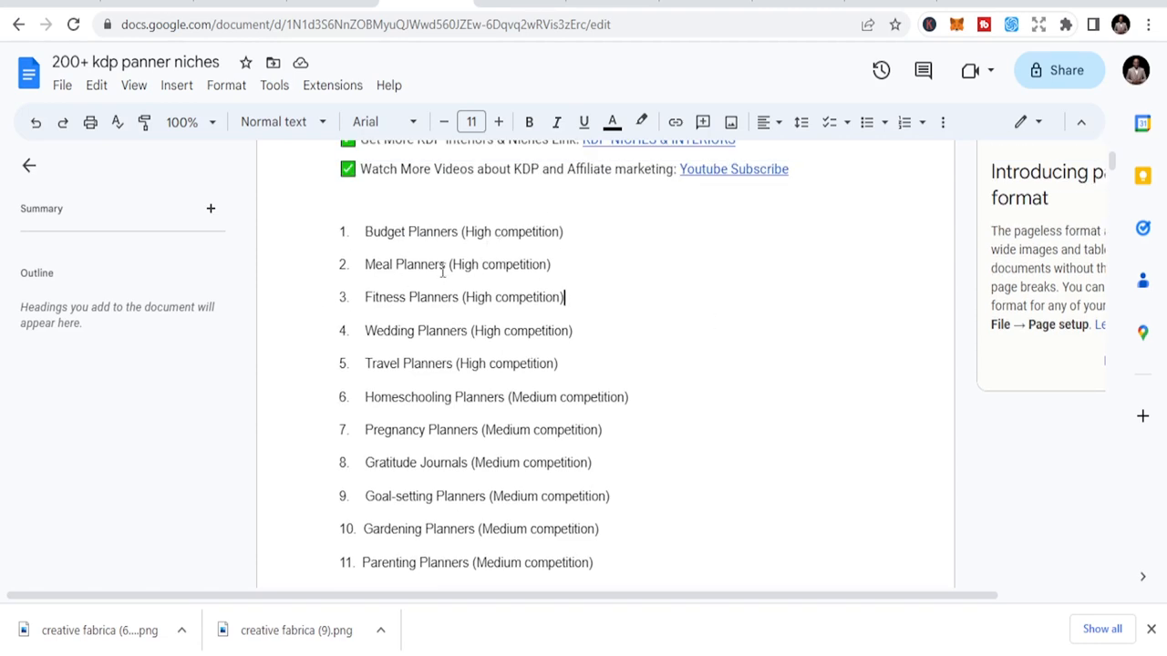
{"action": "scroll", "scroll_direction": "down", "scroll_amount": 3}
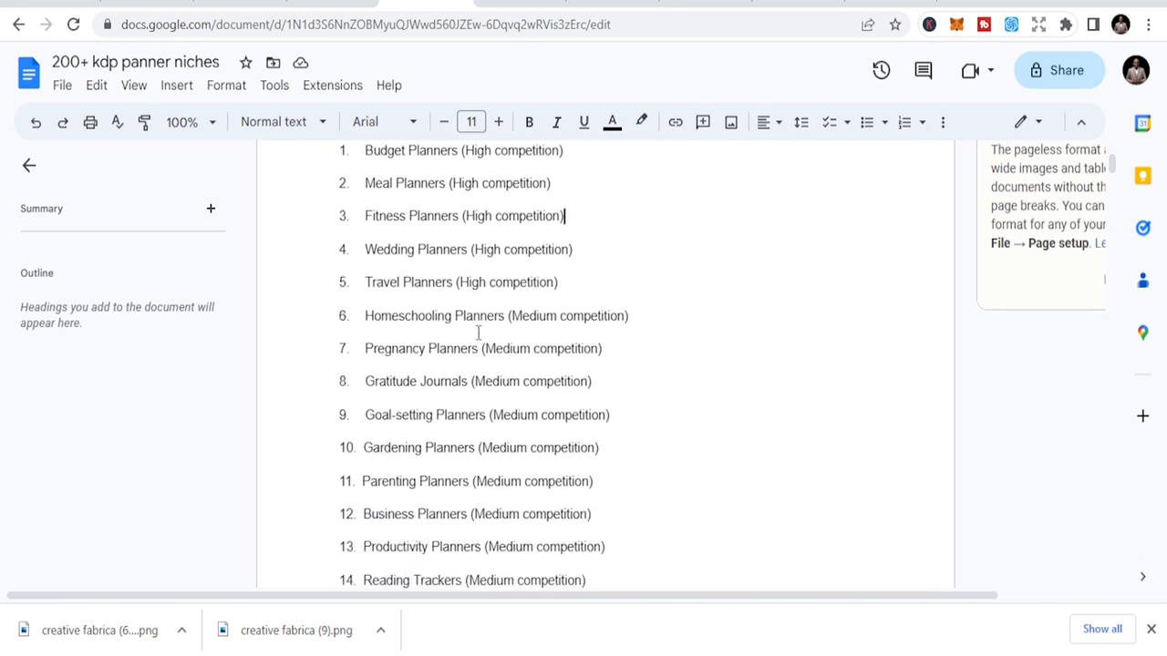
{"action": "scroll", "scroll_direction": "up", "scroll_amount": 3}
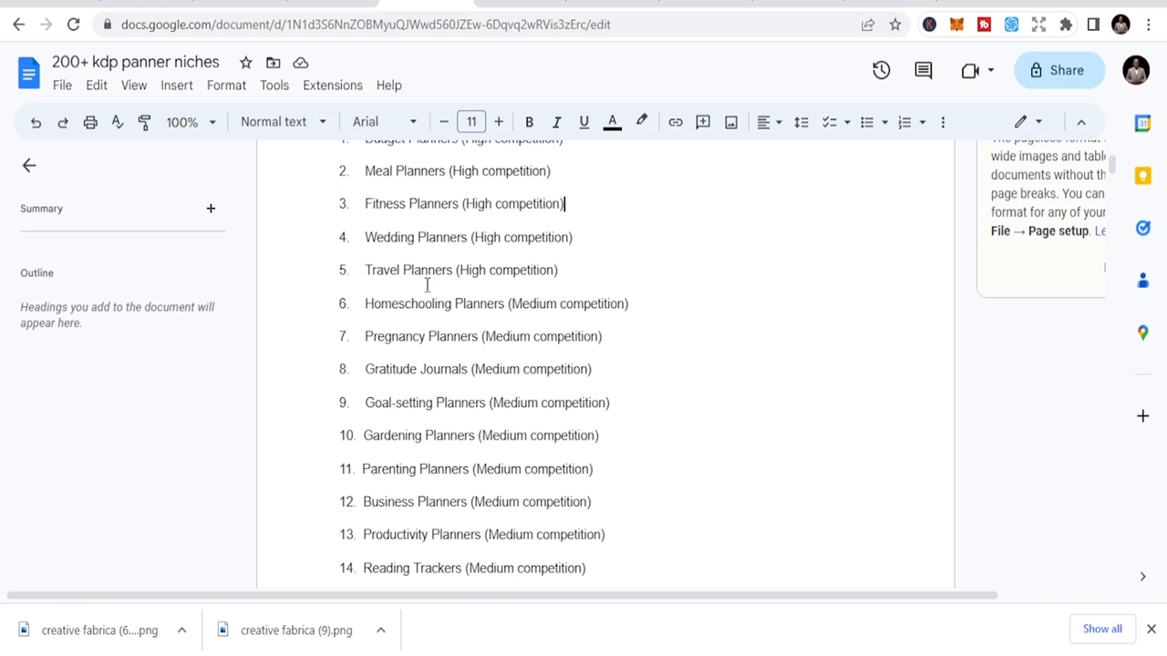
{"action": "scroll", "scroll_direction": "up", "scroll_amount": 3}
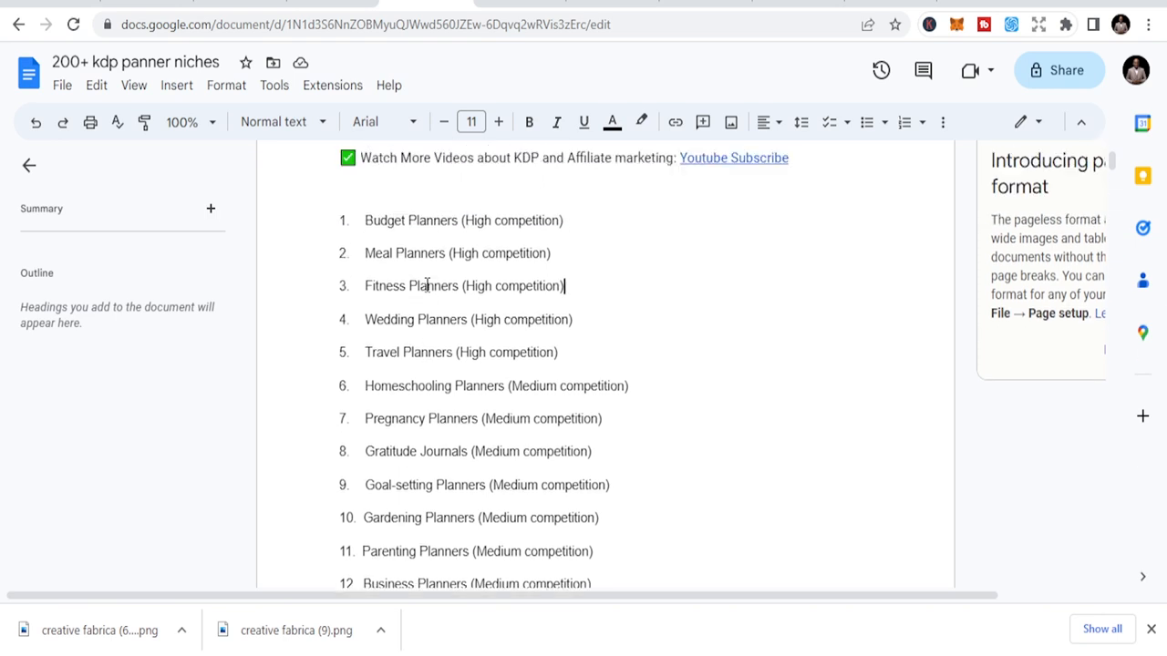
{"action": "scroll", "scroll_direction": "up", "scroll_amount": 3}
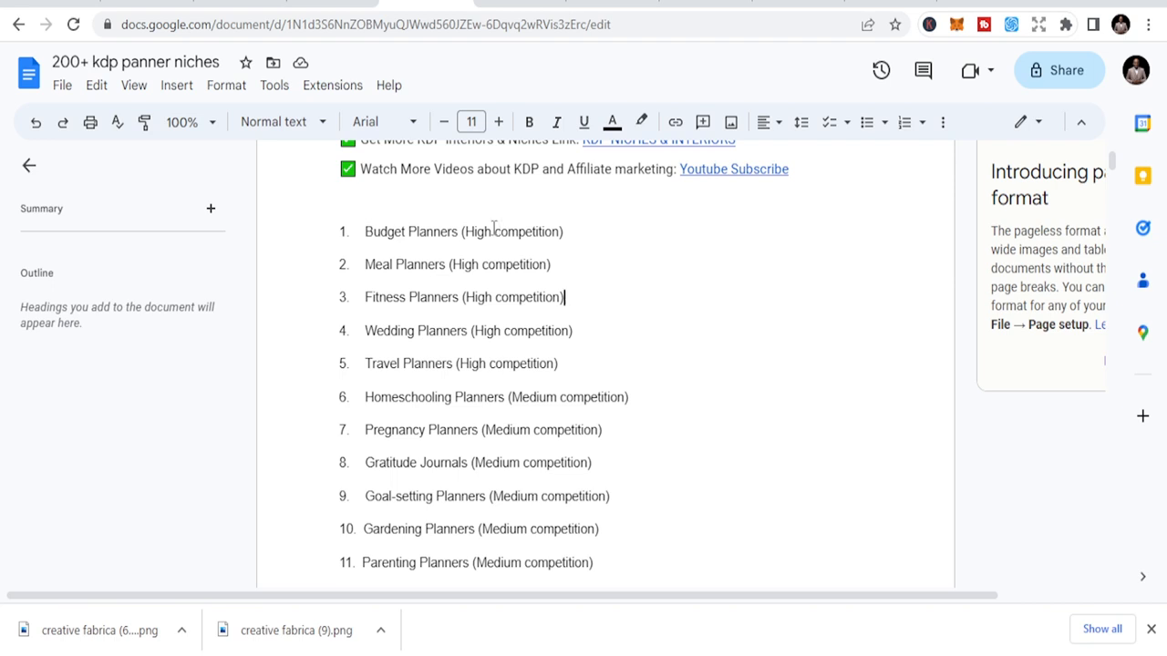
{"action": "mouse_move", "coordinate": [487, 229]}
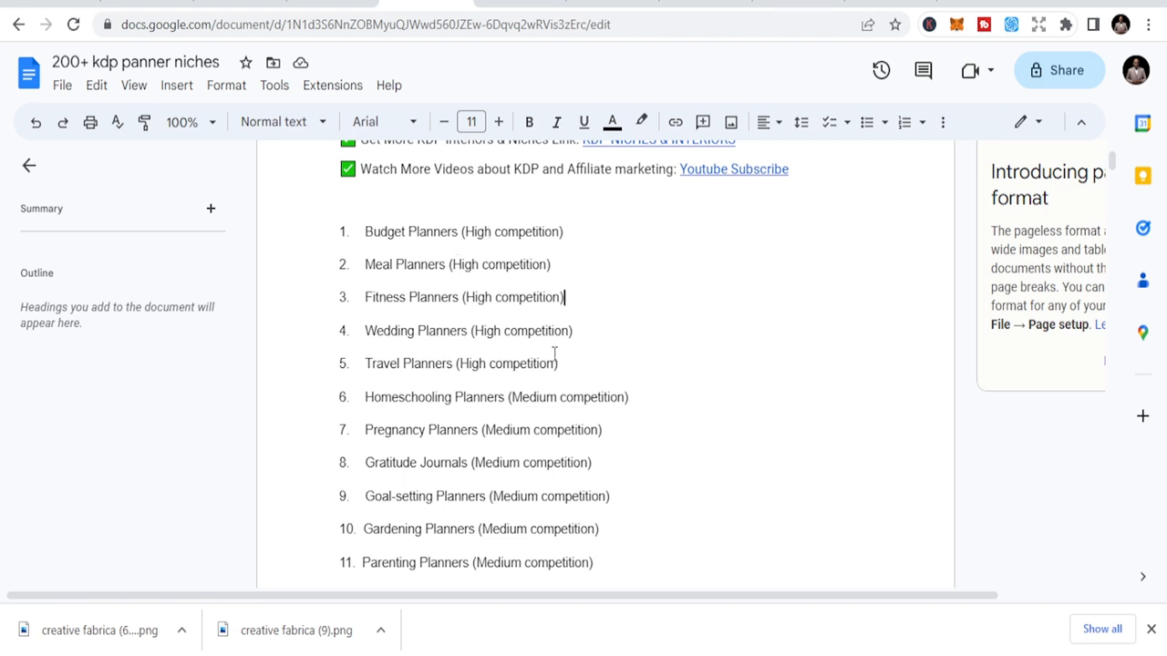
{"action": "scroll", "scroll_direction": "down", "scroll_amount": 3}
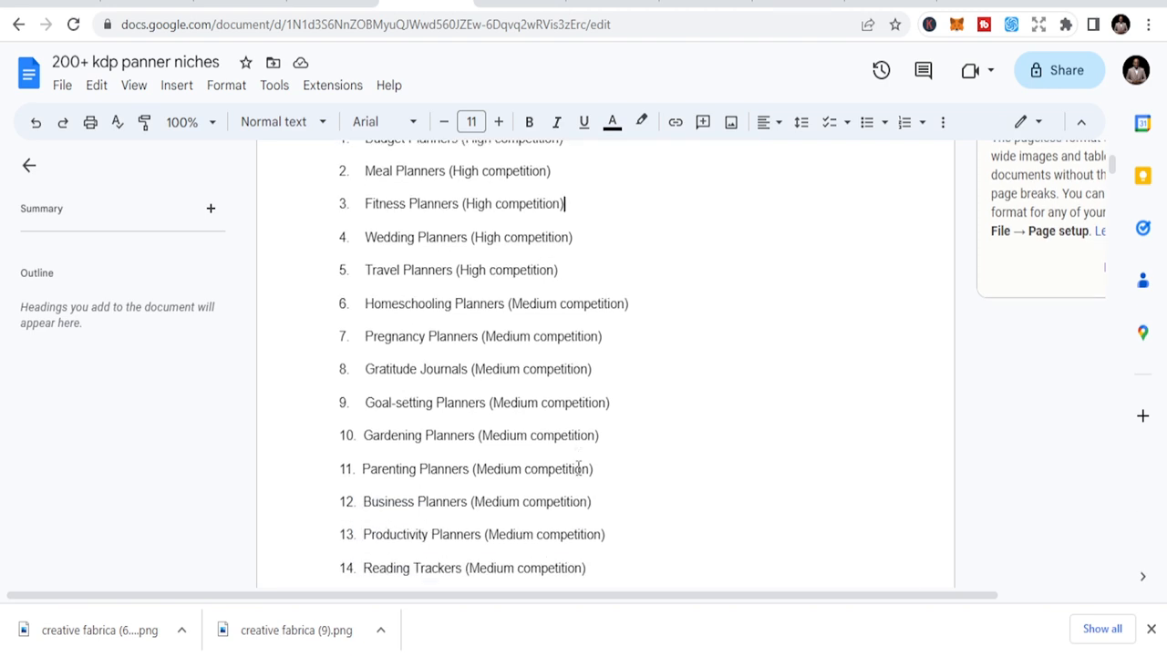
{"action": "scroll", "scroll_direction": "up", "scroll_amount": 3}
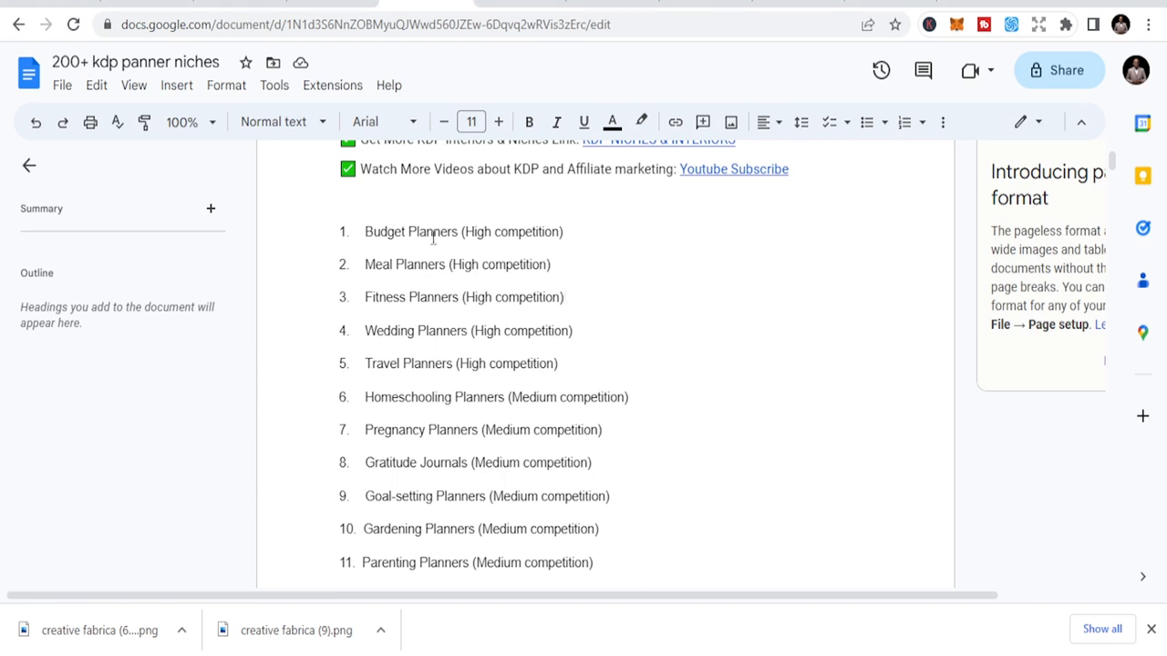
Select the 'Budget Planners' item in the niche list and bring up its Copy menu.
{"action": "double_click", "coordinate": [435, 231]}
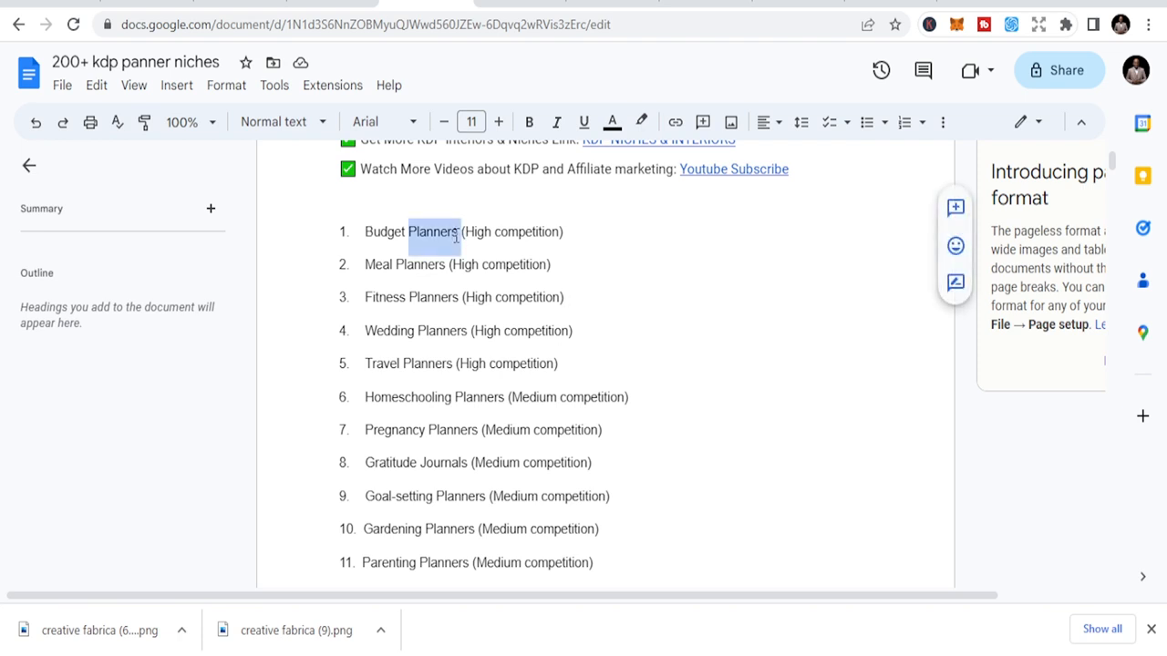
{"action": "left_click", "coordinate": [425, 230]}
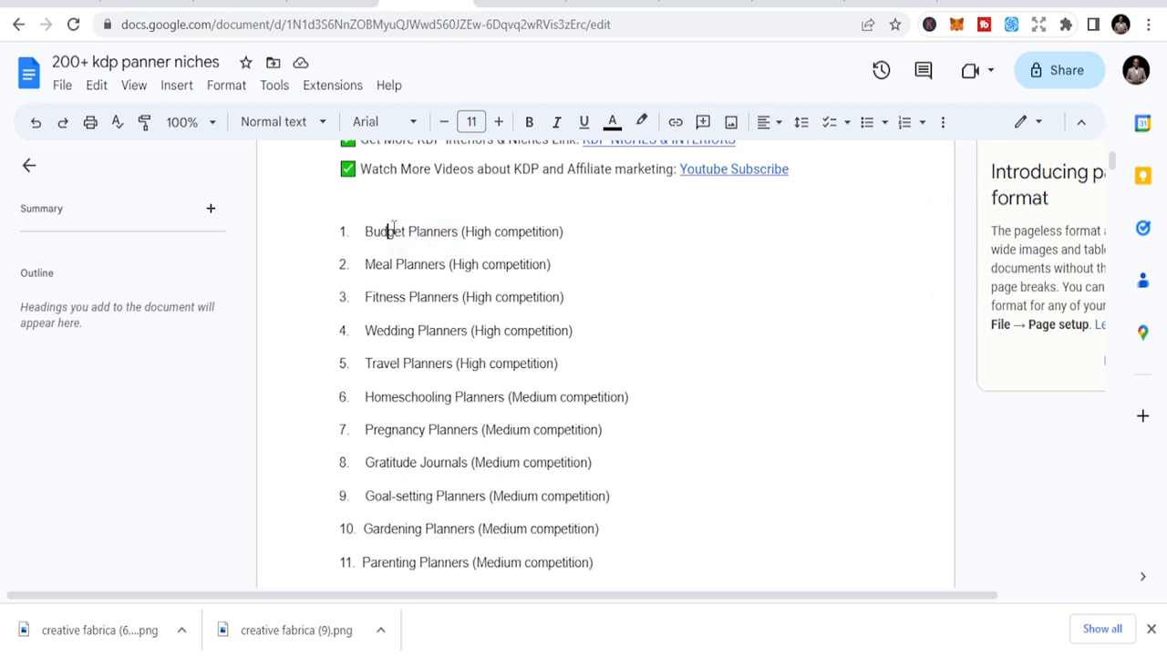
{"action": "triple_click", "coordinate": [456, 232]}
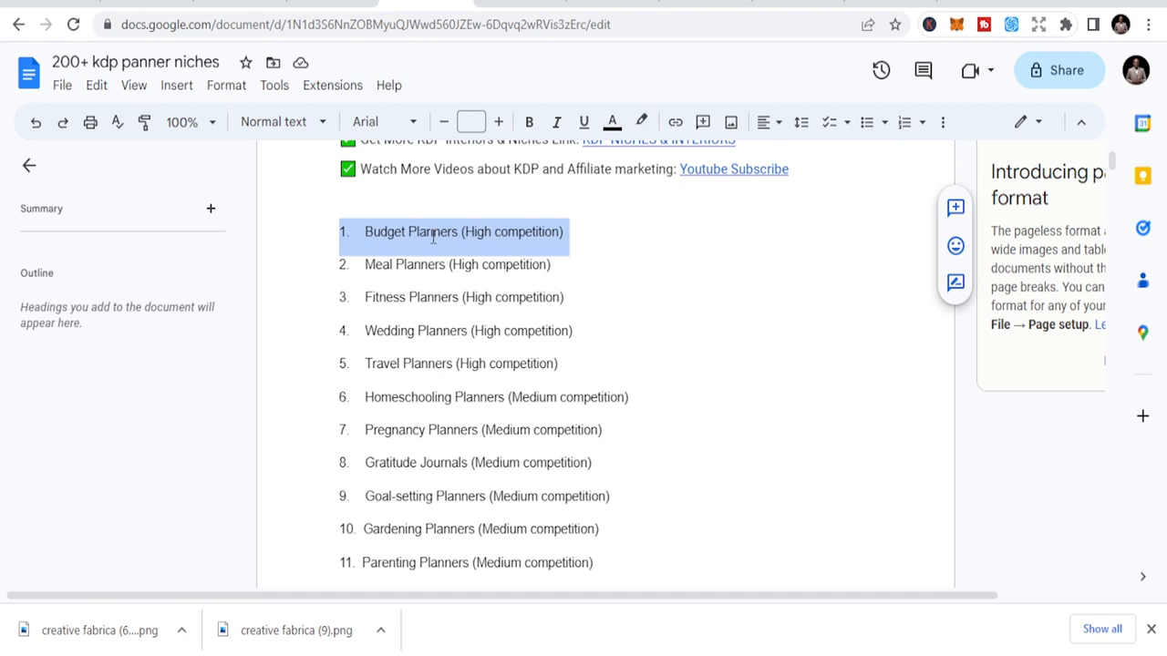
{"action": "left_click", "coordinate": [392, 232]}
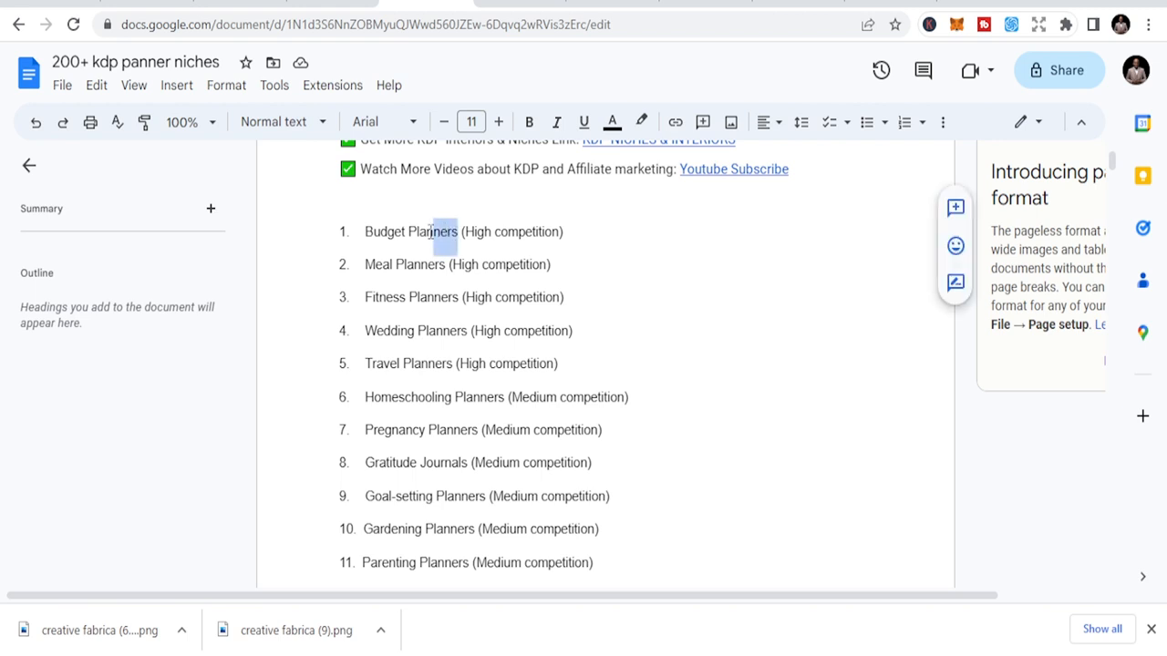
{"action": "right_click", "coordinate": [431, 231]}
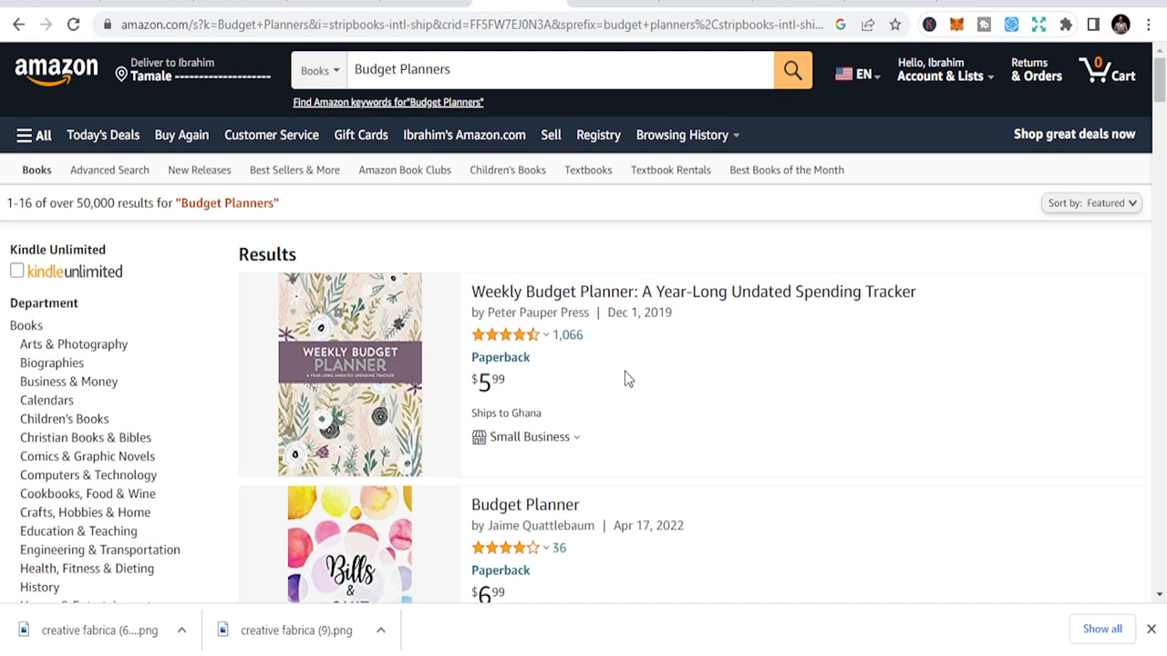
{"action": "mouse_move", "coordinate": [492, 113]}
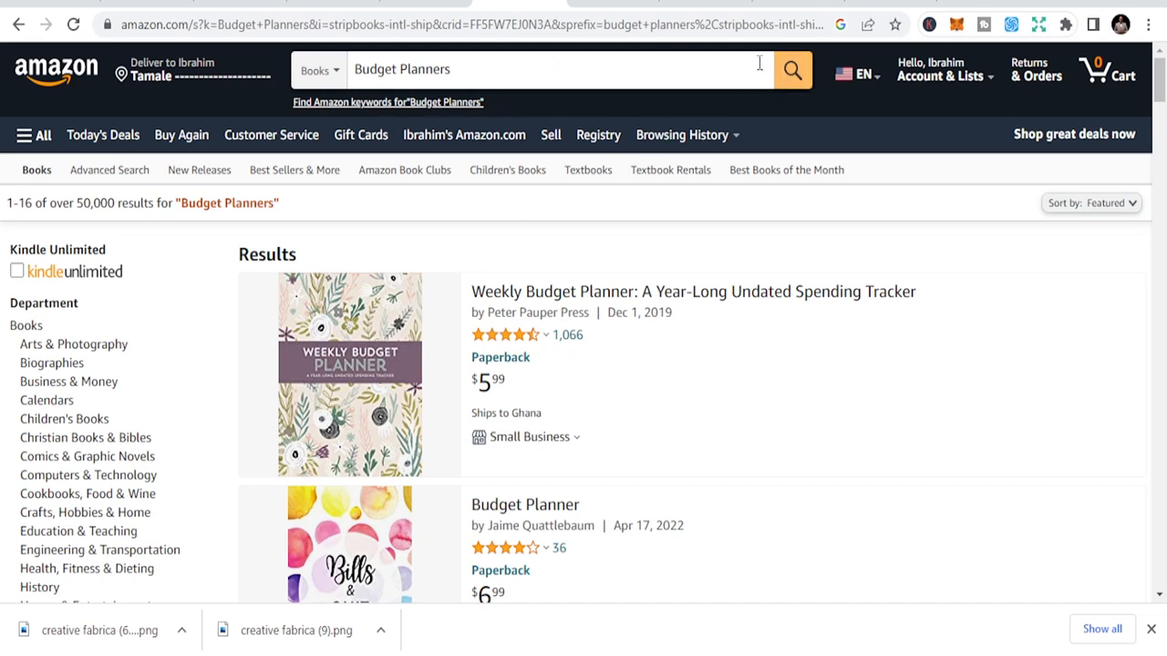
Show Amazon Books keyword suggestions for 'Budget Planners', such as budget planner for teens.
{"action": "left_click", "coordinate": [547, 69]}
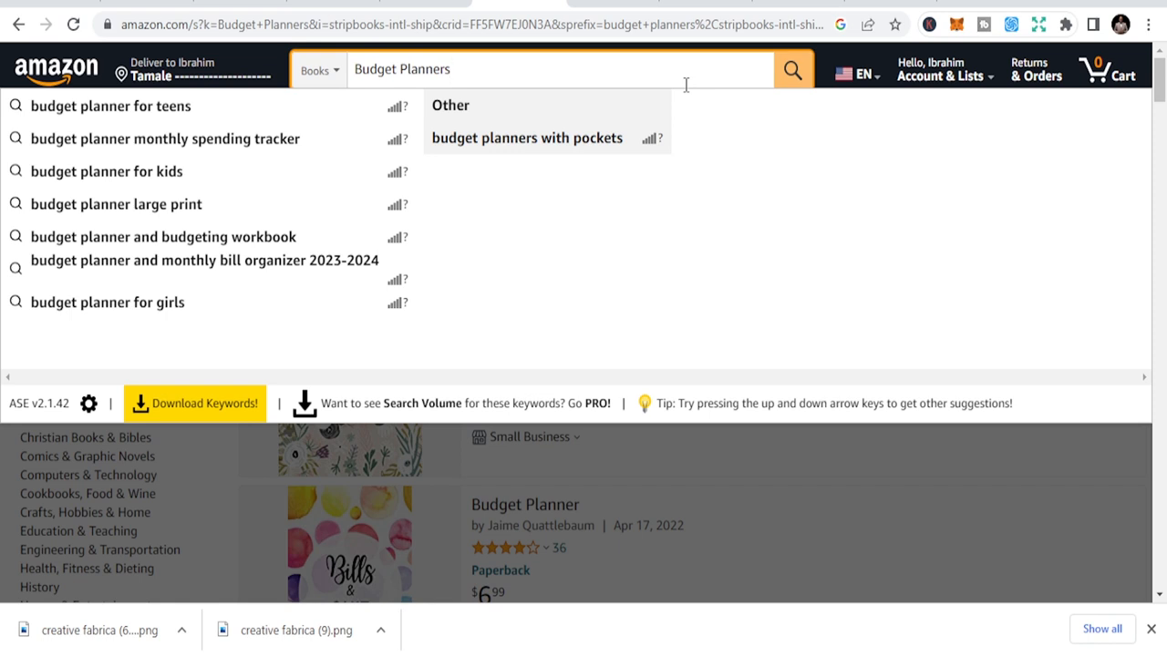
{"action": "mouse_move", "coordinate": [371, 138]}
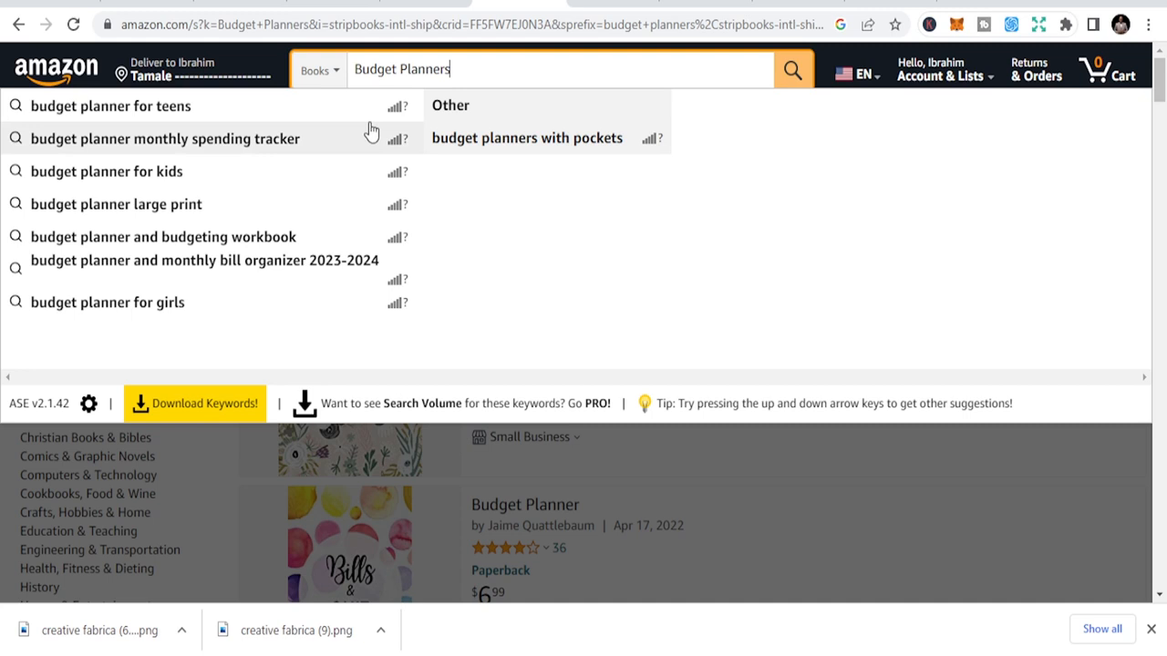
{"action": "mouse_move", "coordinate": [178, 138]}
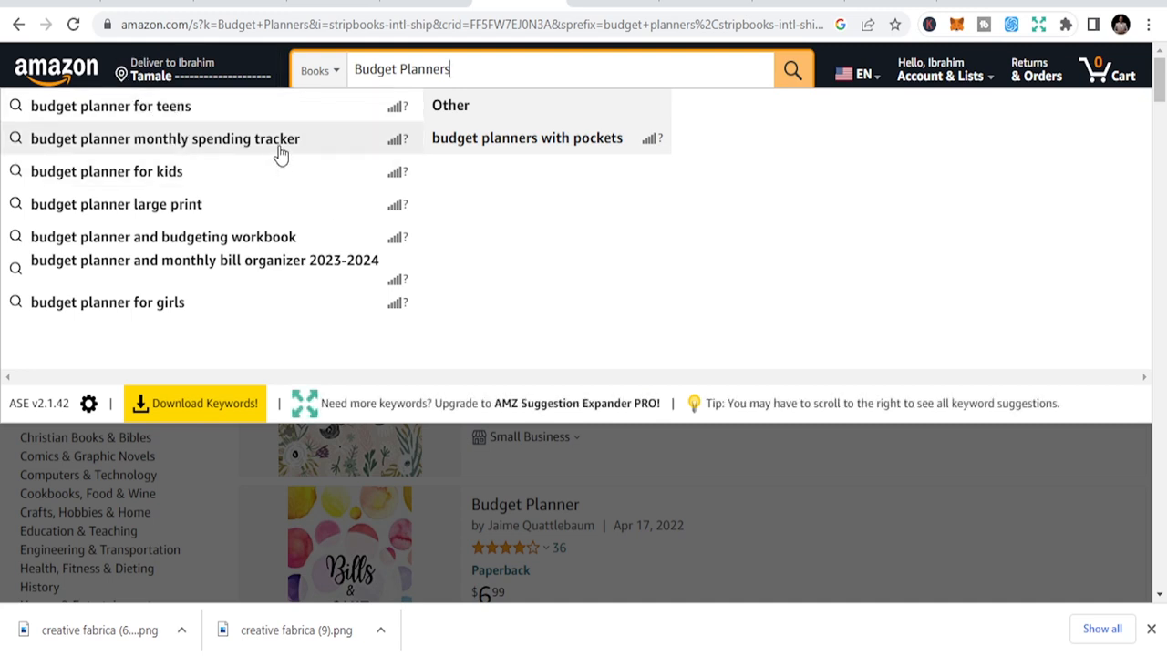
{"action": "mouse_move", "coordinate": [258, 190]}
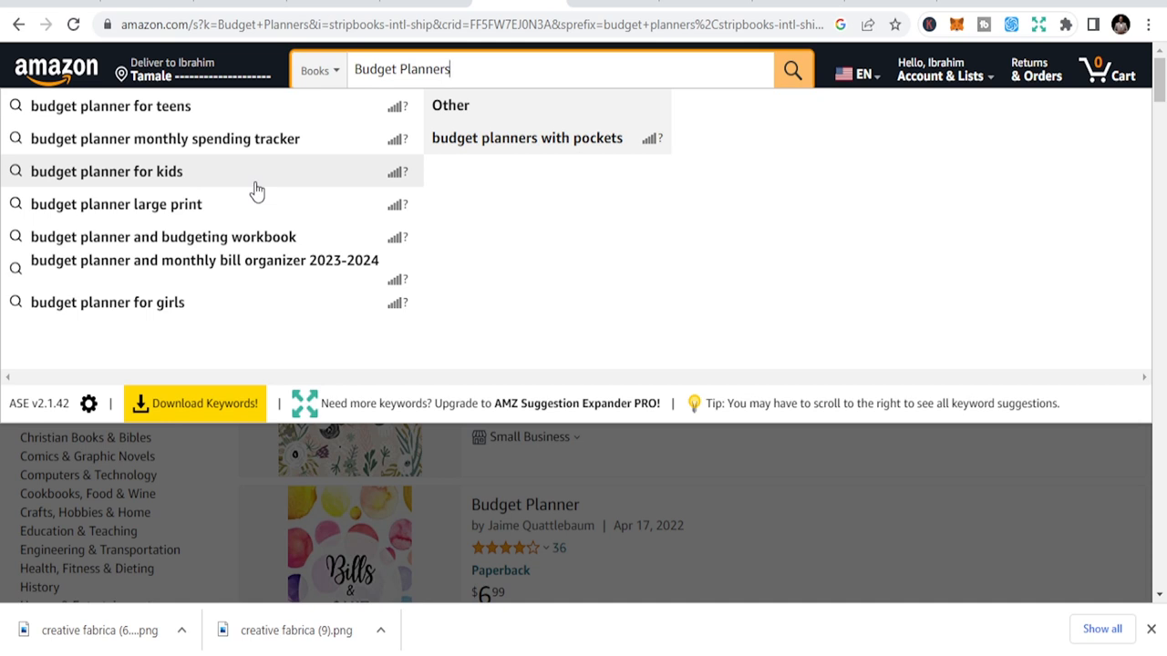
{"action": "mouse_move", "coordinate": [527, 138]}
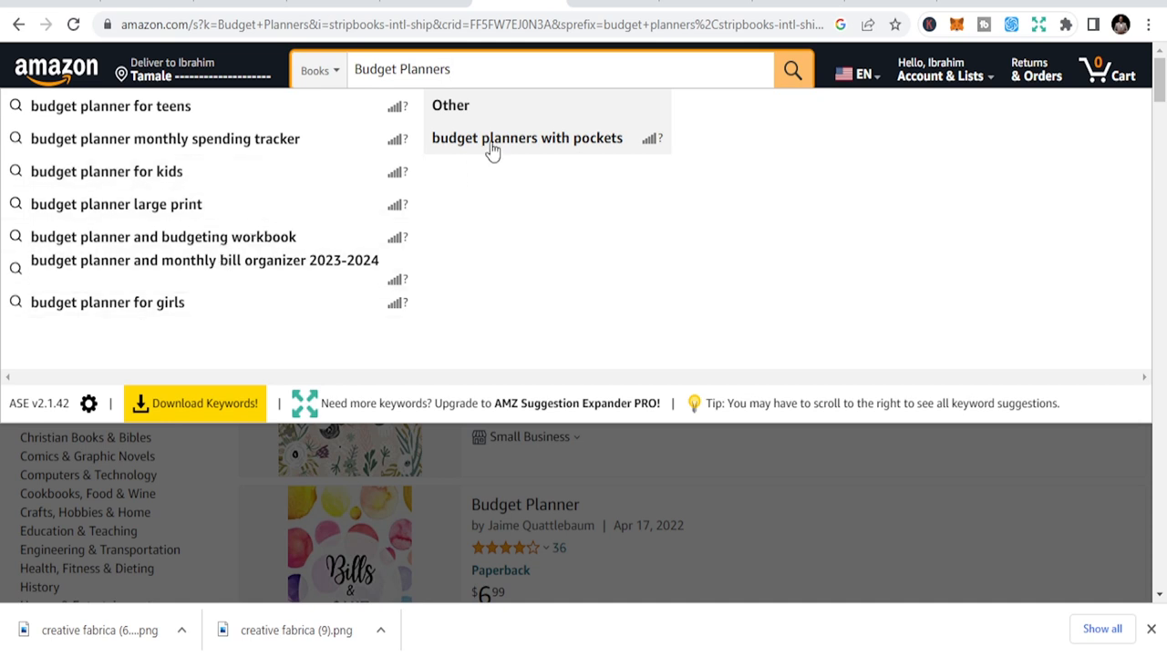
{"action": "mouse_move", "coordinate": [604, 137]}
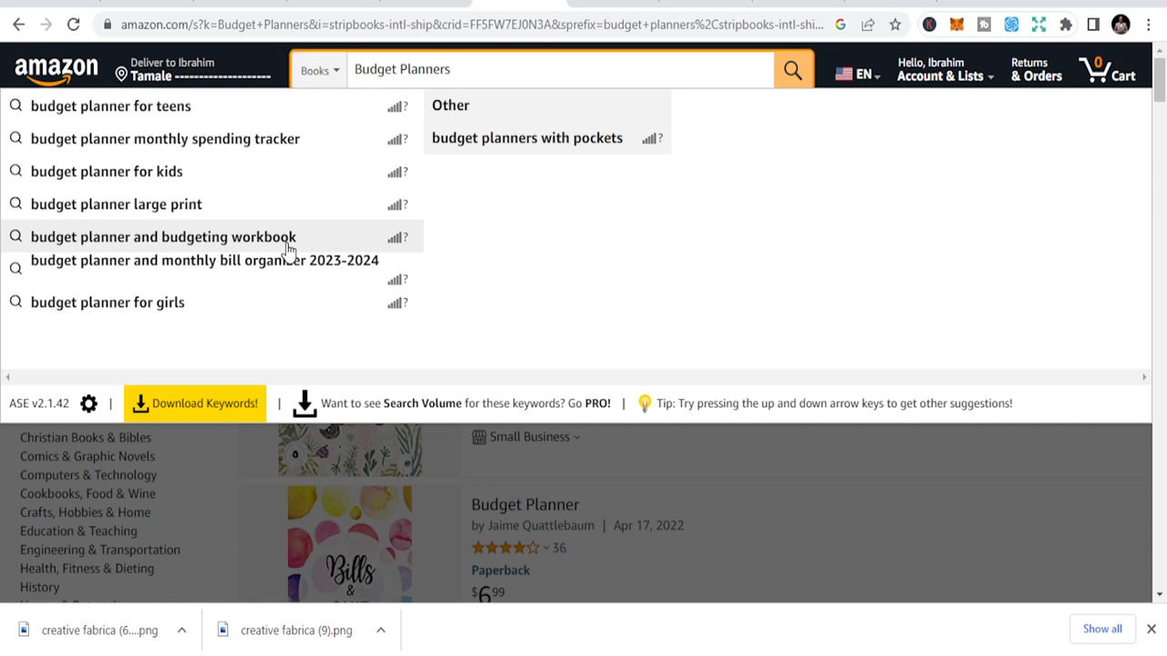
Run the 'Budget Planners' Books search and scroll through the result listings.
{"action": "left_click", "coordinate": [791, 69]}
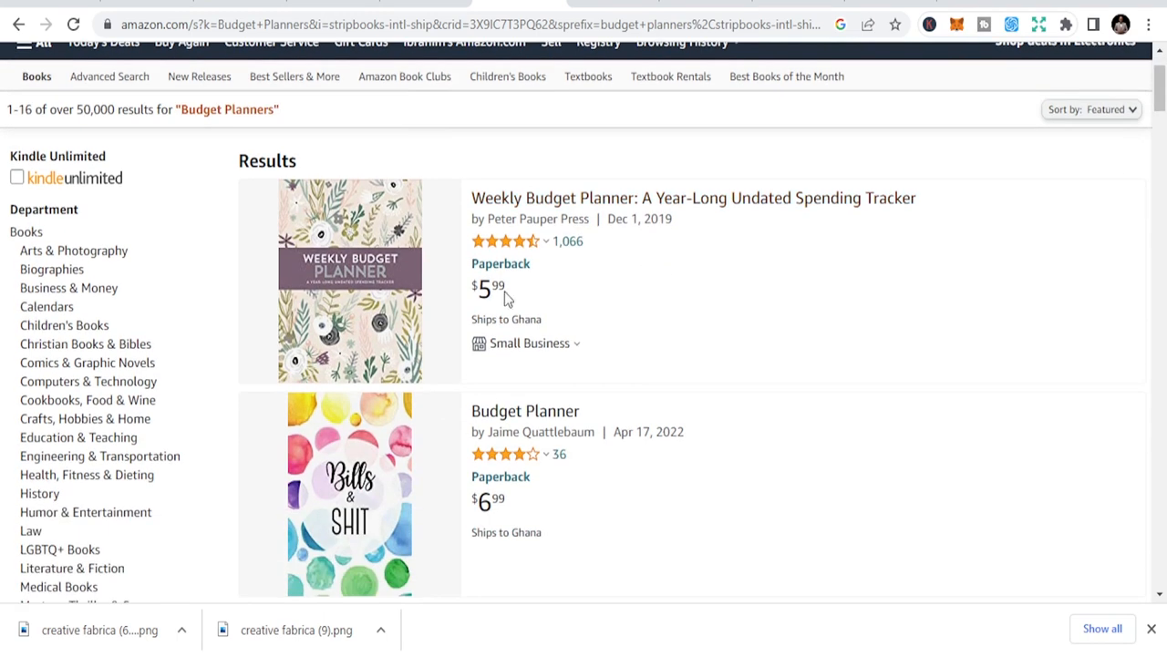
{"action": "mouse_move", "coordinate": [391, 314]}
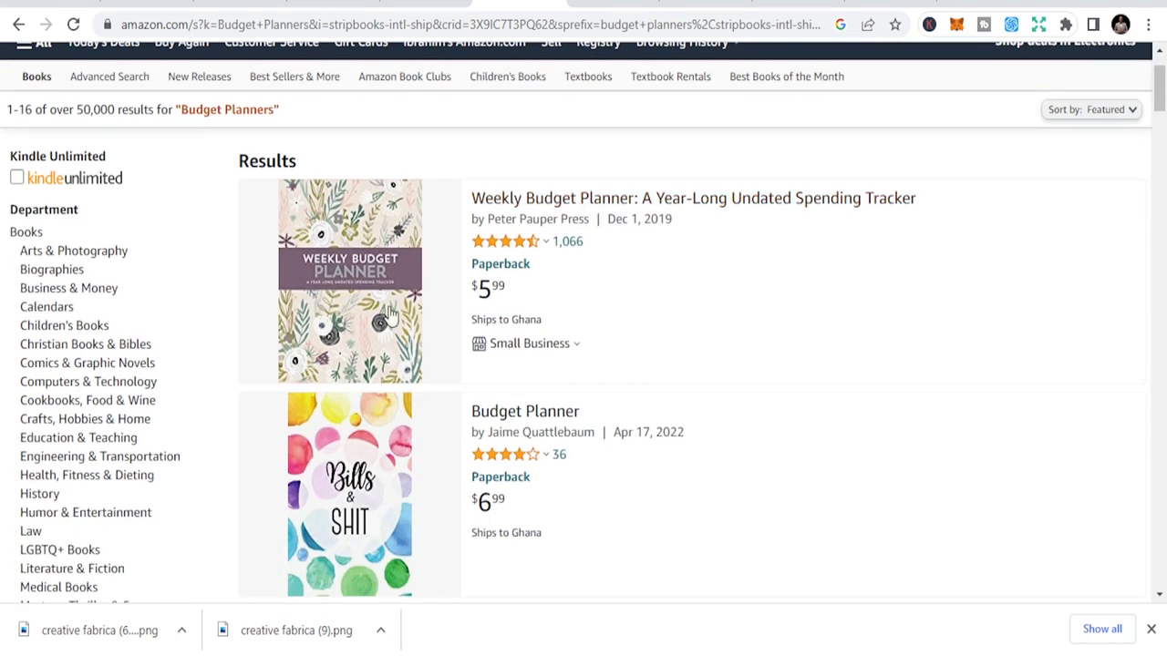
{"action": "scroll", "scroll_direction": "down", "scroll_amount": 3}
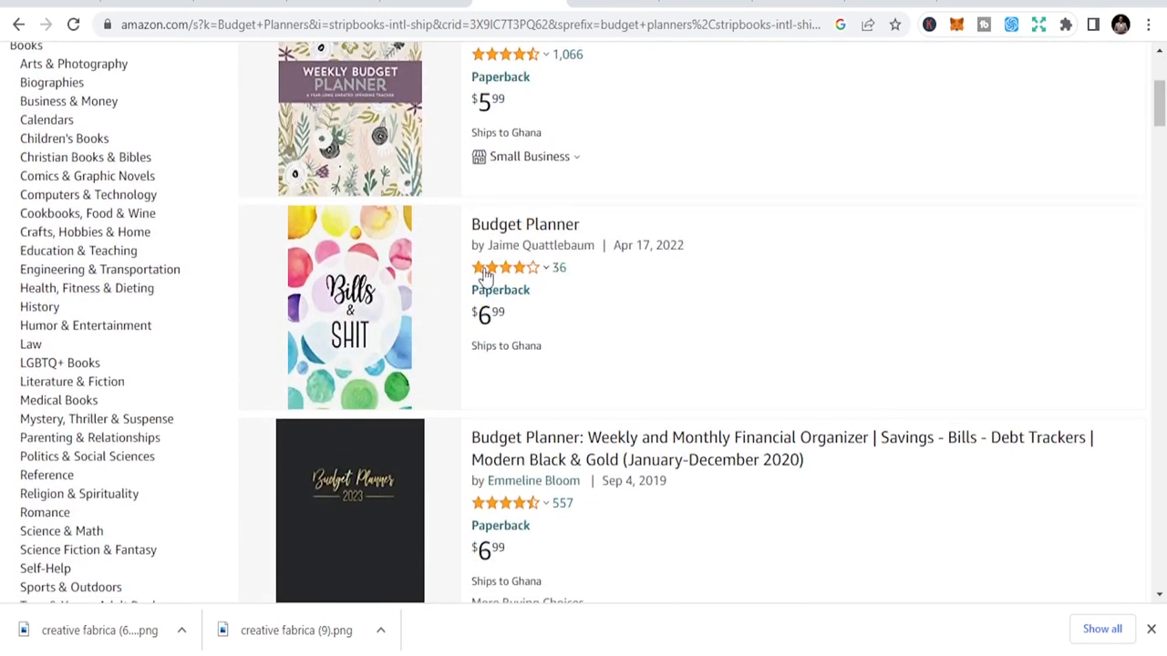
{"action": "mouse_move", "coordinate": [349, 315]}
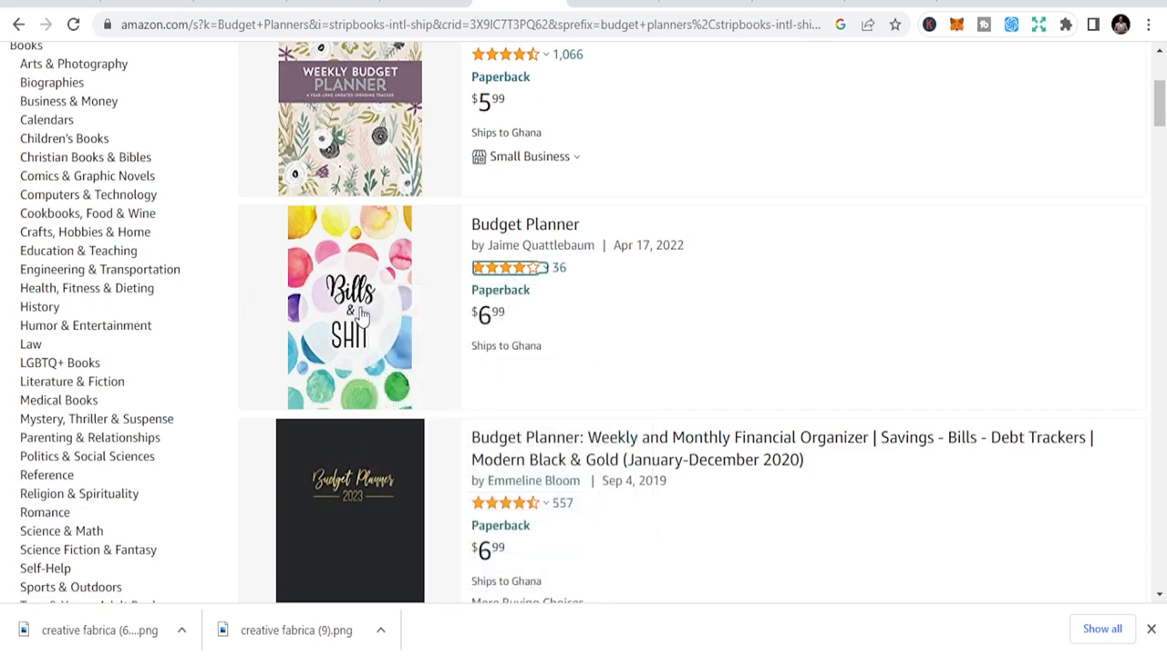
{"action": "scroll", "scroll_direction": "down", "scroll_amount": 3}
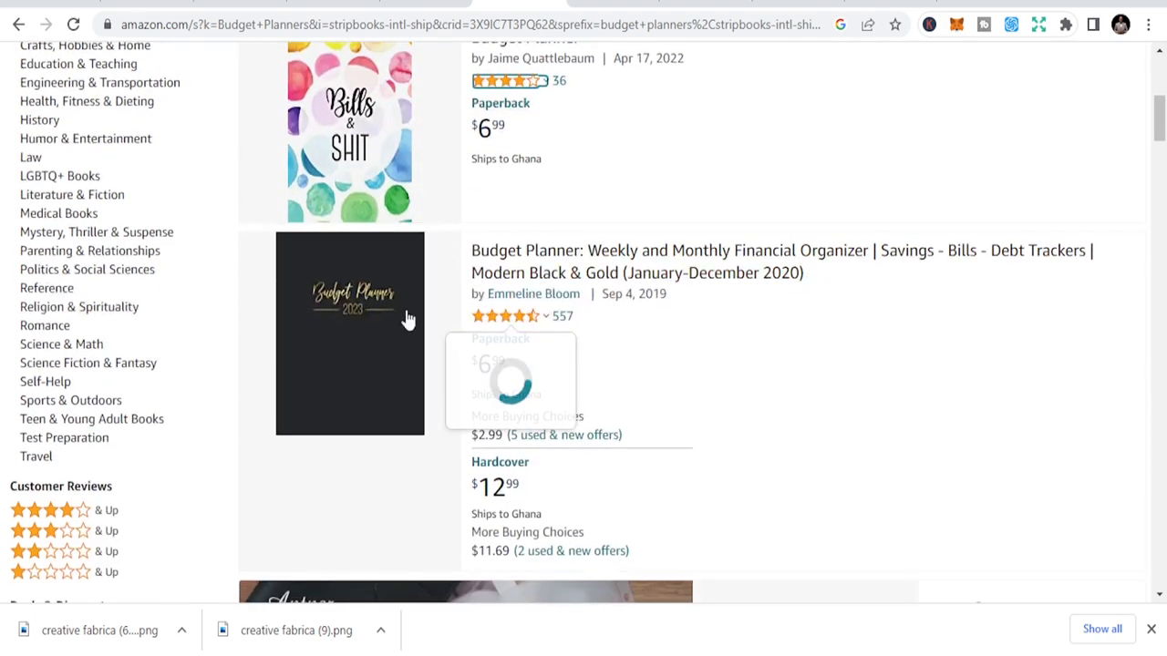
{"action": "scroll", "scroll_direction": "down", "scroll_amount": 3}
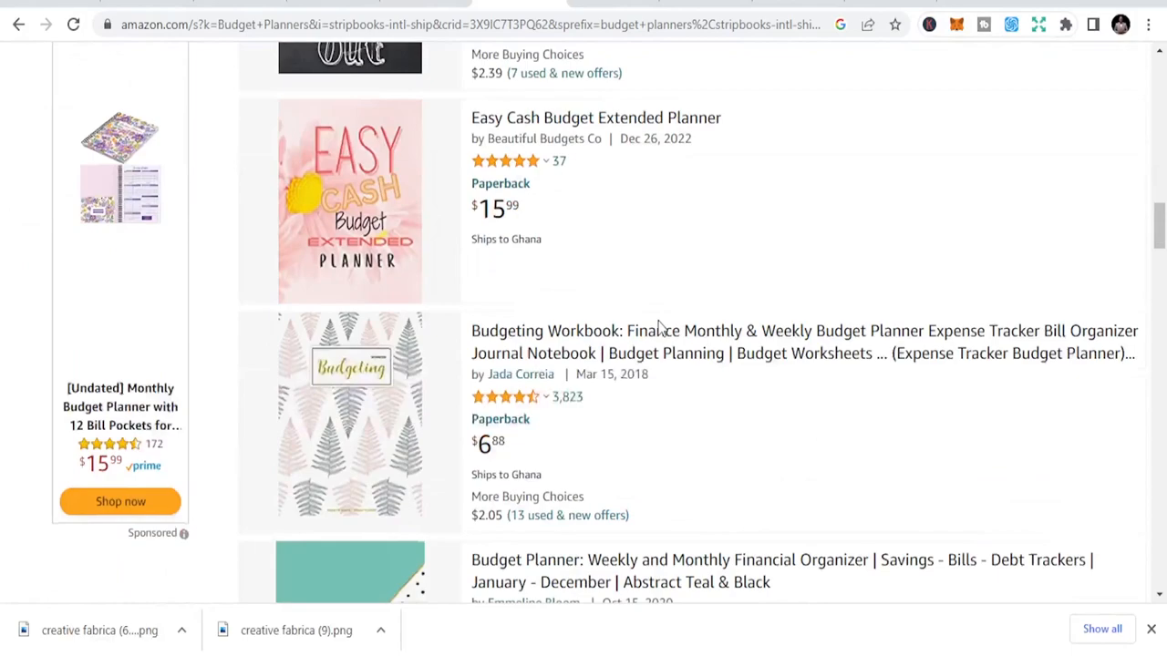
{"action": "scroll", "scroll_direction": "down", "scroll_amount": 3}
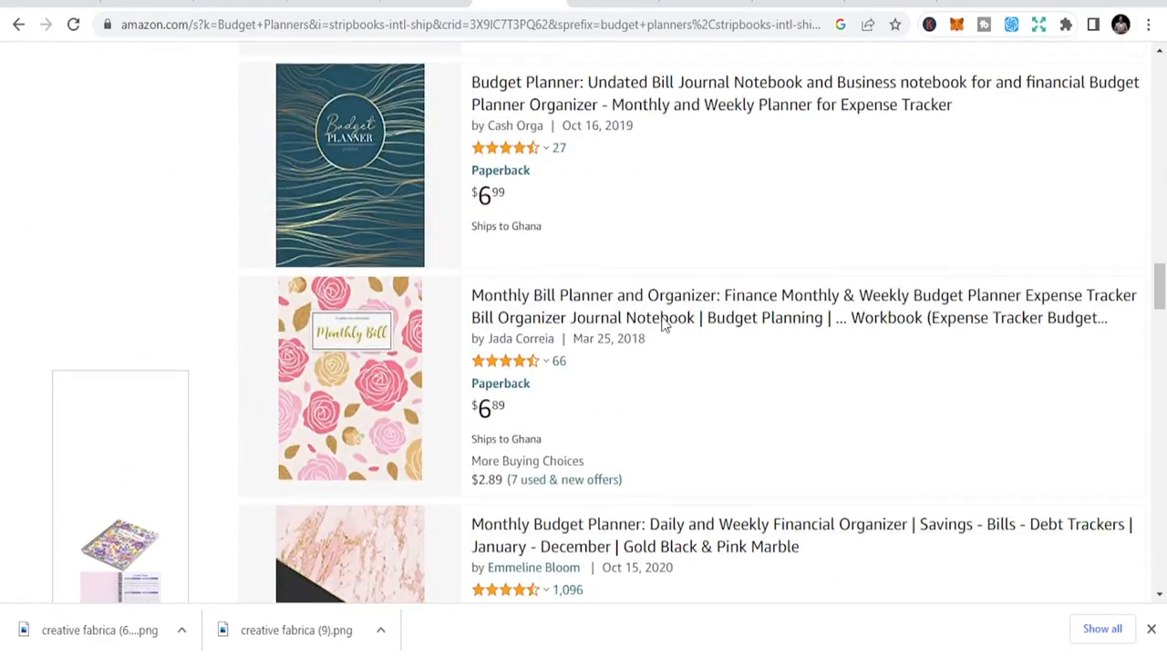
{"action": "scroll", "scroll_direction": "down", "scroll_amount": 3}
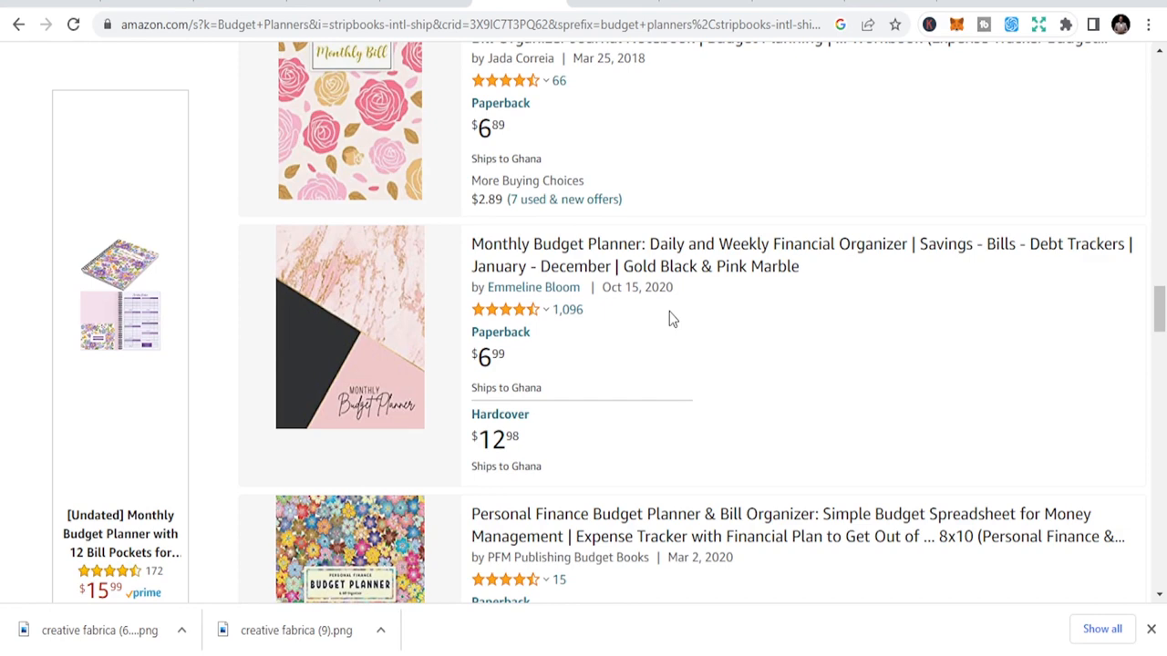
{"action": "scroll", "scroll_direction": "down", "scroll_amount": 3}
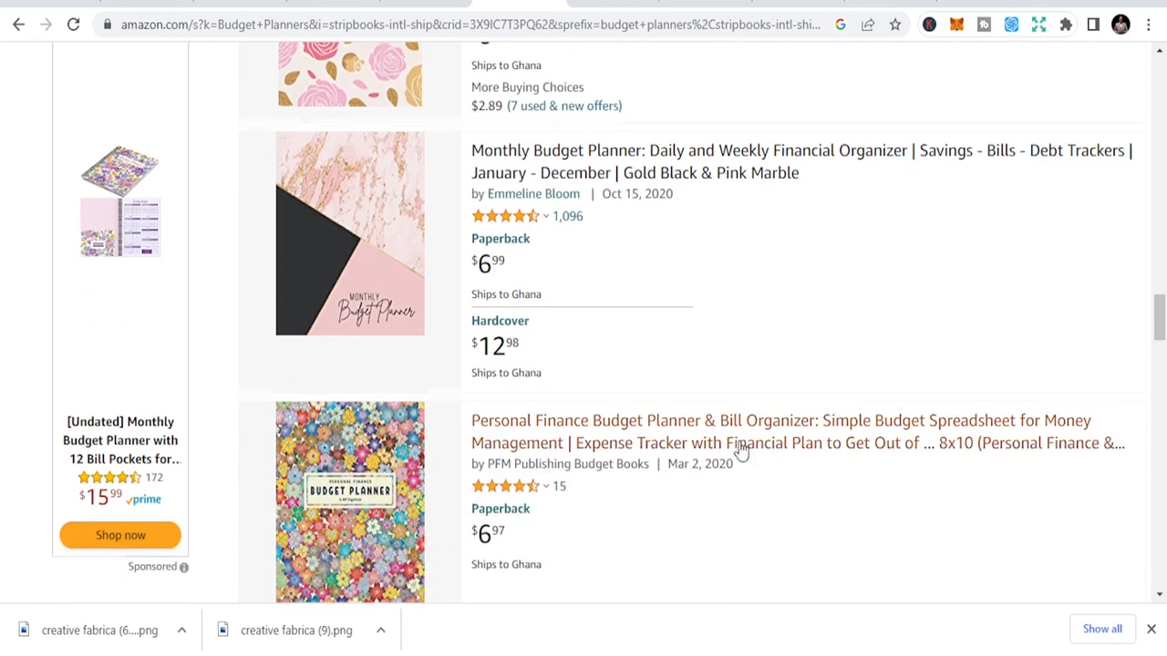
{"action": "scroll", "scroll_direction": "down", "scroll_amount": 3}
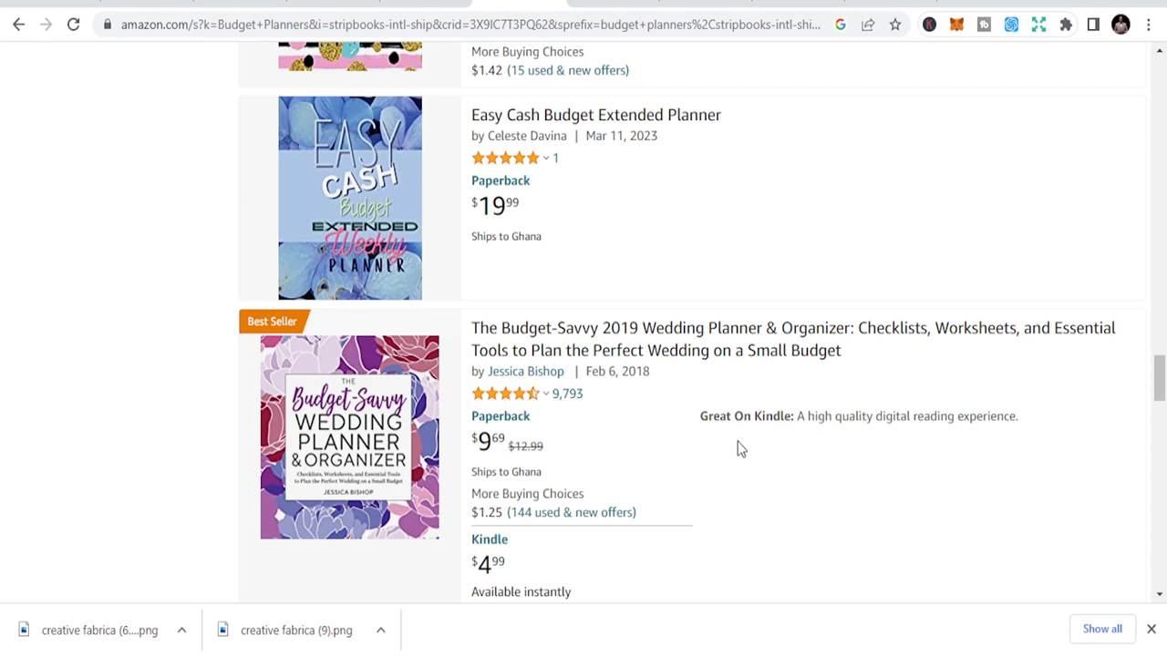
{"action": "scroll", "scroll_direction": "down", "scroll_amount": 3}
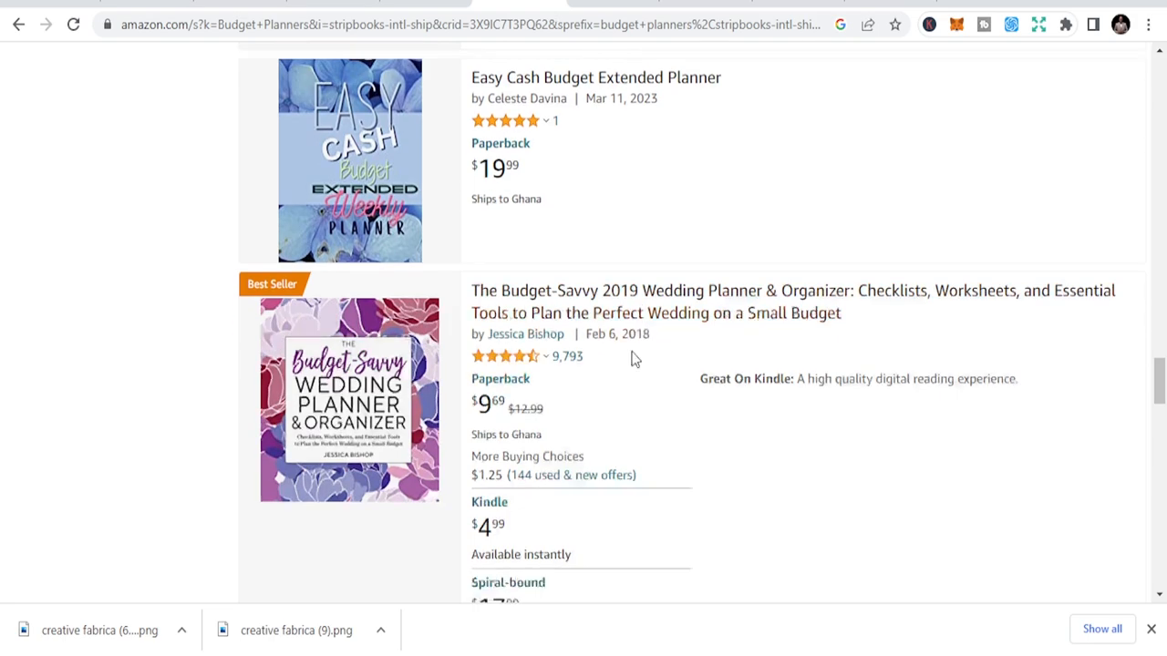
{"action": "scroll", "scroll_direction": "down", "scroll_amount": 3}
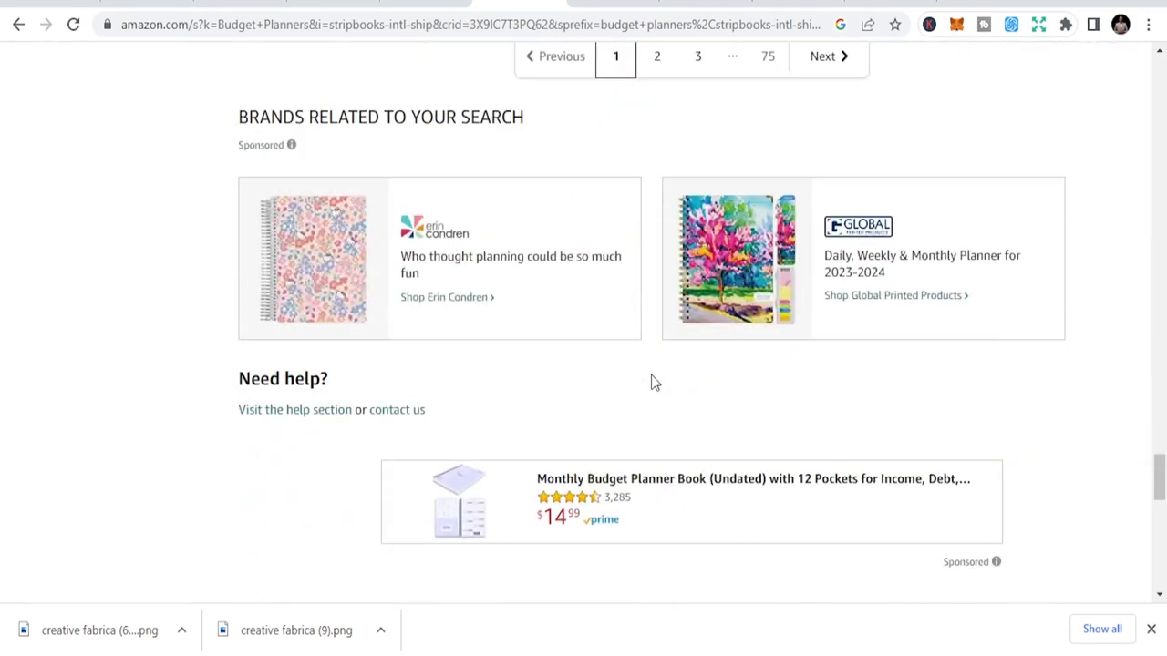
{"action": "scroll", "scroll_direction": "up", "scroll_amount": 3}
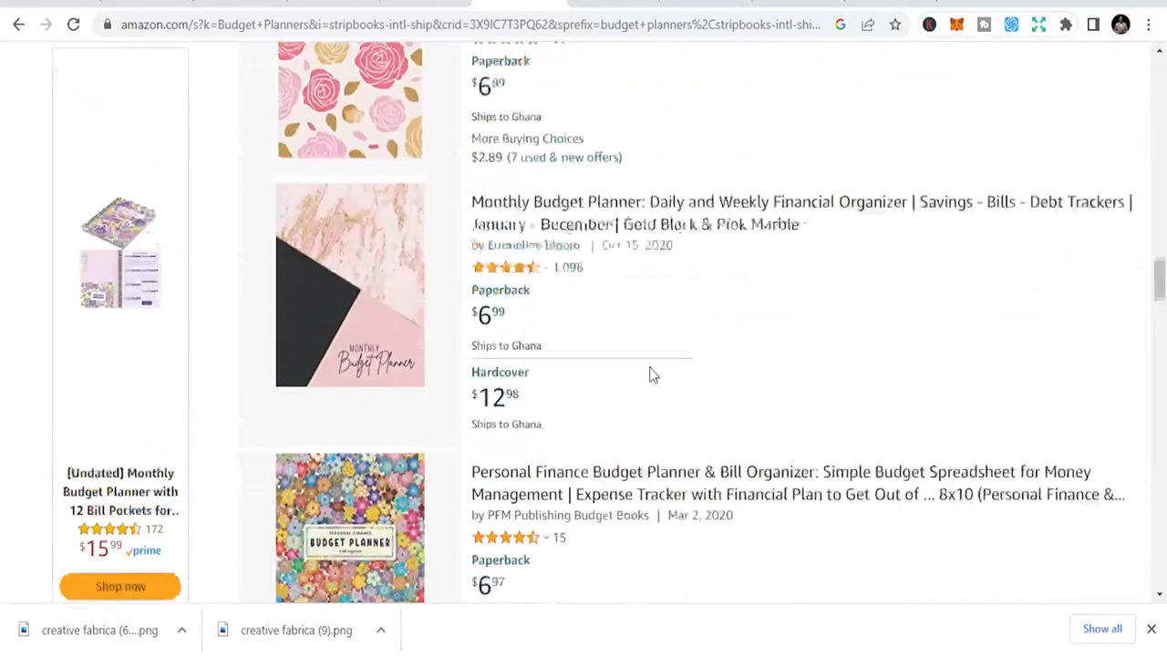
{"action": "scroll", "scroll_direction": "down", "scroll_amount": 3}
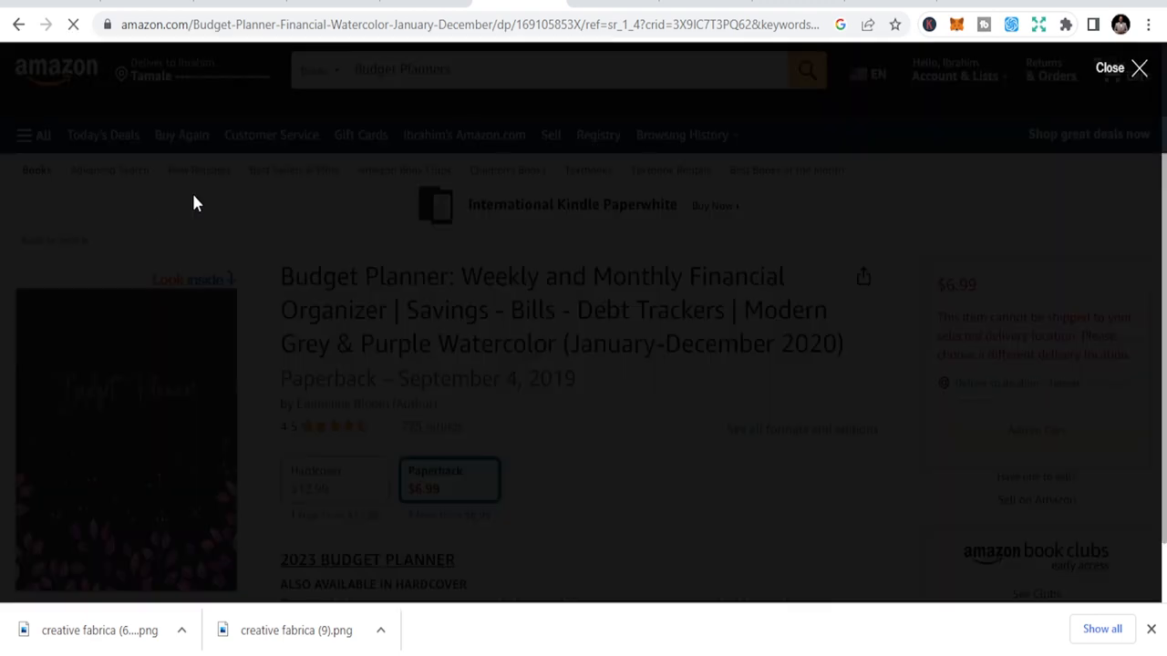
Page through the Grey & Purple Watercolor planner's Look inside goal, account and calendar pages.
{"action": "left_click", "coordinate": [125, 438]}
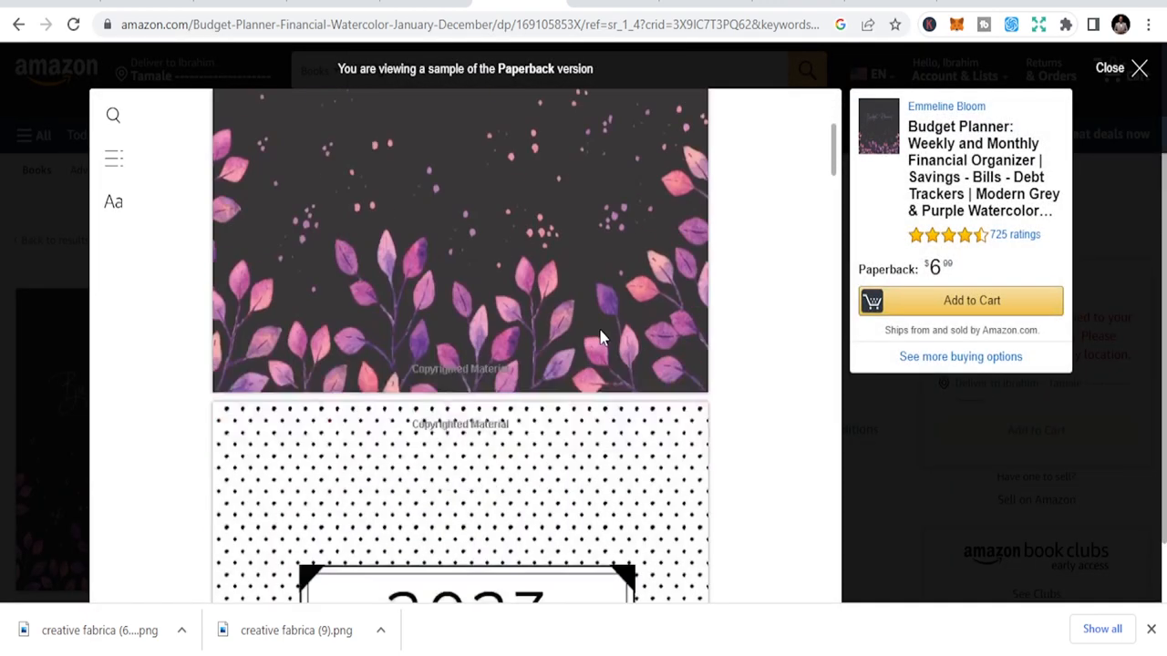
{"action": "scroll", "scroll_direction": "down", "scroll_amount": 3}
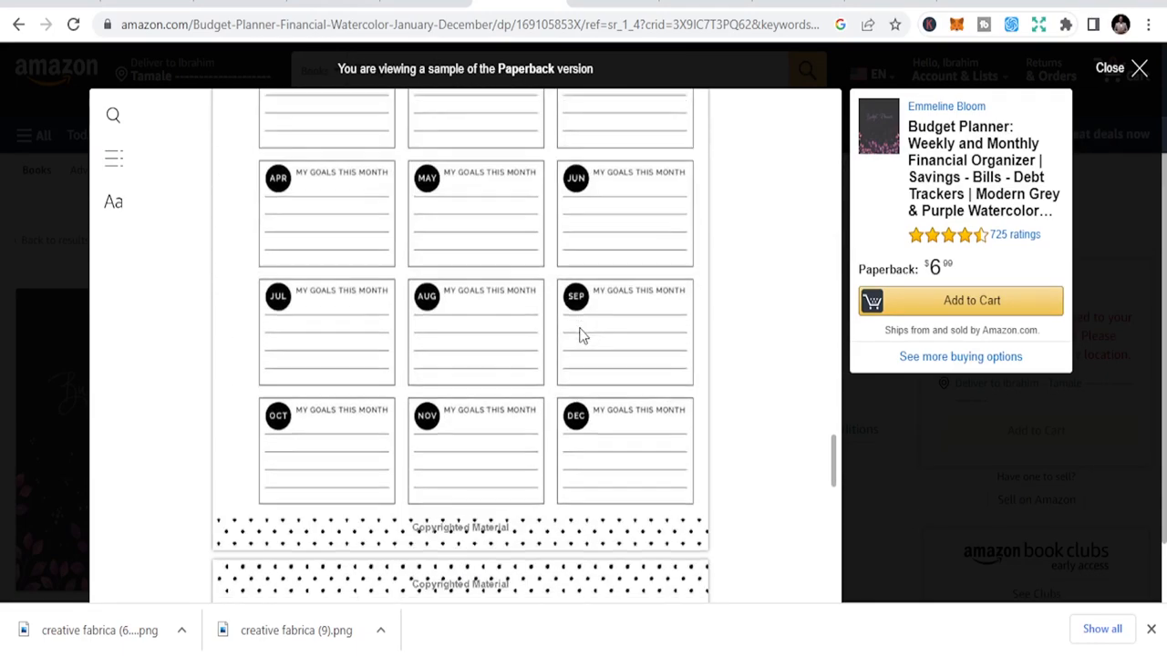
{"action": "scroll", "scroll_direction": "down", "scroll_amount": 3}
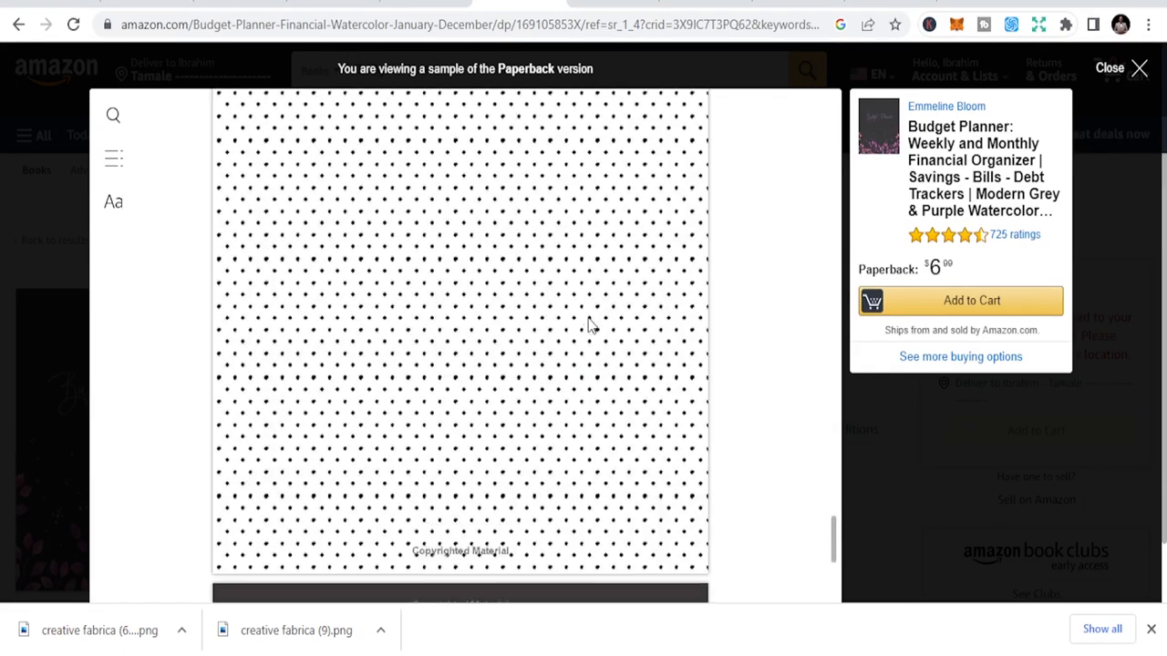
{"action": "scroll", "scroll_direction": "down", "scroll_amount": 3}
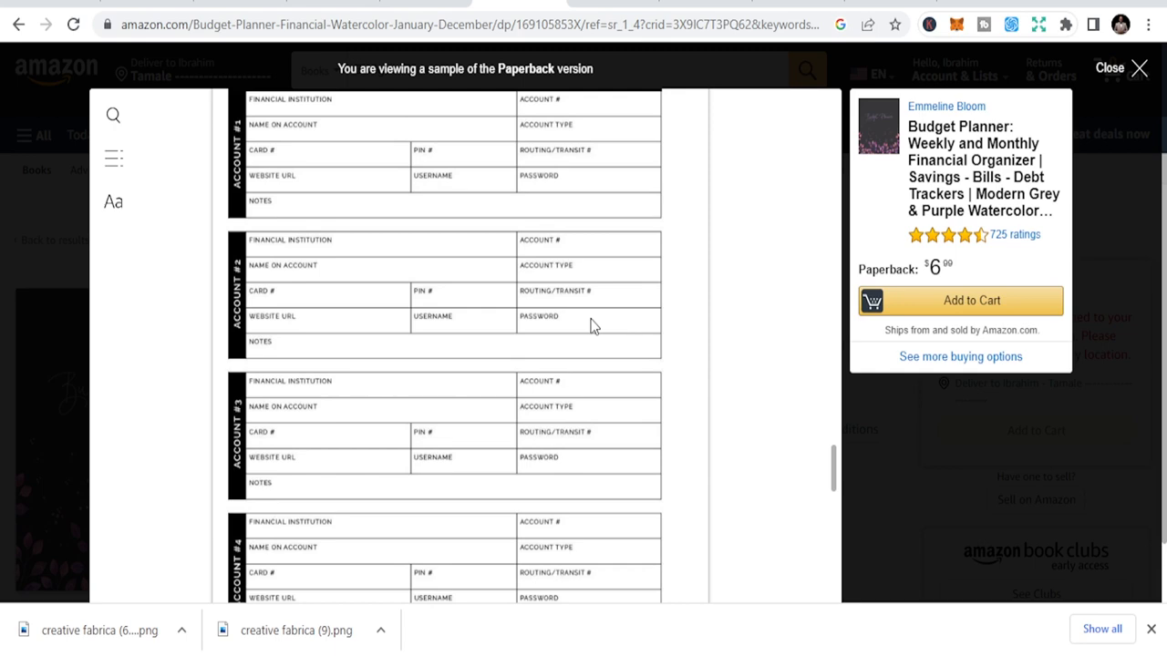
{"action": "scroll", "scroll_direction": "up", "scroll_amount": 3}
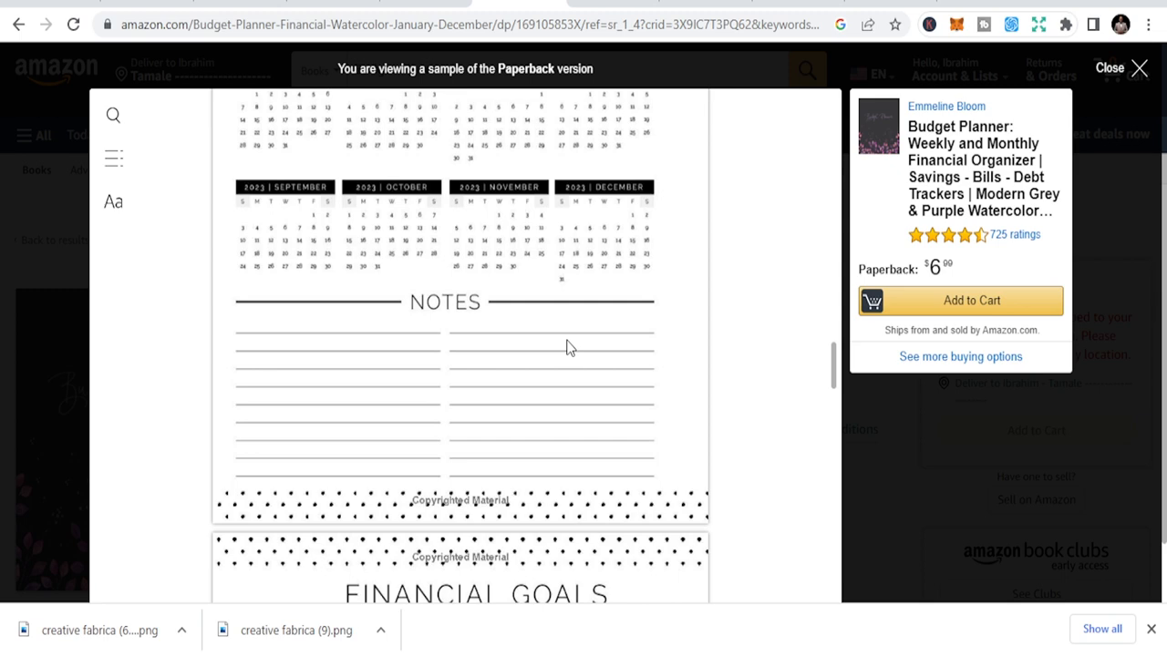
{"action": "mouse_move", "coordinate": [679, 85]}
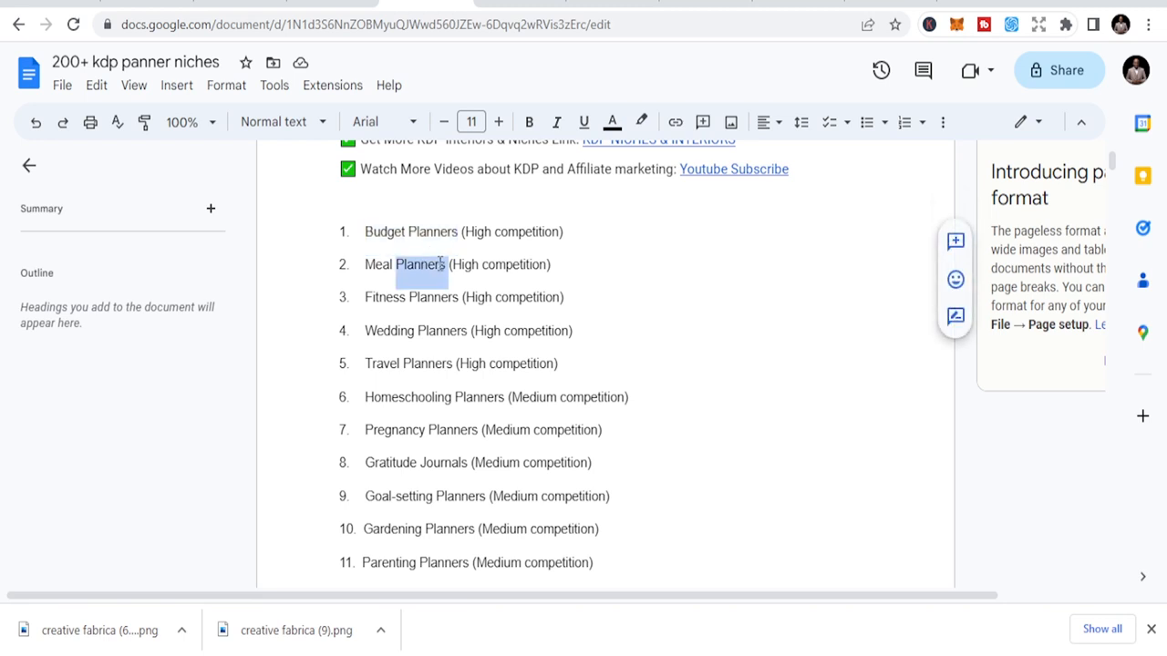
Select 'Meal Planners' in item 2 of the niche list.
{"action": "left_click", "coordinate": [449, 265]}
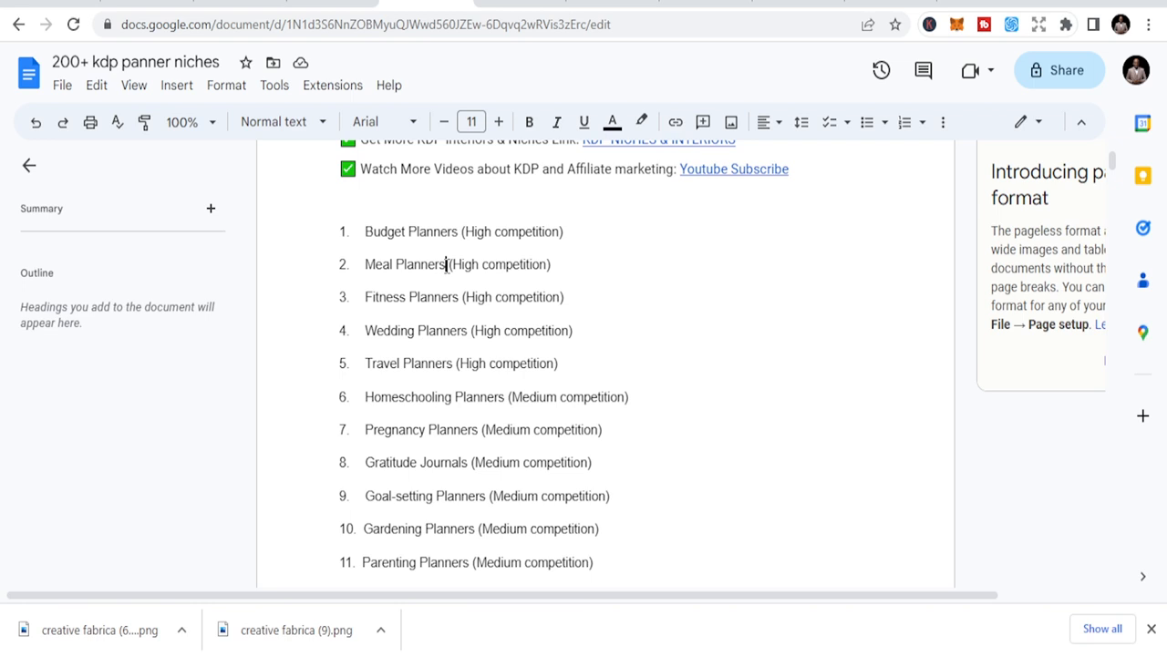
{"action": "double_click", "coordinate": [383, 264]}
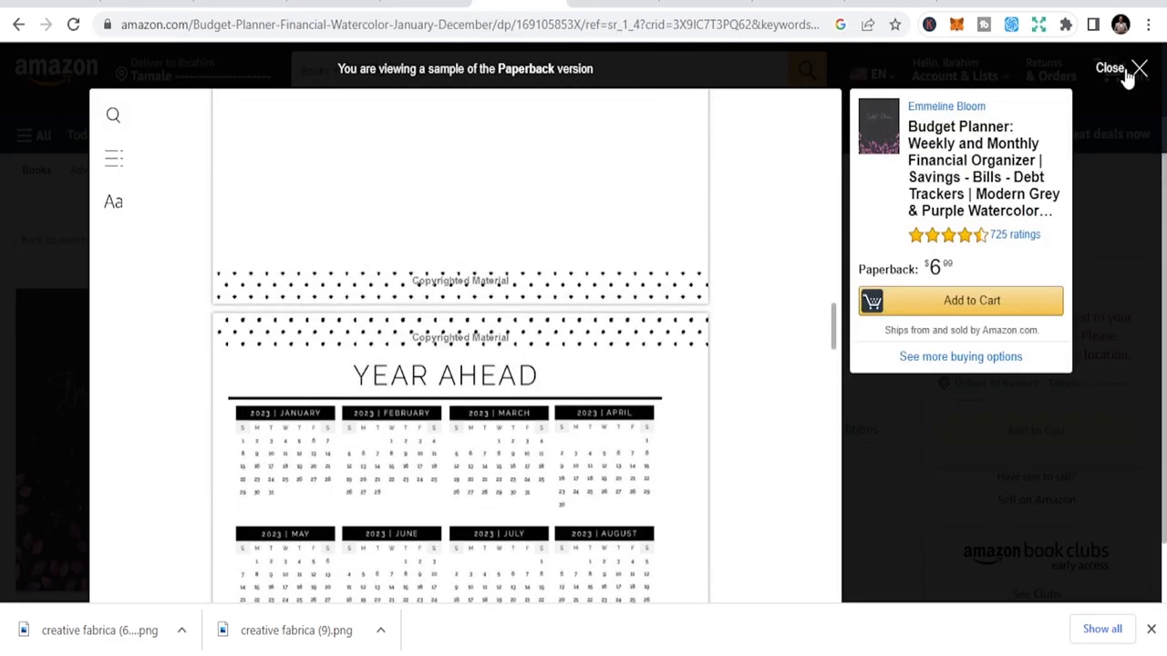
Close the sample preview and search Amazon Books for 'Meal Planners'.
{"action": "left_click", "coordinate": [1139, 68]}
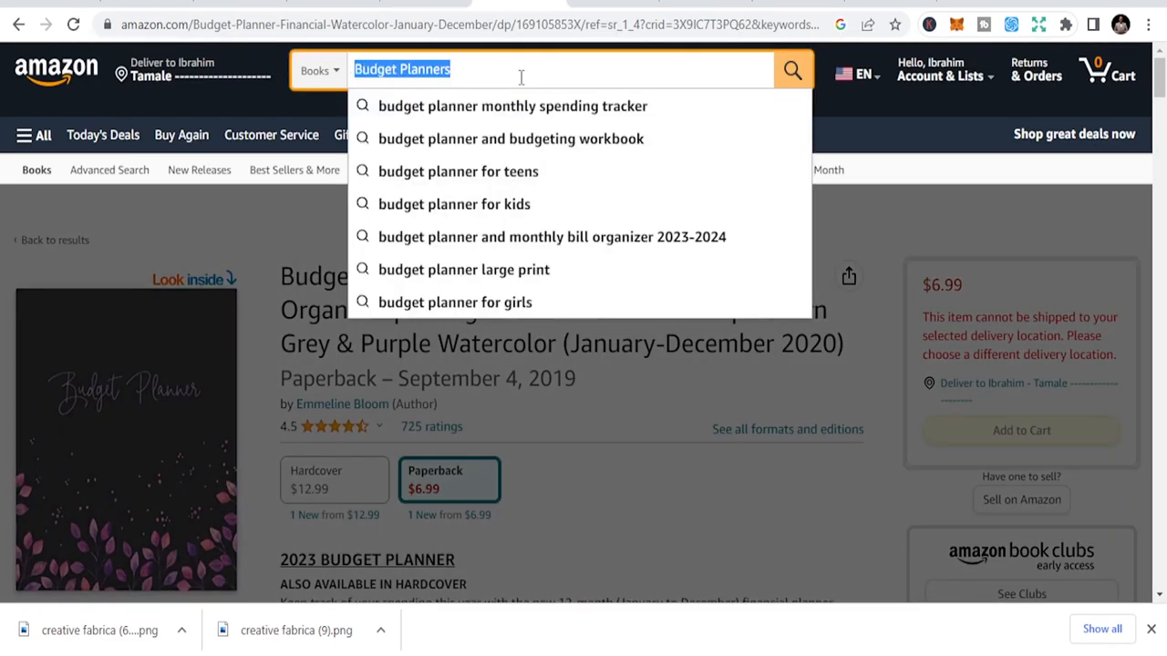
{"action": "type", "text": "Meal Planners"}
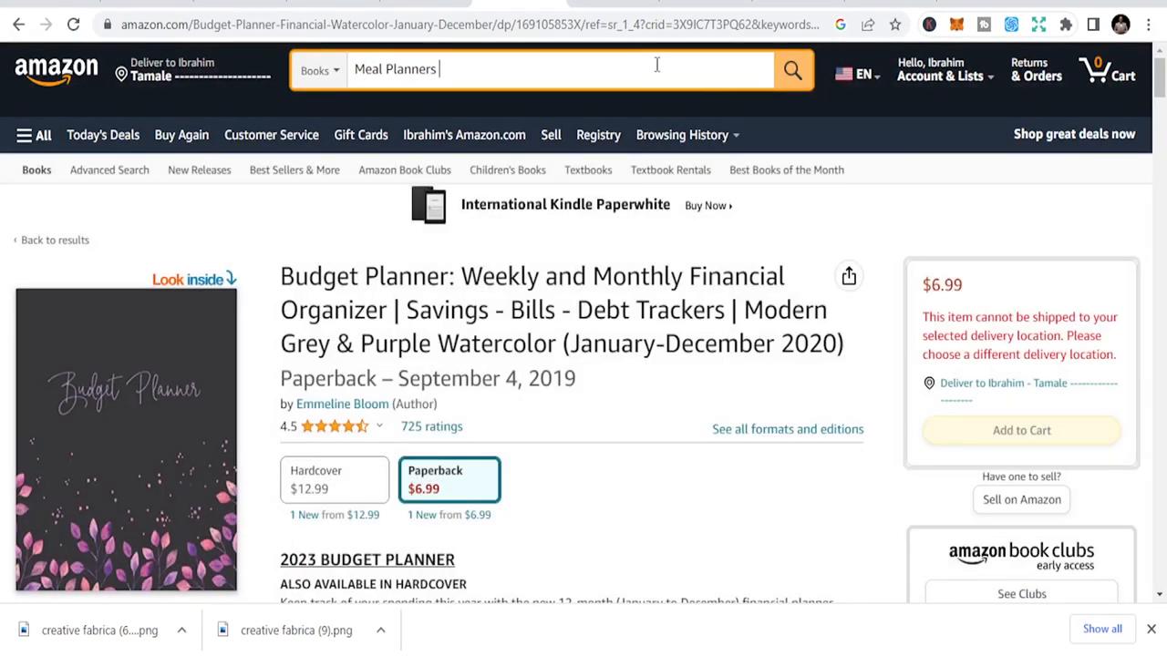
{"action": "left_click", "coordinate": [547, 69]}
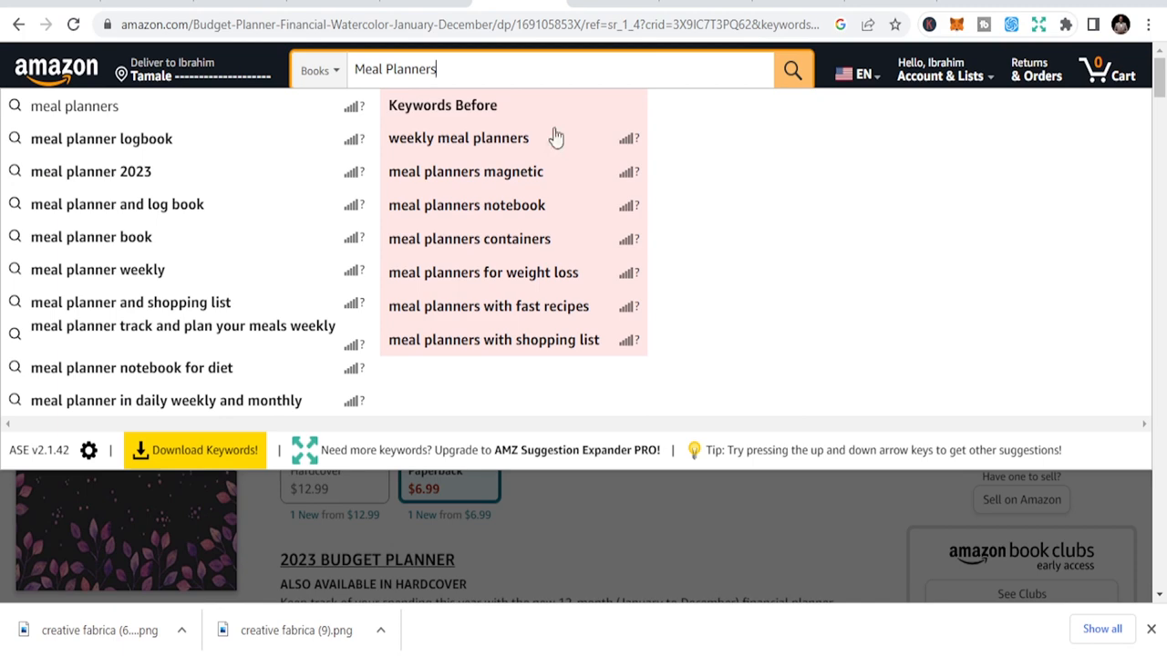
{"action": "mouse_move", "coordinate": [110, 349]}
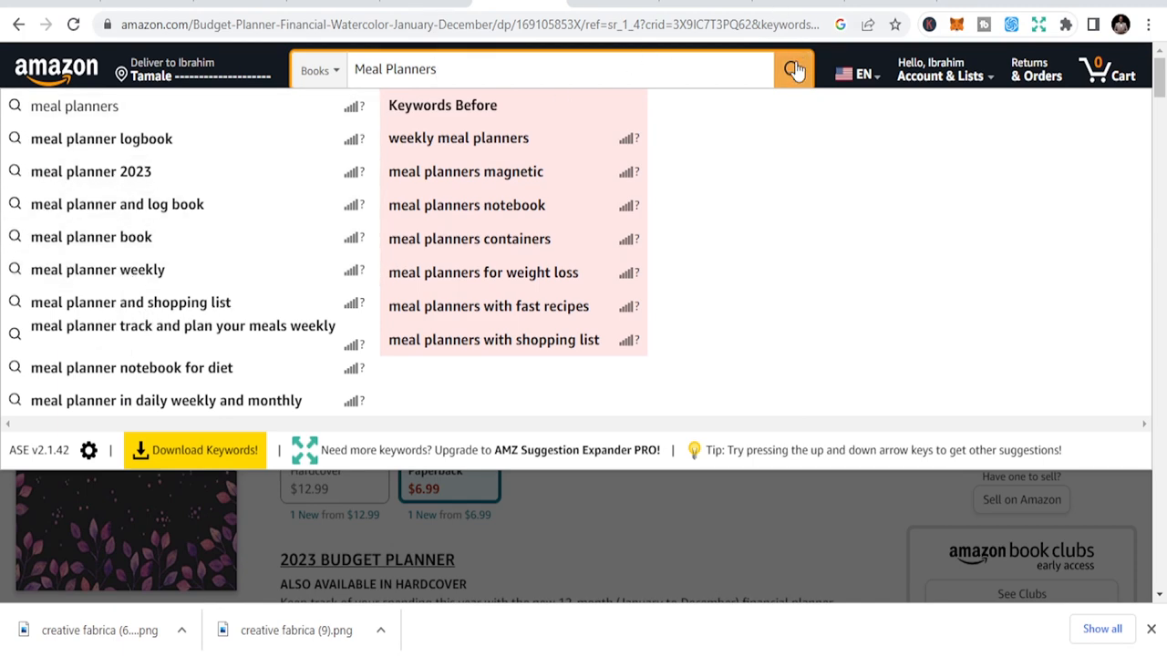
{"action": "left_click", "coordinate": [792, 69]}
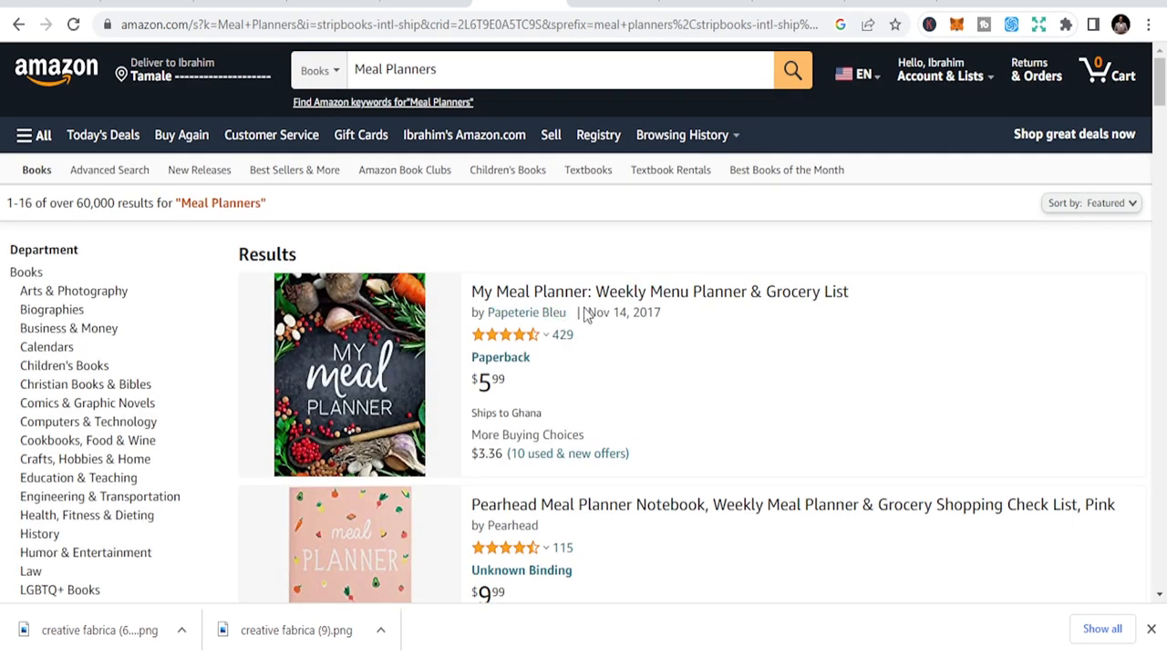
{"action": "mouse_move", "coordinate": [607, 346]}
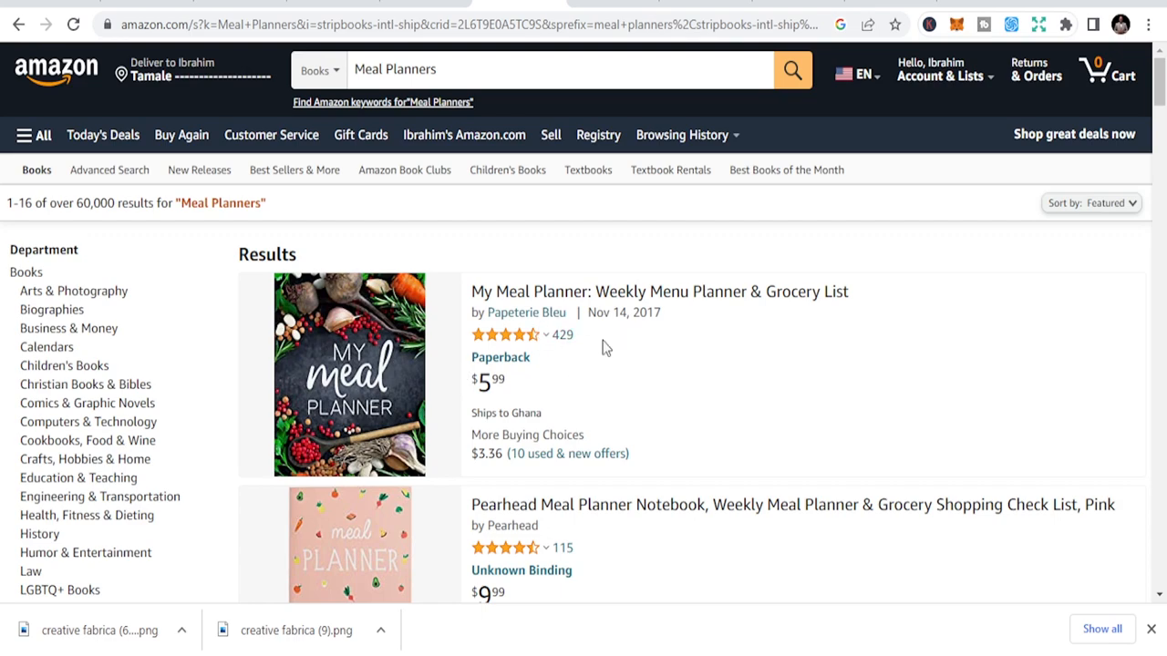
Scroll through the 60,000+ Meal Planners results and back up toward the top.
{"action": "scroll", "scroll_direction": "down", "scroll_amount": 3}
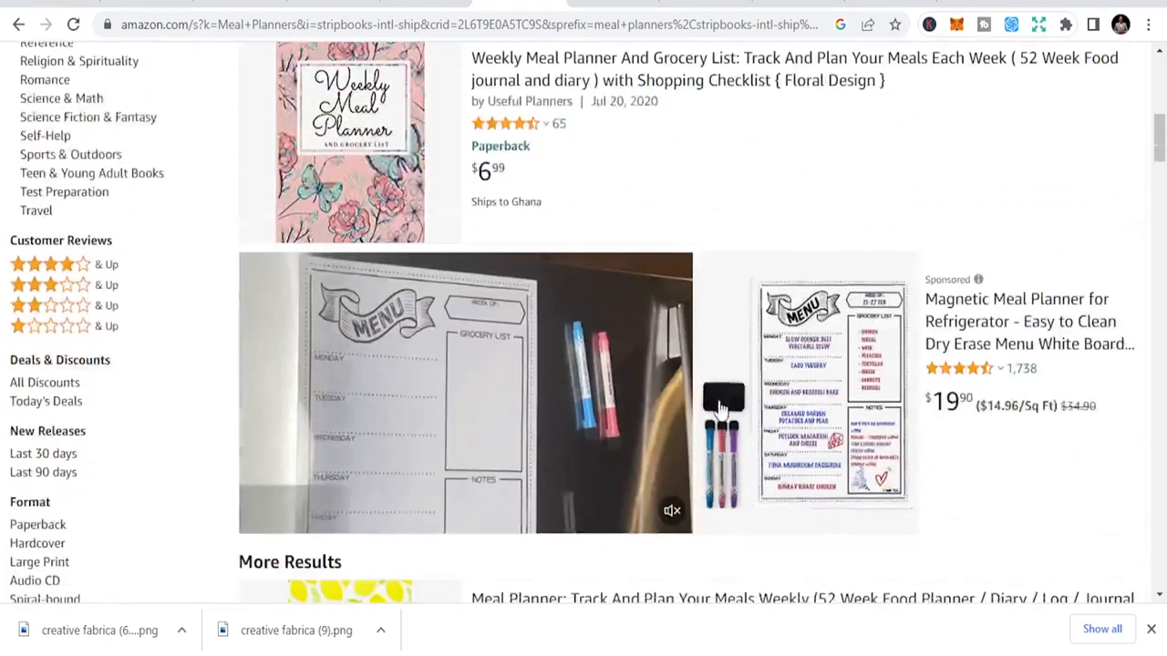
{"action": "scroll", "scroll_direction": "down", "scroll_amount": 3}
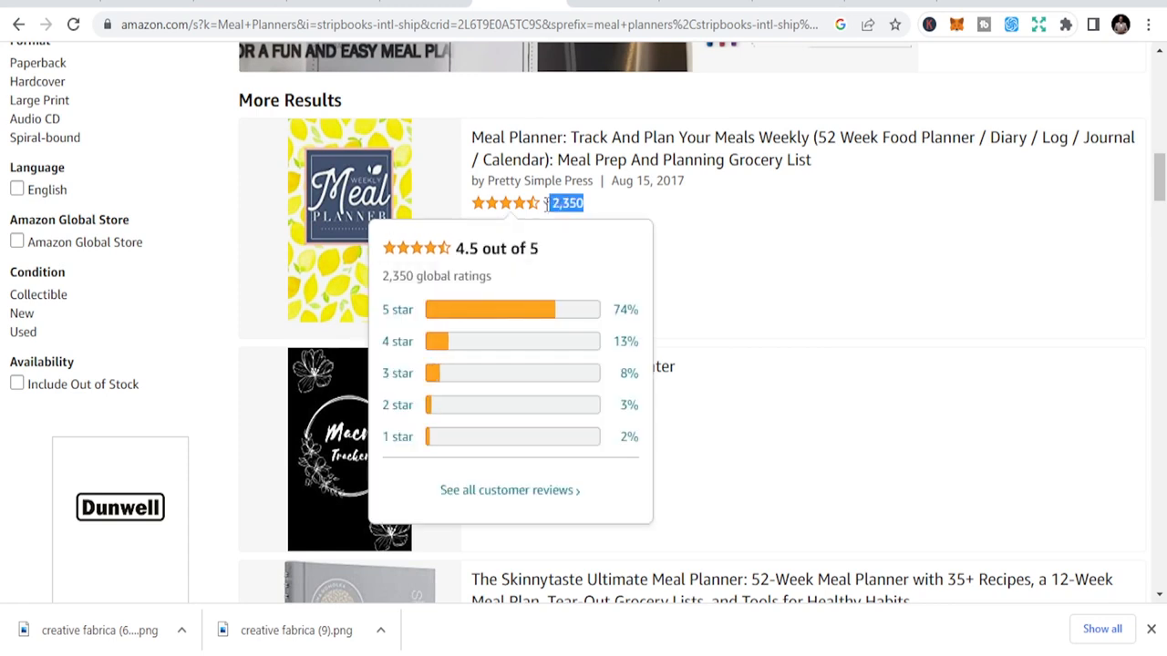
{"action": "mouse_move", "coordinate": [665, 206]}
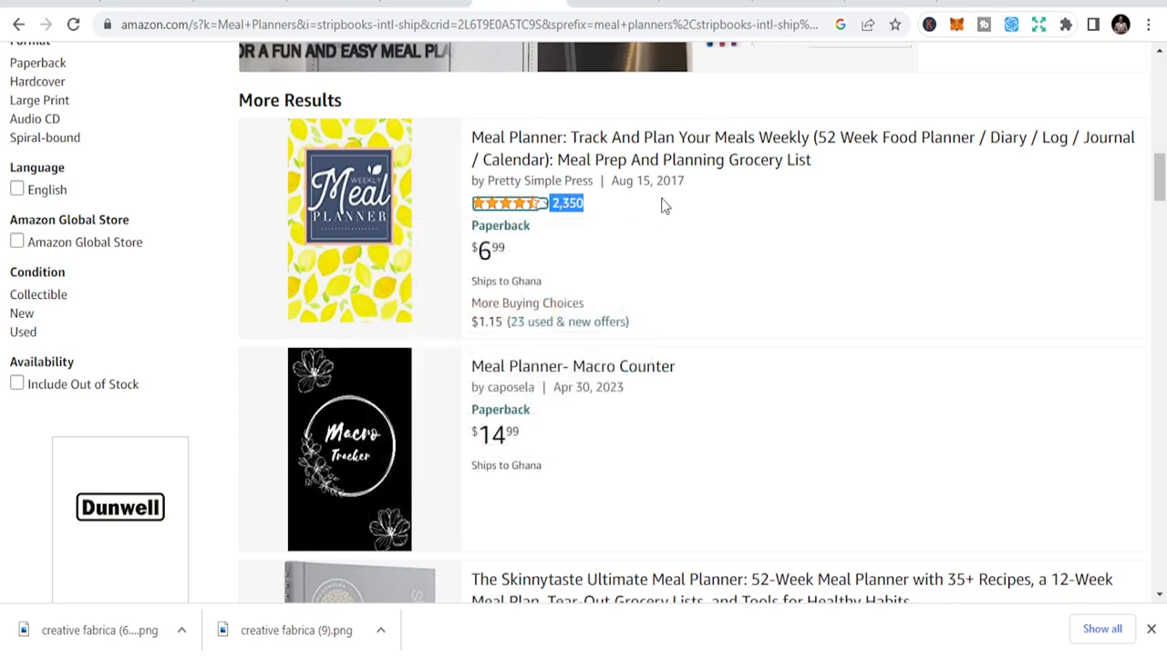
{"action": "scroll", "scroll_direction": "down", "scroll_amount": 3}
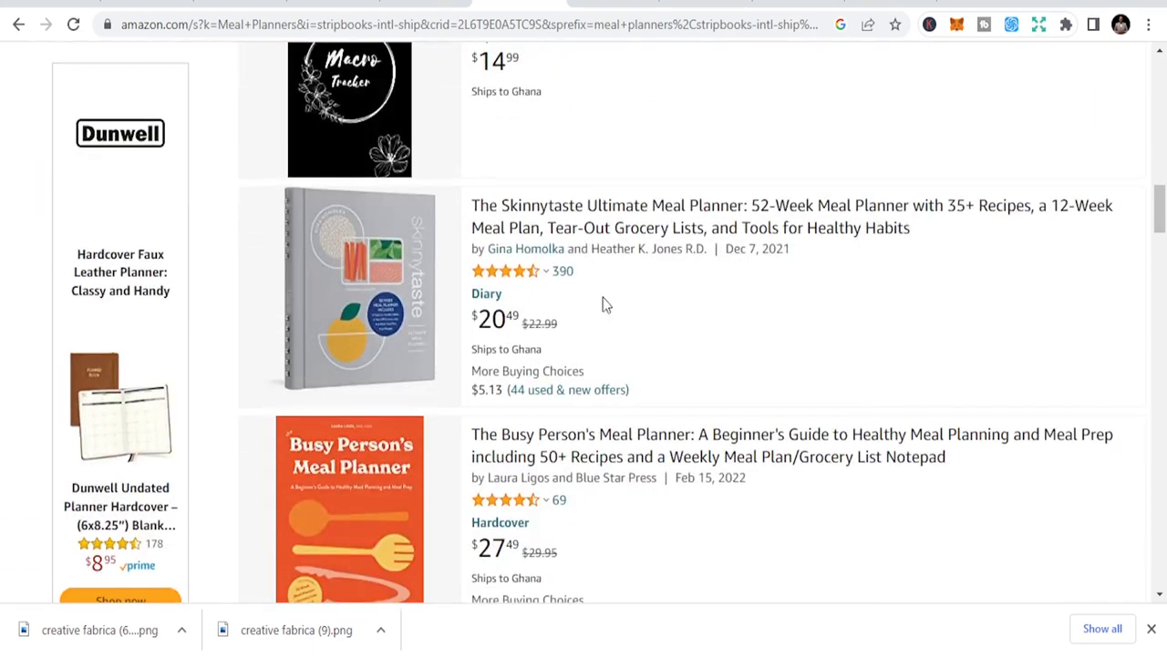
{"action": "scroll", "scroll_direction": "down", "scroll_amount": 3}
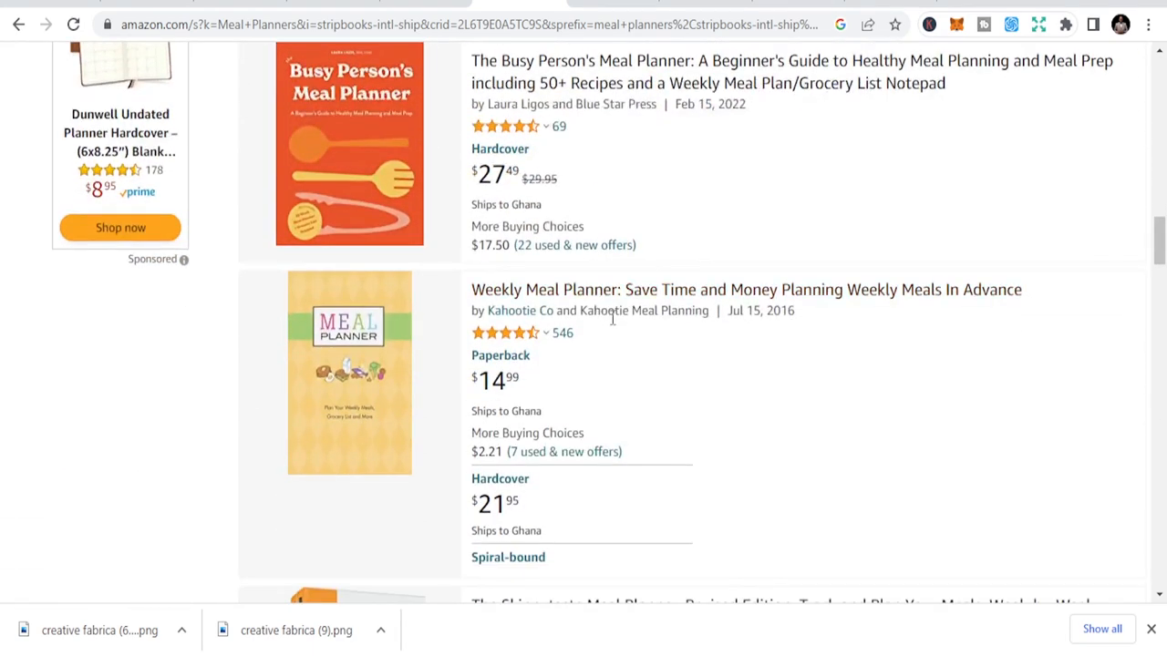
{"action": "scroll", "scroll_direction": "down", "scroll_amount": 3}
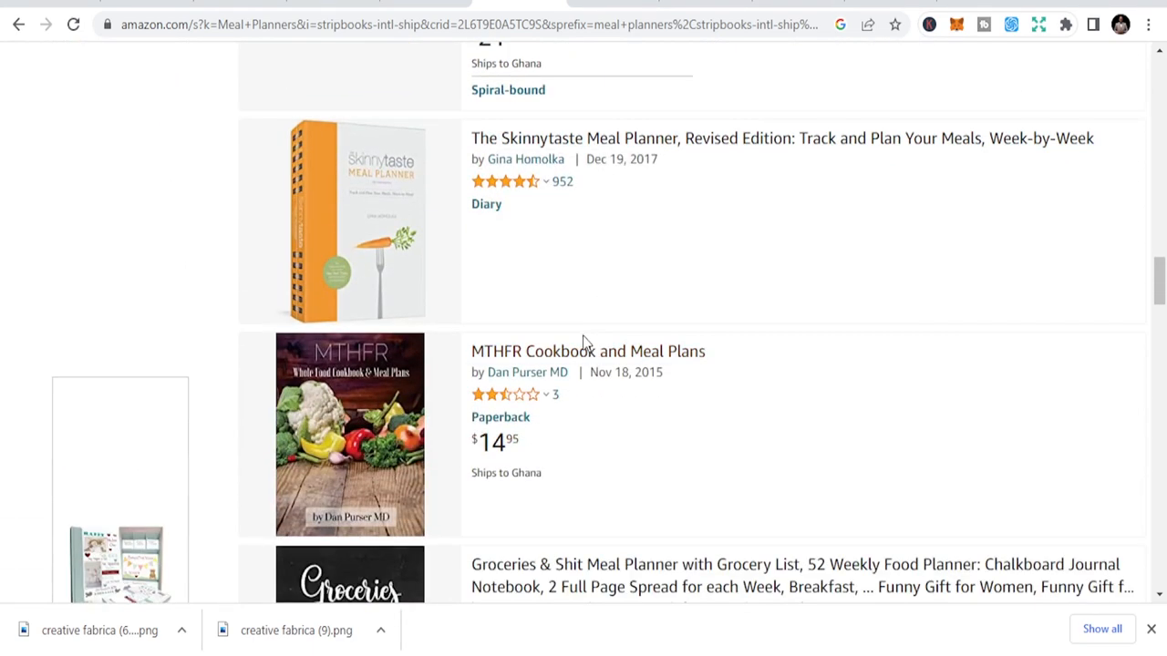
{"action": "scroll", "scroll_direction": "down", "scroll_amount": 3}
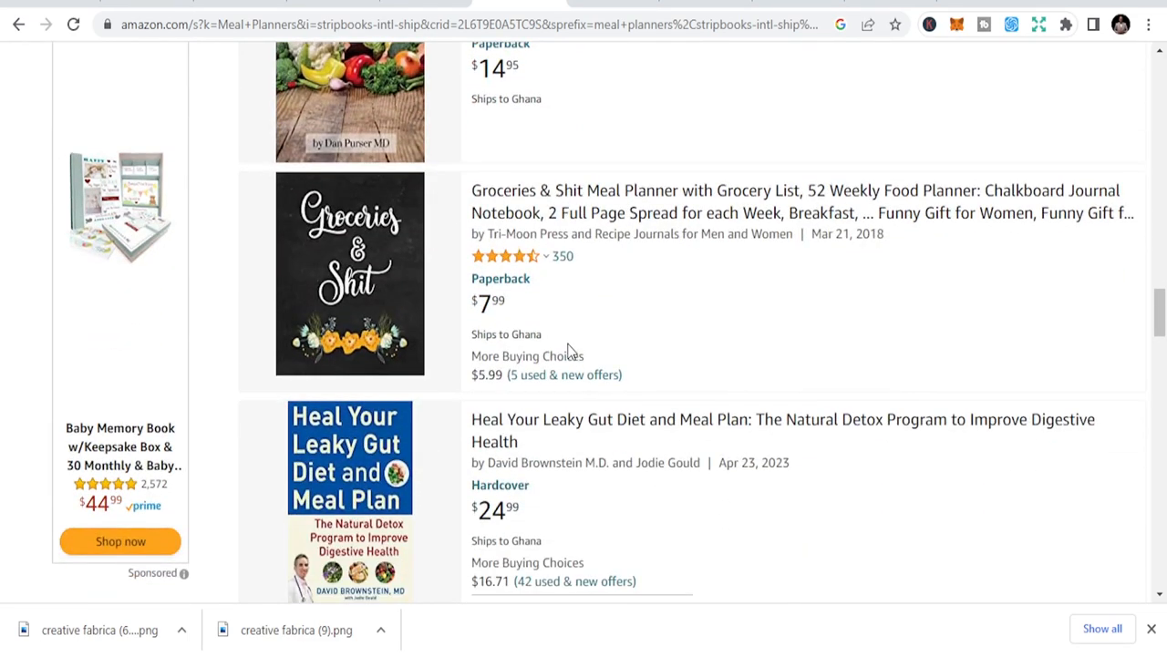
{"action": "scroll", "scroll_direction": "down", "scroll_amount": 3}
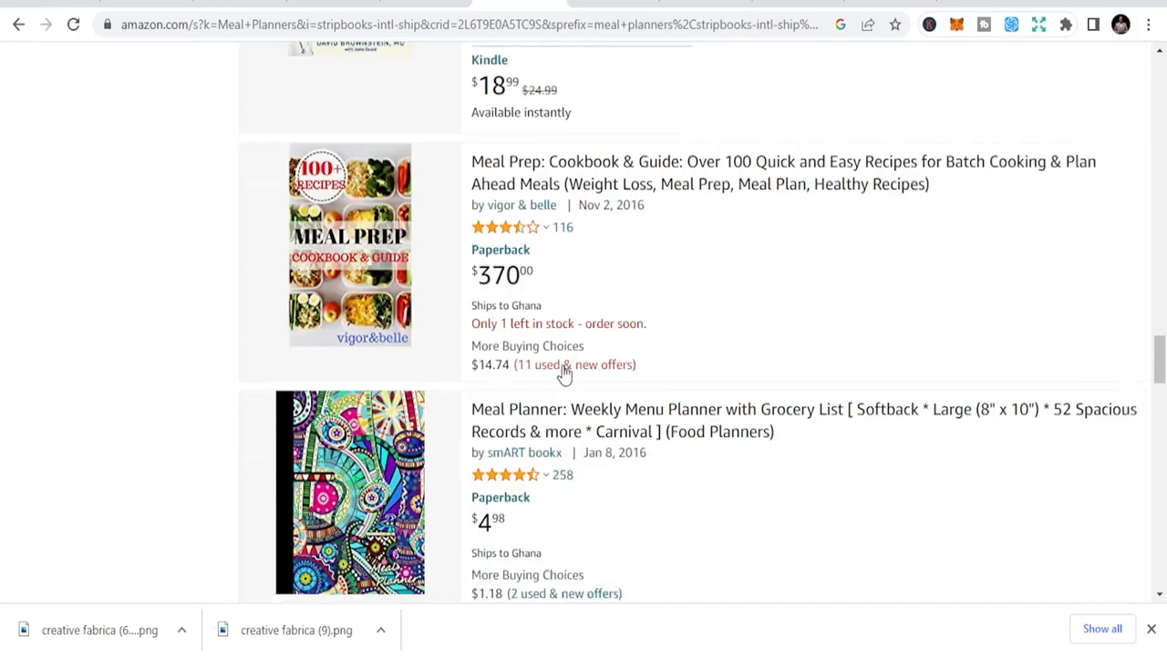
{"action": "scroll", "scroll_direction": "down", "scroll_amount": 3}
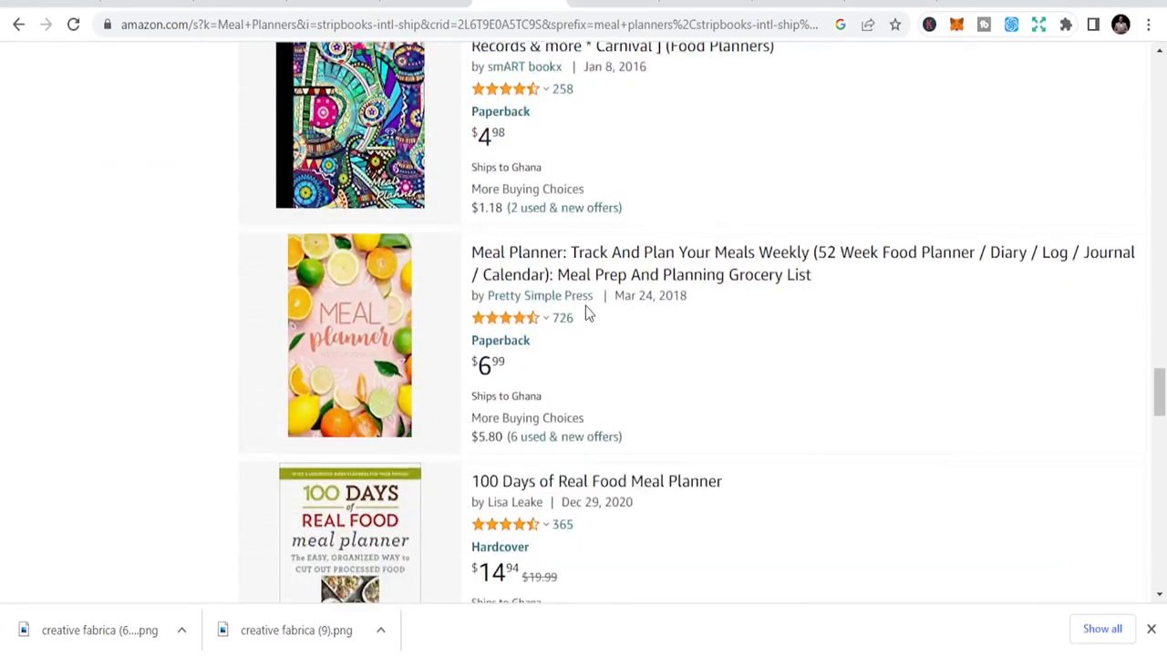
{"action": "scroll", "scroll_direction": "down", "scroll_amount": 3}
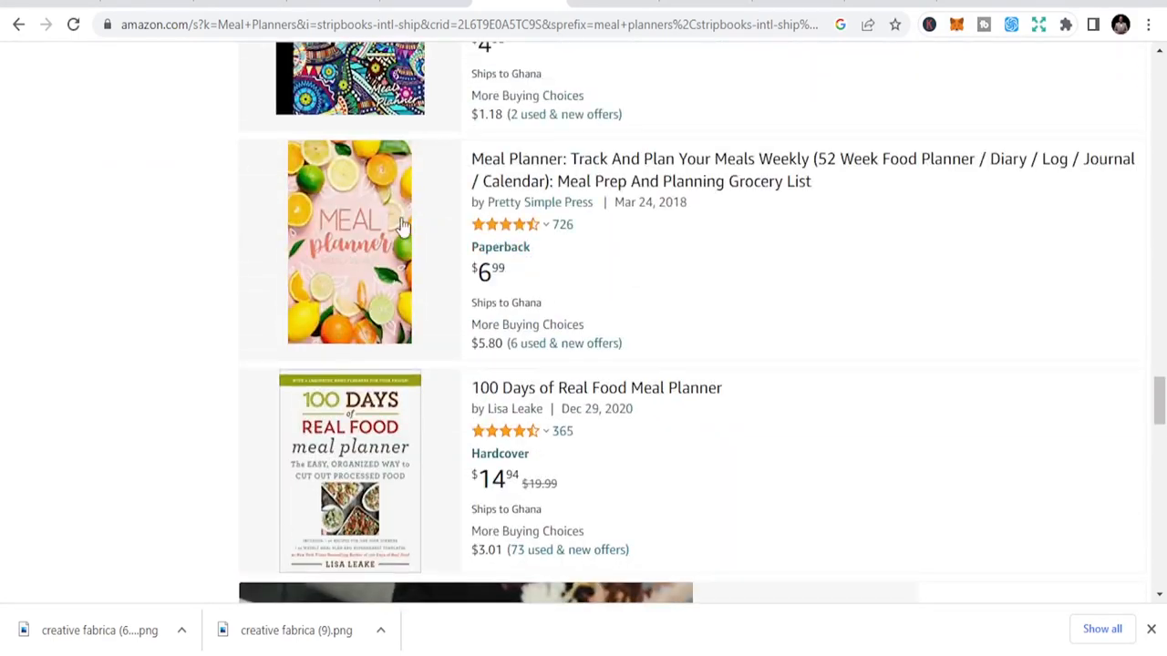
{"action": "scroll", "scroll_direction": "down", "scroll_amount": 3}
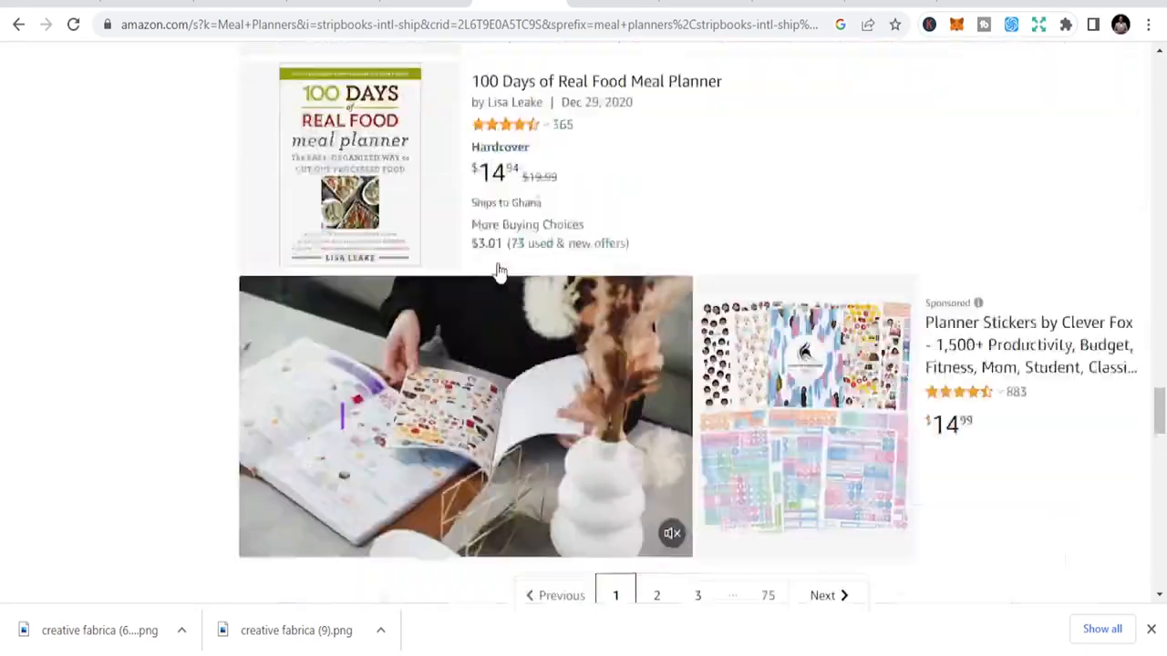
{"action": "scroll", "scroll_direction": "up", "scroll_amount": 3}
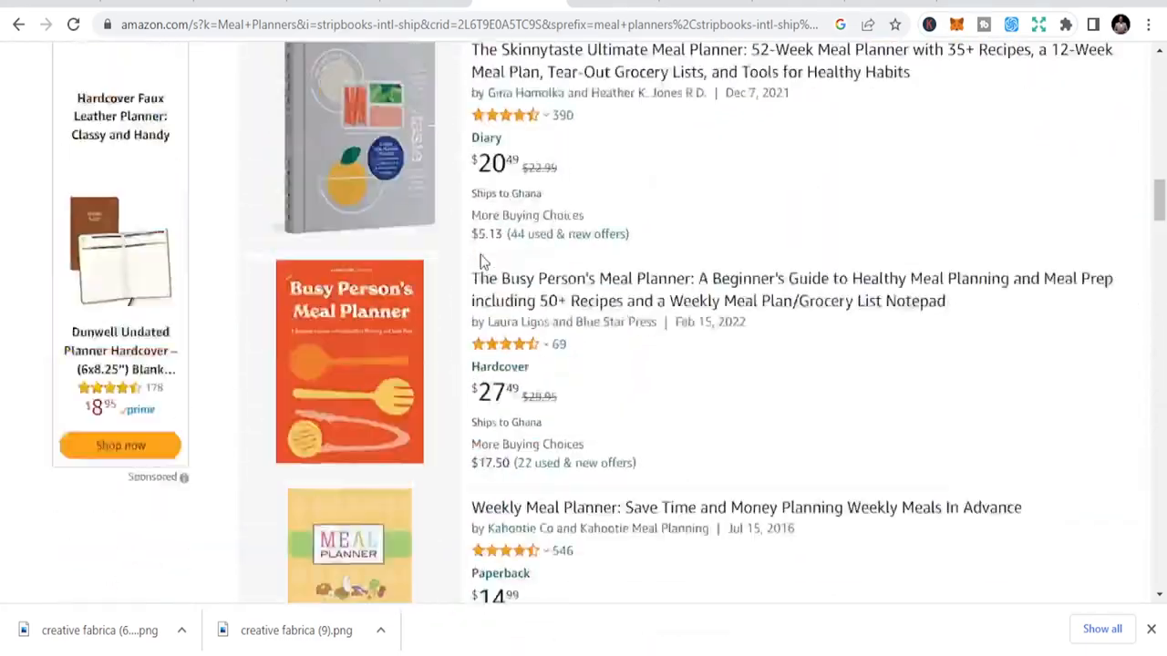
{"action": "scroll", "scroll_direction": "up", "scroll_amount": 3}
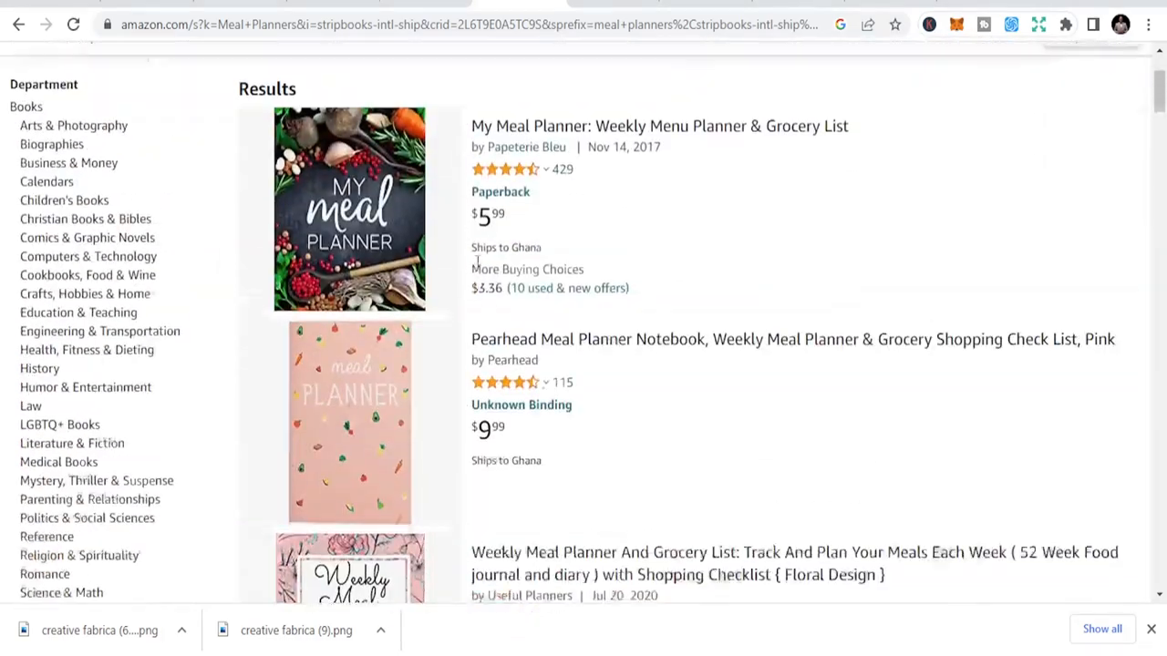
{"action": "scroll", "scroll_direction": "up", "scroll_amount": 3}
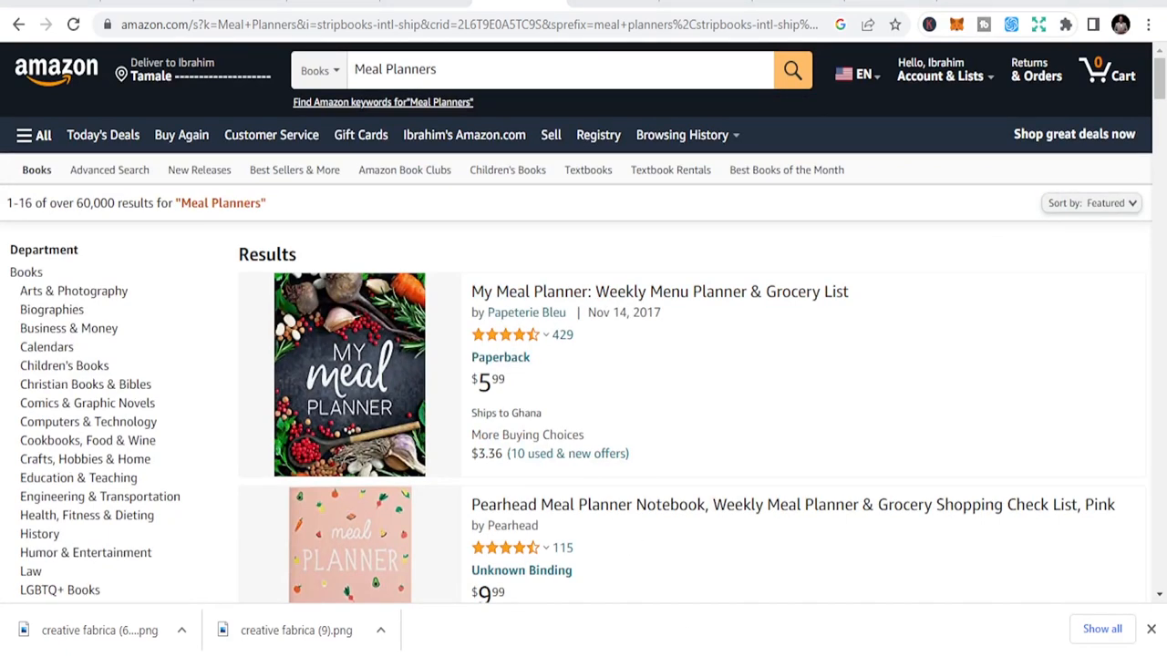
{"action": "mouse_move", "coordinate": [527, 312]}
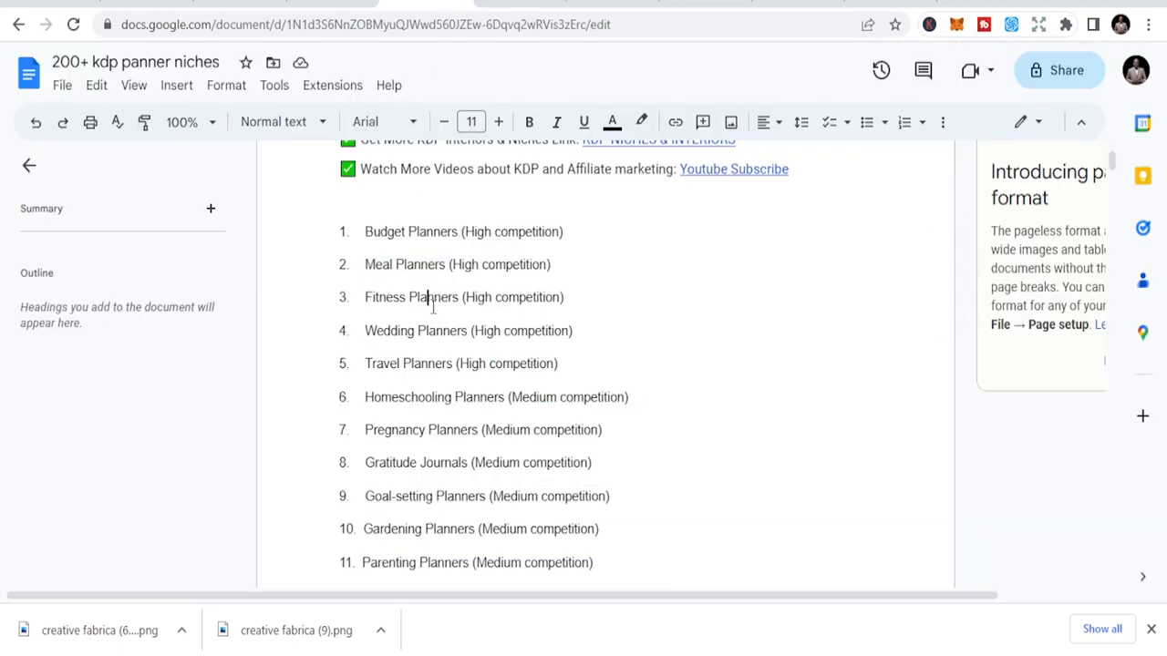
Select the 'Fitness Planners' name in item 3 of the niche list.
{"action": "double_click", "coordinate": [435, 297]}
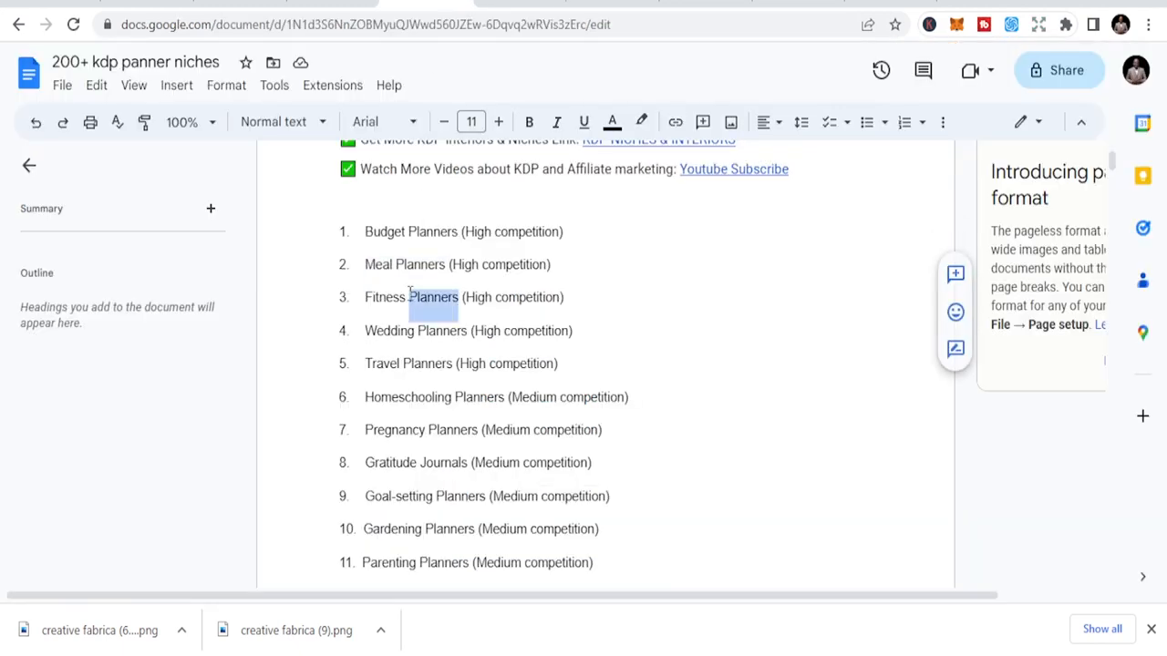
{"action": "double_click", "coordinate": [383, 297]}
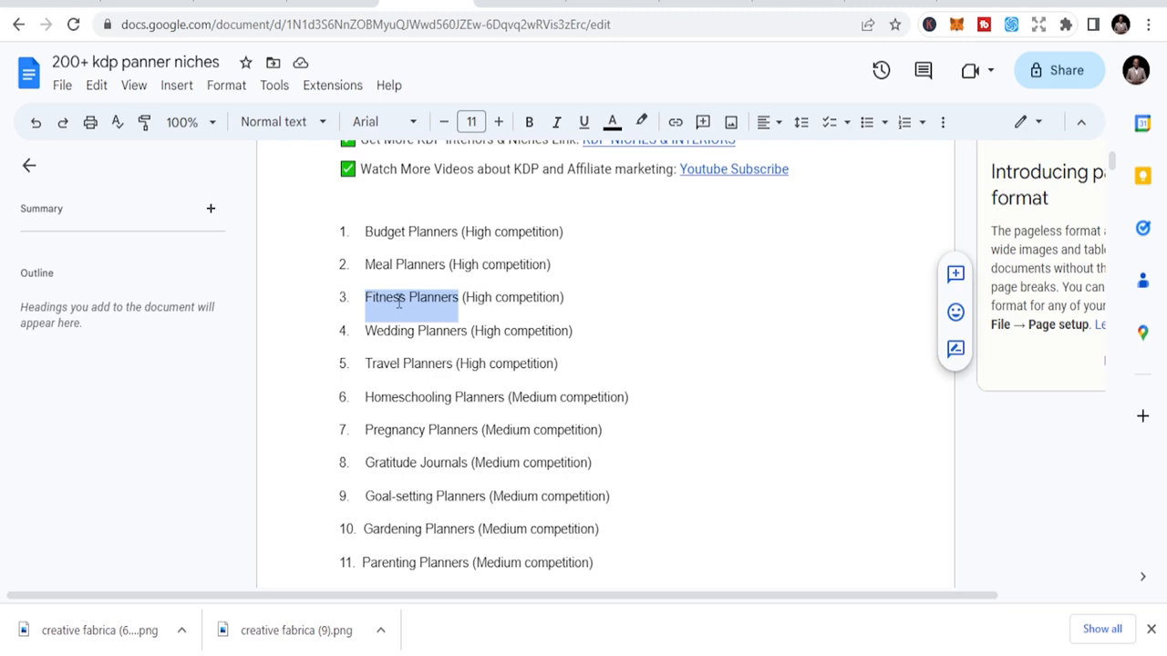
{"action": "mouse_move", "coordinate": [506, 98]}
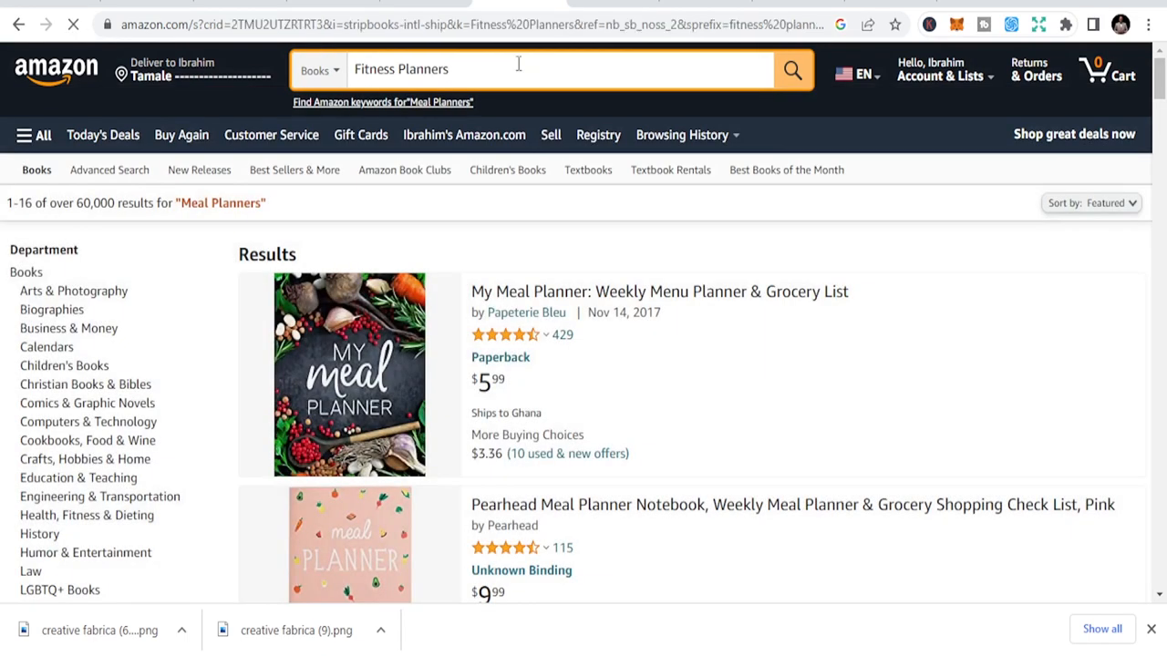
Search Amazon Books for 'Fitness Planners' and scroll through the 50,000+ results.
{"action": "left_click", "coordinate": [791, 70]}
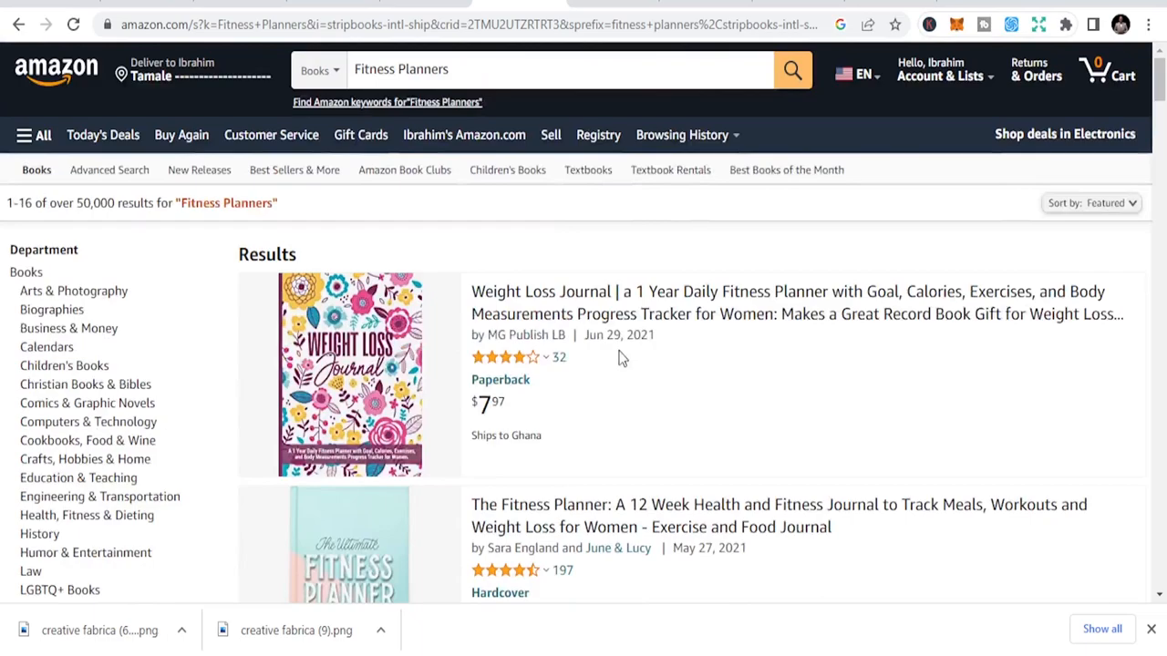
{"action": "scroll", "scroll_direction": "down", "scroll_amount": 3}
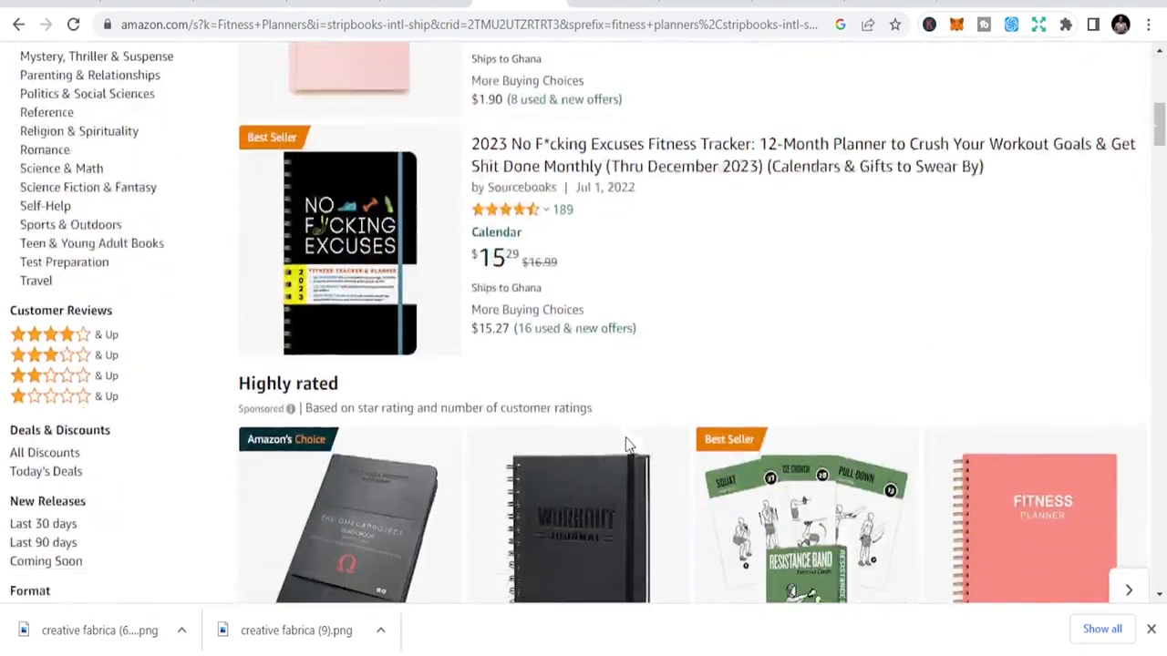
{"action": "scroll", "scroll_direction": "down", "scroll_amount": 3}
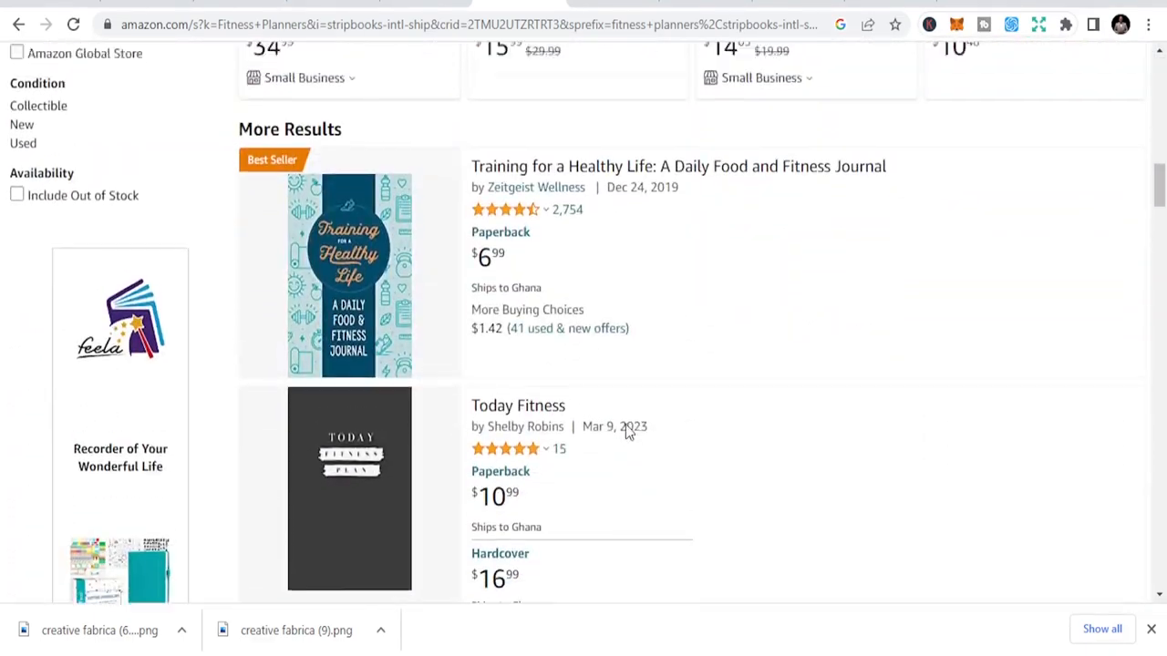
{"action": "scroll", "scroll_direction": "up", "scroll_amount": 3}
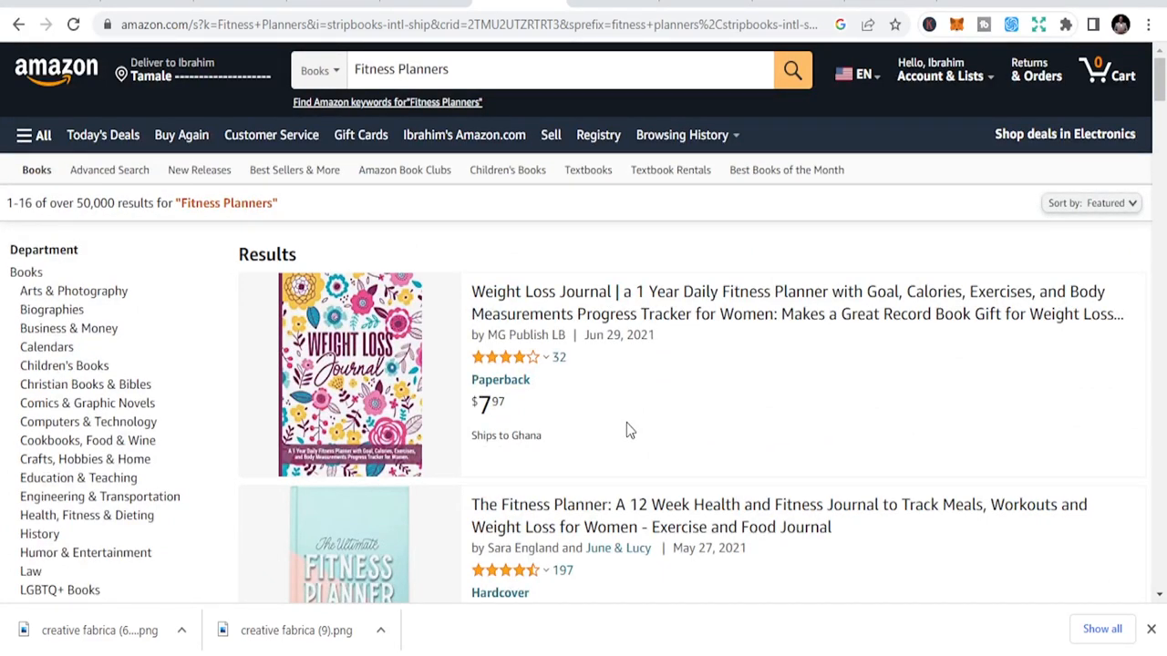
{"action": "scroll", "scroll_direction": "down", "scroll_amount": 3}
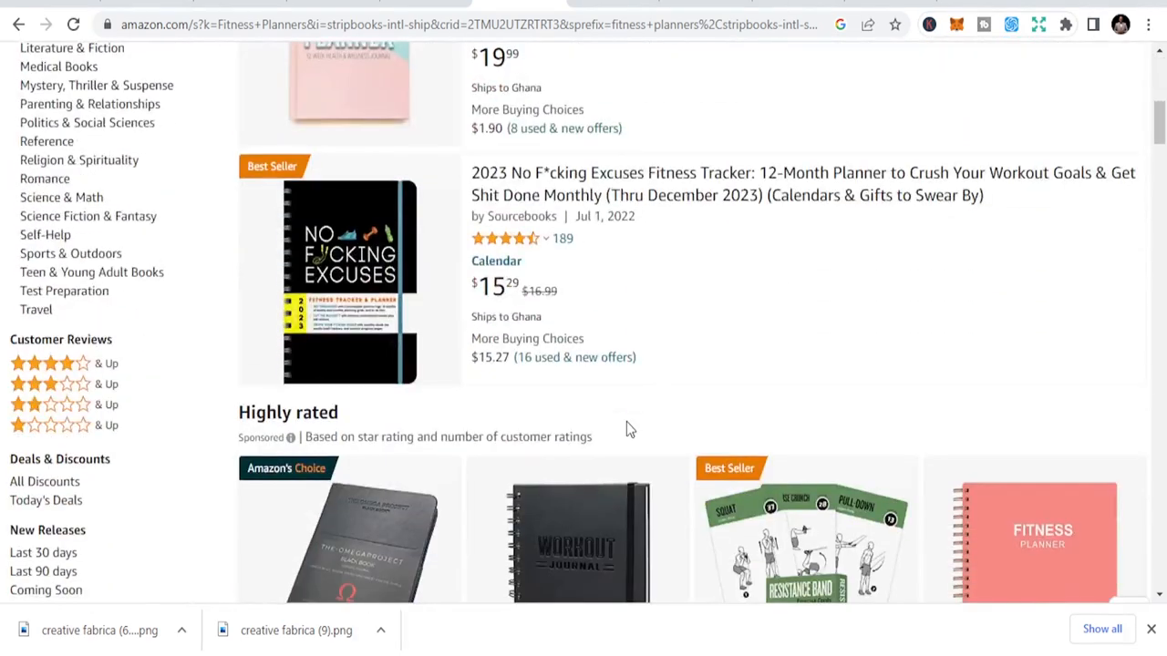
{"action": "scroll", "scroll_direction": "down", "scroll_amount": 3}
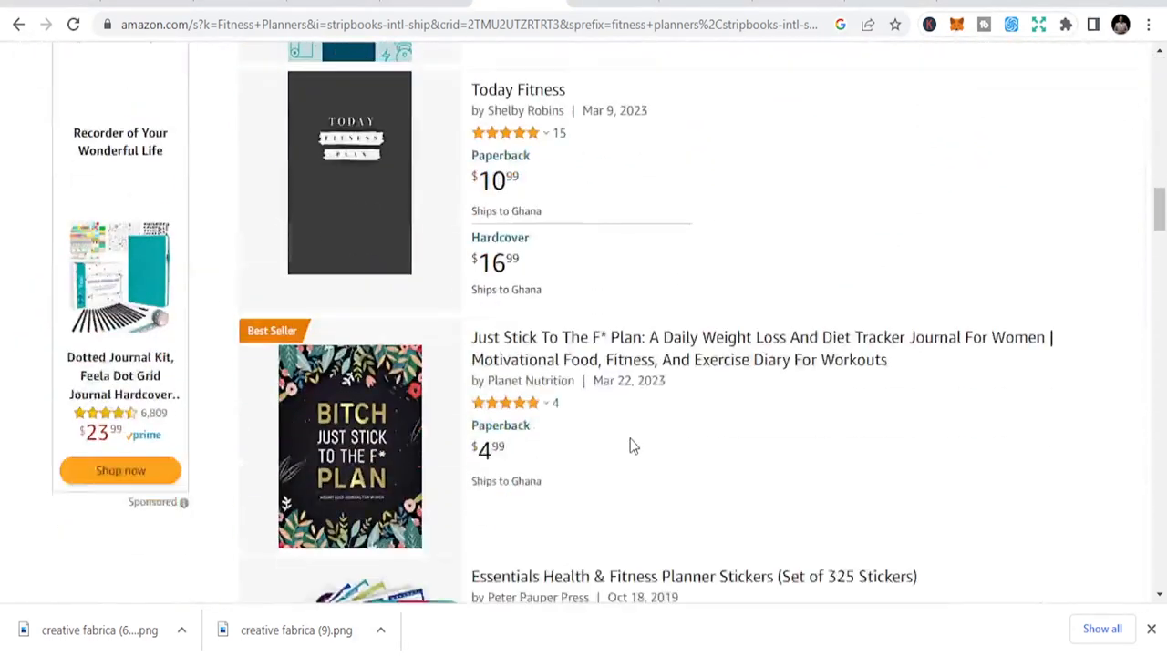
{"action": "scroll", "scroll_direction": "down", "scroll_amount": 3}
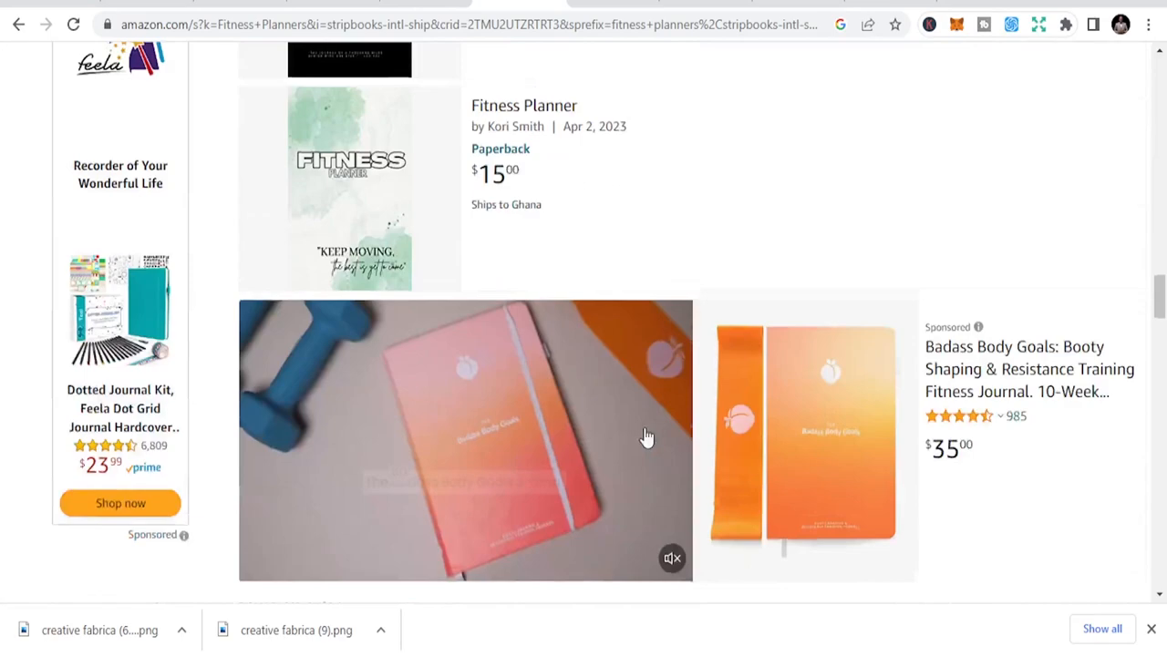
{"action": "scroll", "scroll_direction": "up", "scroll_amount": 3}
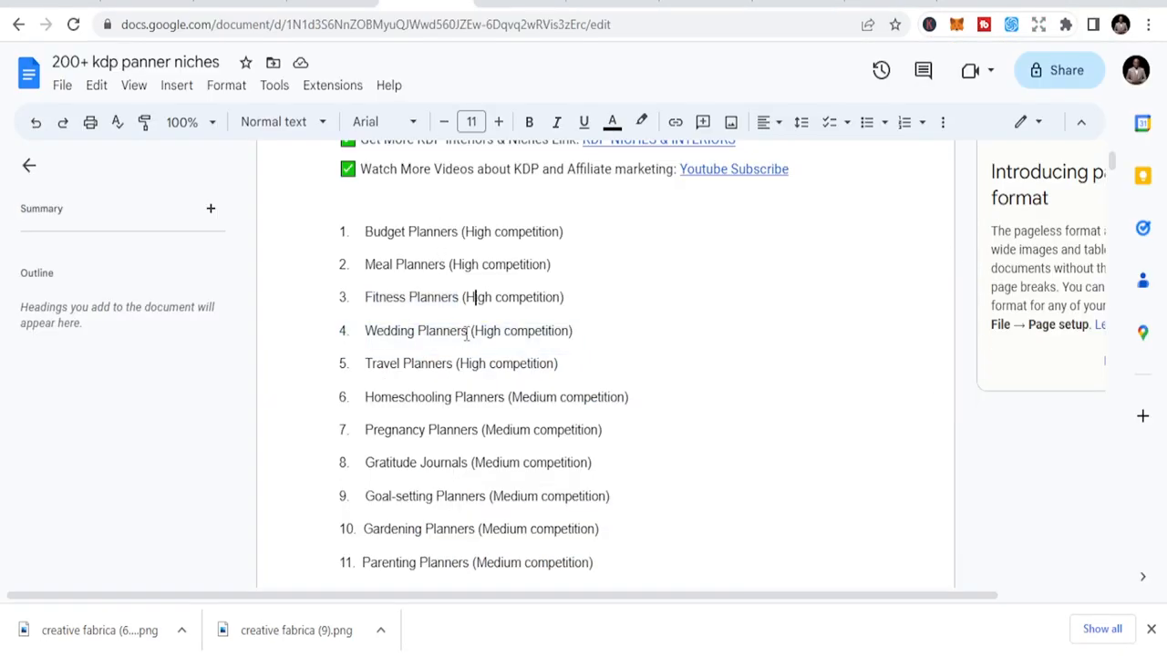
Select 'Wedding' in item 4, Wedding Planners, of the Google Docs niche list.
{"action": "left_click", "coordinate": [414, 330]}
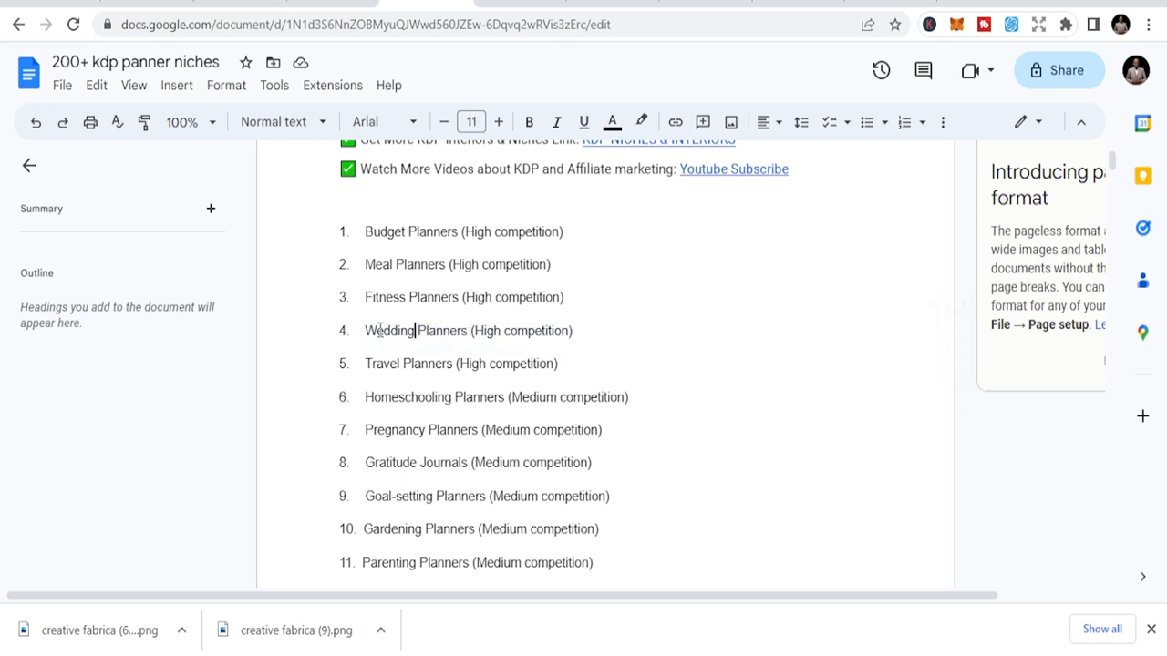
{"action": "double_click", "coordinate": [390, 330]}
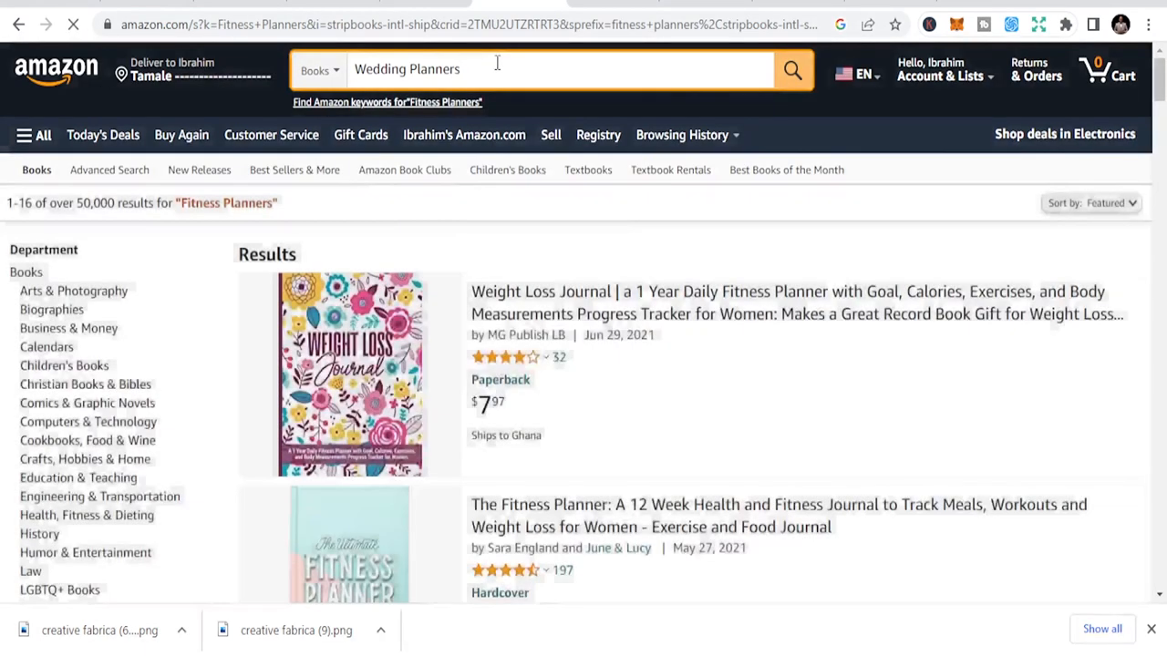
Search Amazon Books for 'Wedding Planners' and scroll through the 50,000+ results.
{"action": "left_click", "coordinate": [791, 70]}
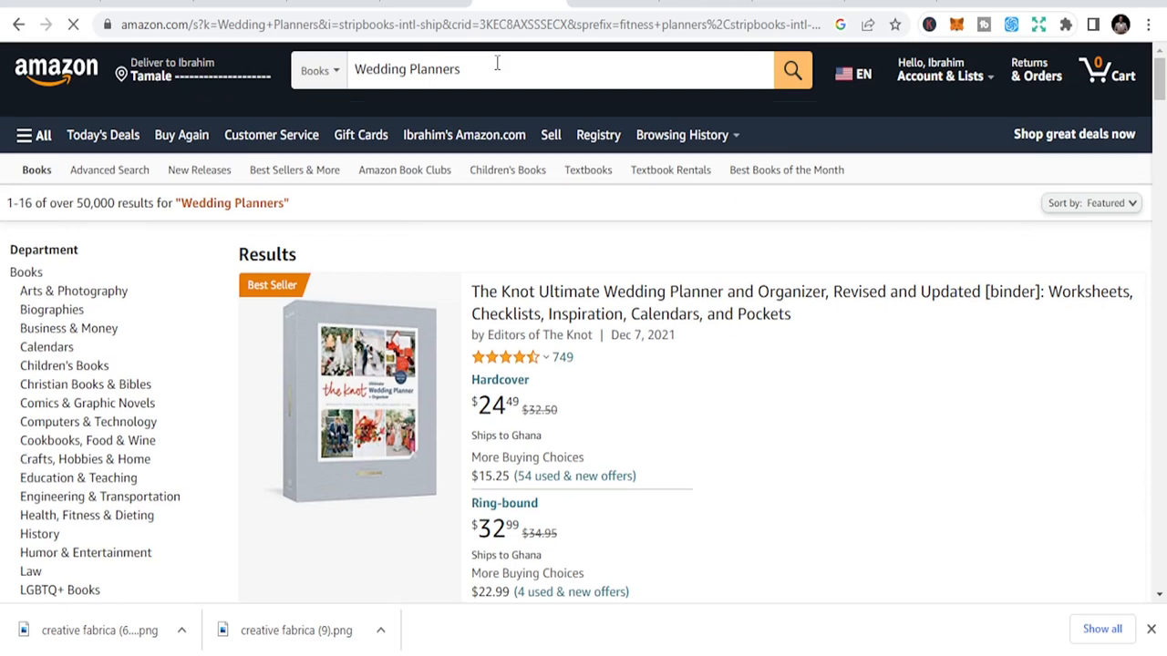
{"action": "scroll", "scroll_direction": "down", "scroll_amount": 3}
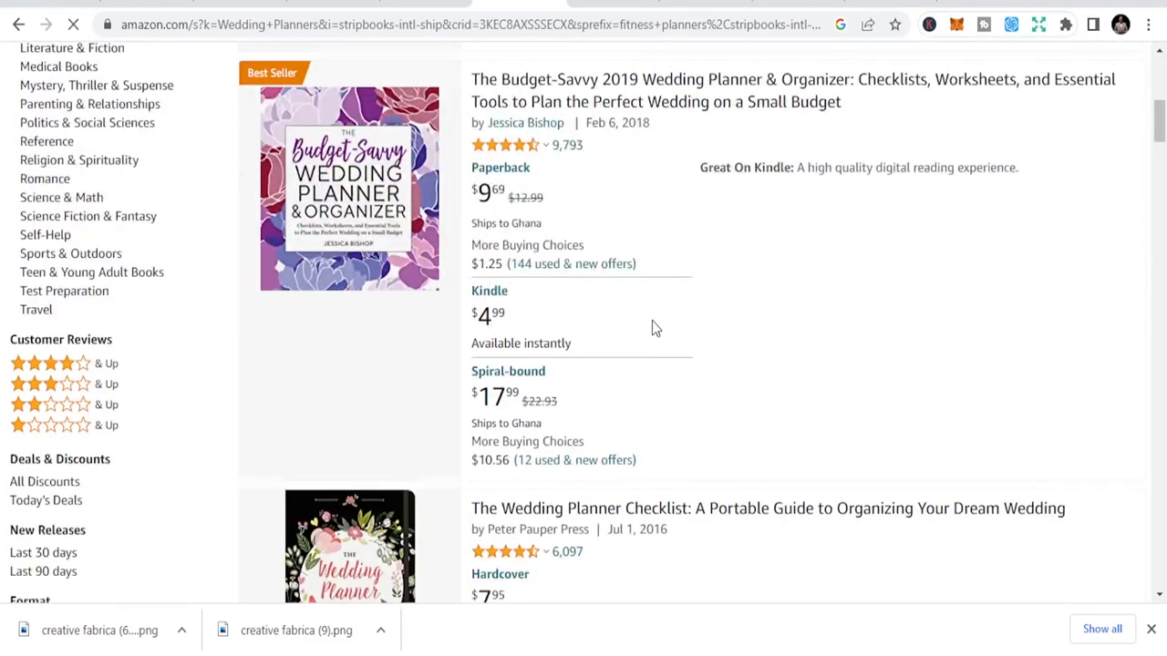
{"action": "scroll", "scroll_direction": "down", "scroll_amount": 3}
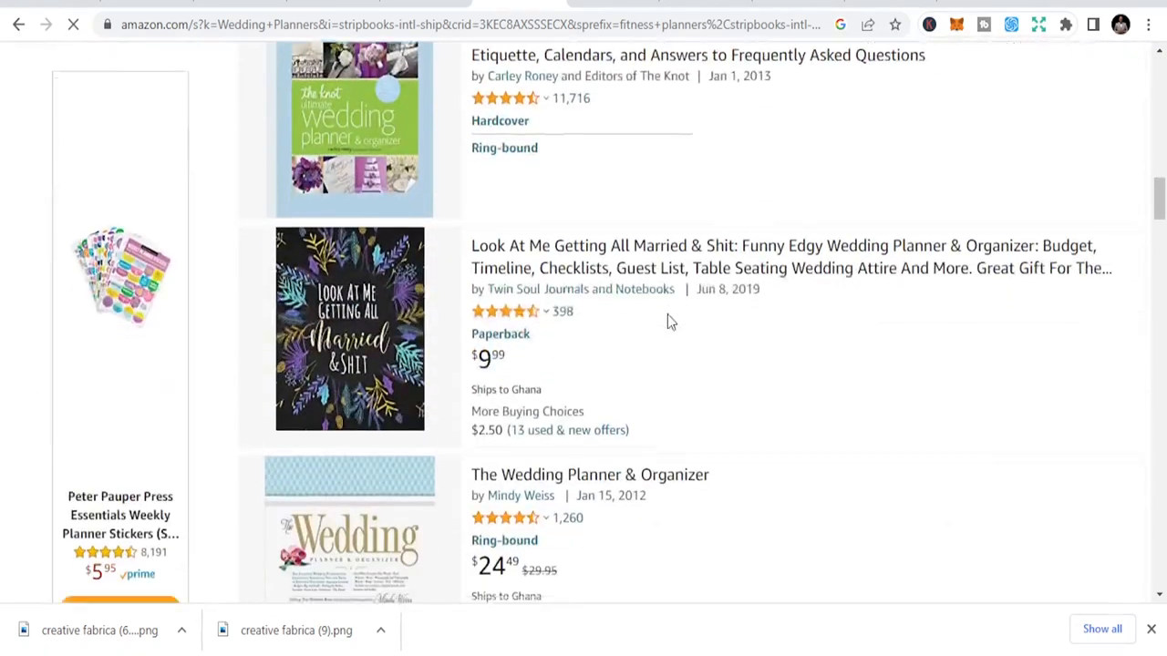
{"action": "scroll", "scroll_direction": "down", "scroll_amount": 3}
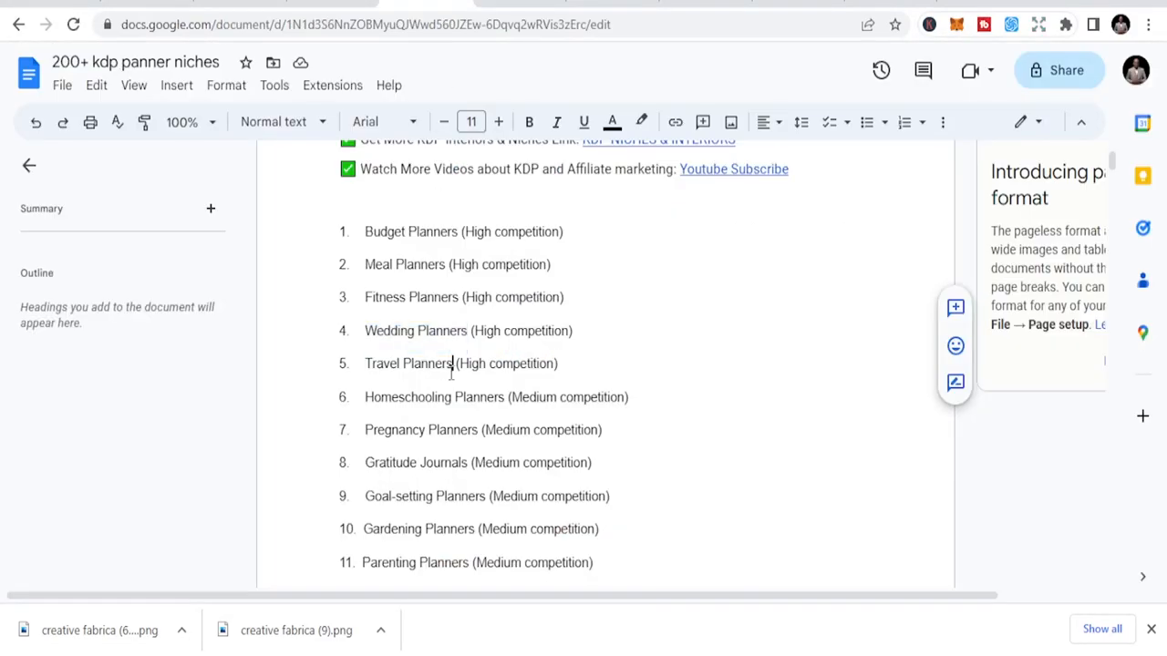
Select 'Travel Planners' in item 5 of the niche list and bring up its copy menu.
{"action": "double_click", "coordinate": [425, 363]}
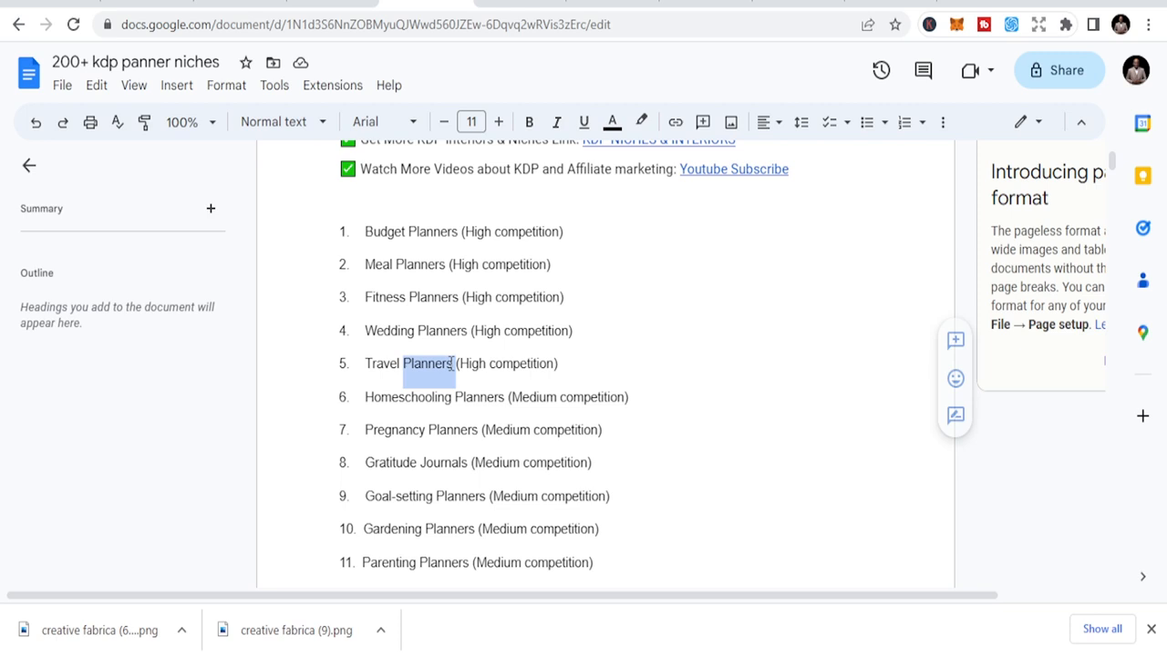
{"action": "double_click", "coordinate": [381, 363]}
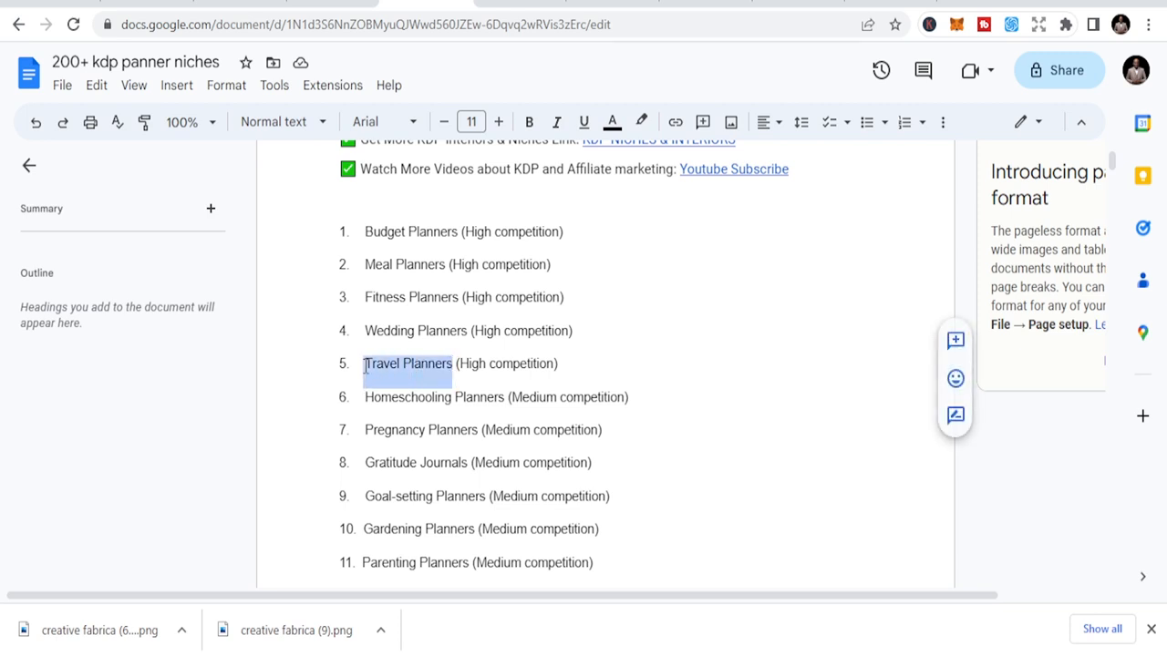
{"action": "right_click", "coordinate": [406, 363]}
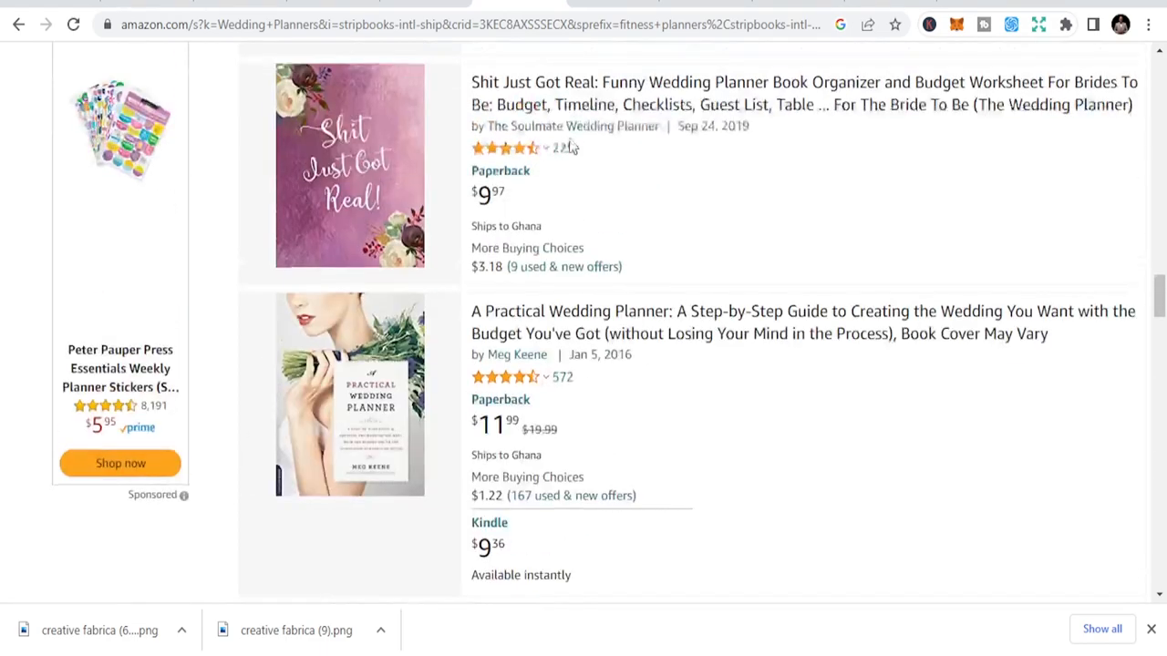
{"action": "scroll", "scroll_direction": "up", "scroll_amount": 3}
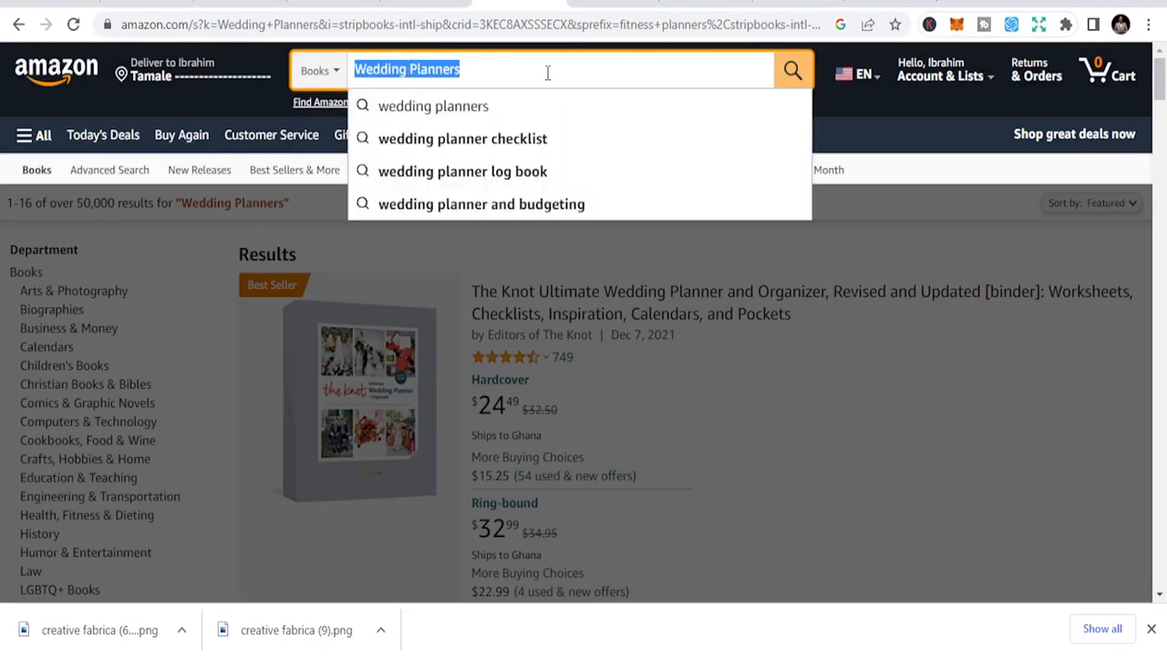
Search Amazon Books for 'Travel Planners' and scroll through the 50,000+ results.
{"action": "type", "text": "Travel Planners"}
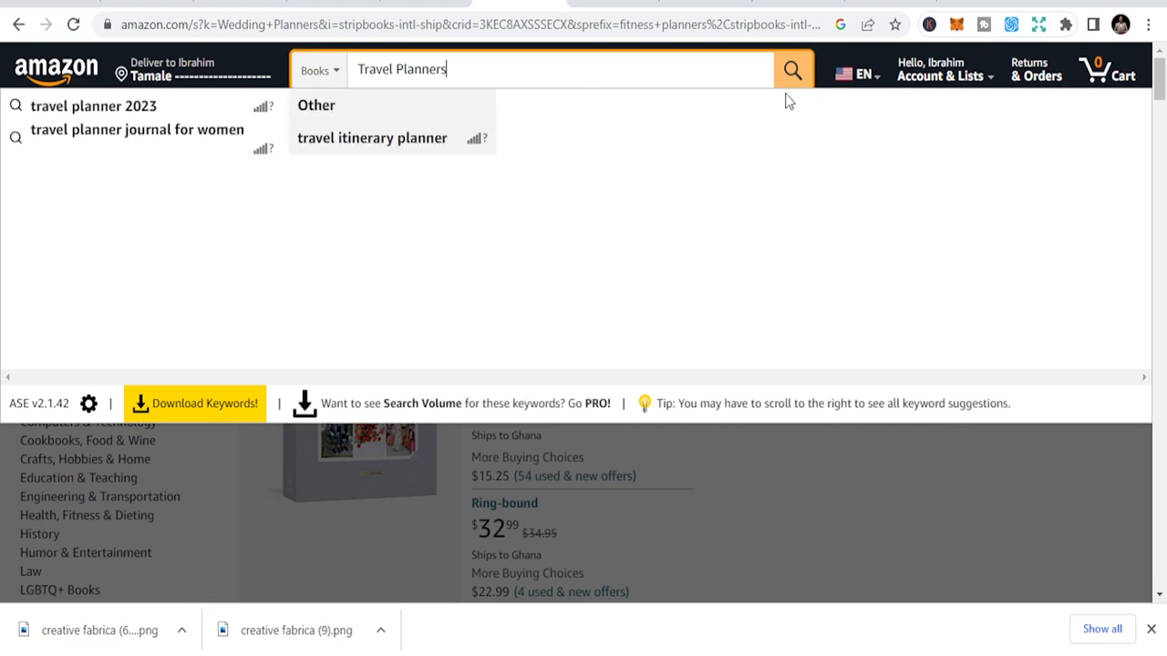
{"action": "left_click", "coordinate": [791, 69]}
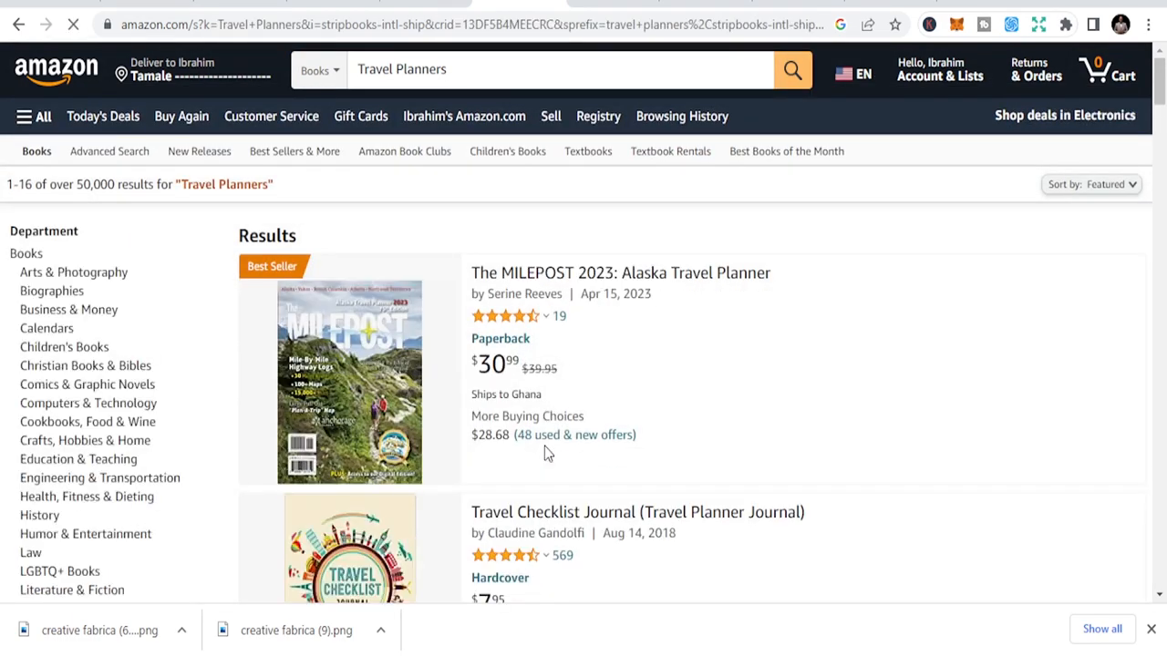
{"action": "scroll", "scroll_direction": "down", "scroll_amount": 3}
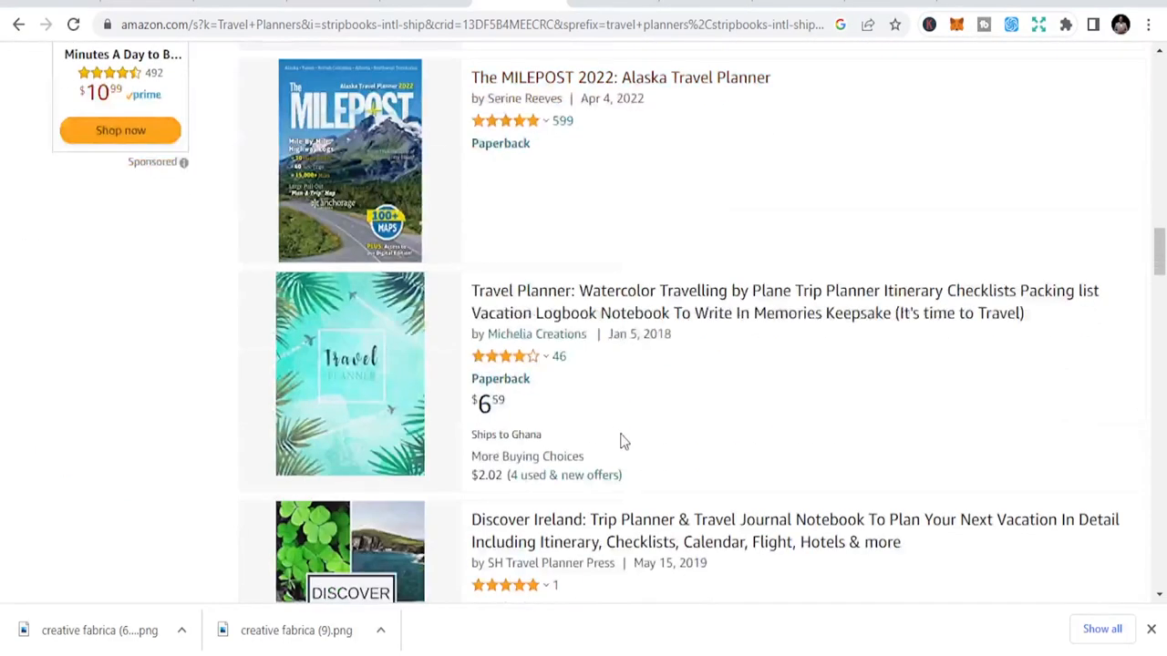
{"action": "scroll", "scroll_direction": "down", "scroll_amount": 3}
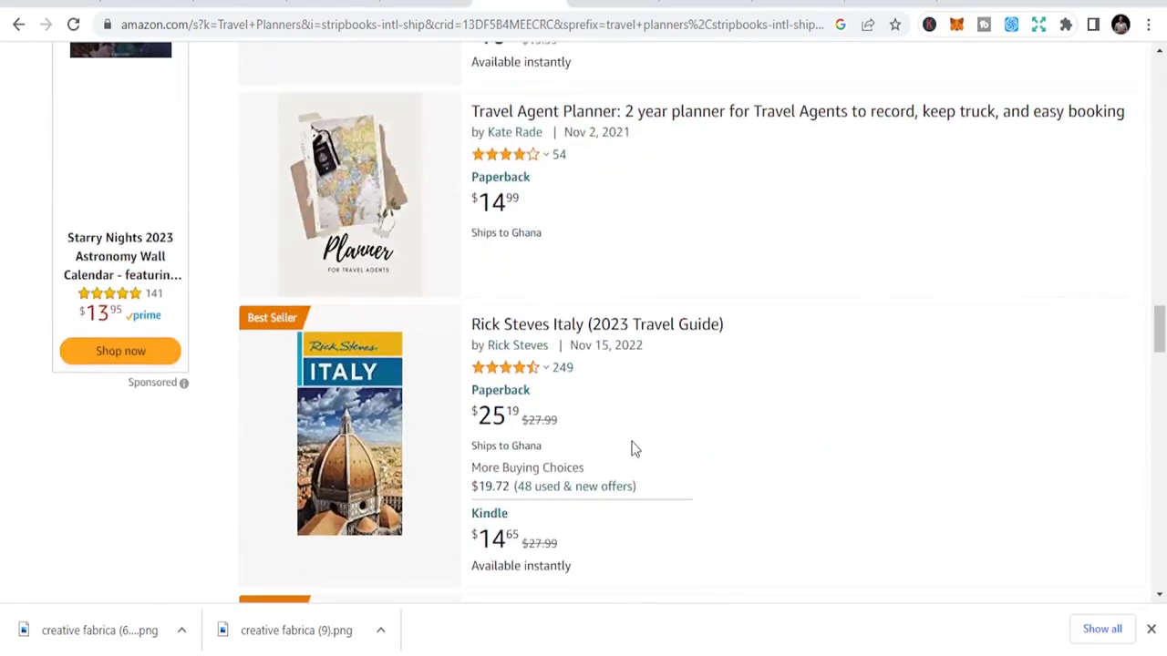
{"action": "scroll", "scroll_direction": "down", "scroll_amount": 3}
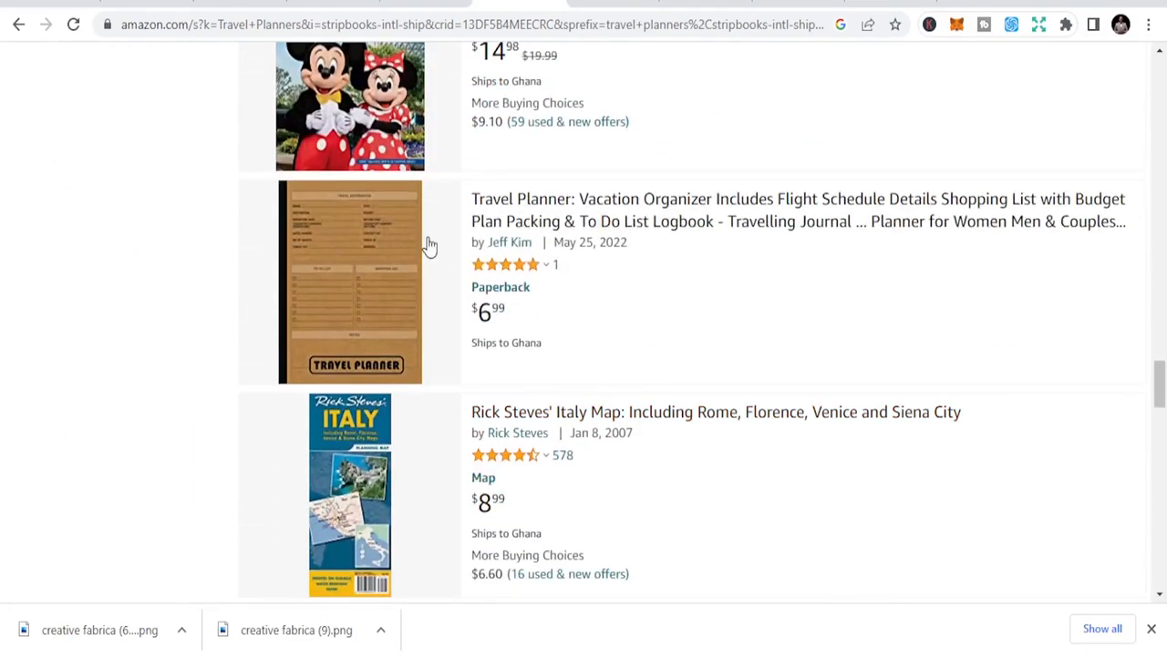
{"action": "scroll", "scroll_direction": "down", "scroll_amount": 3}
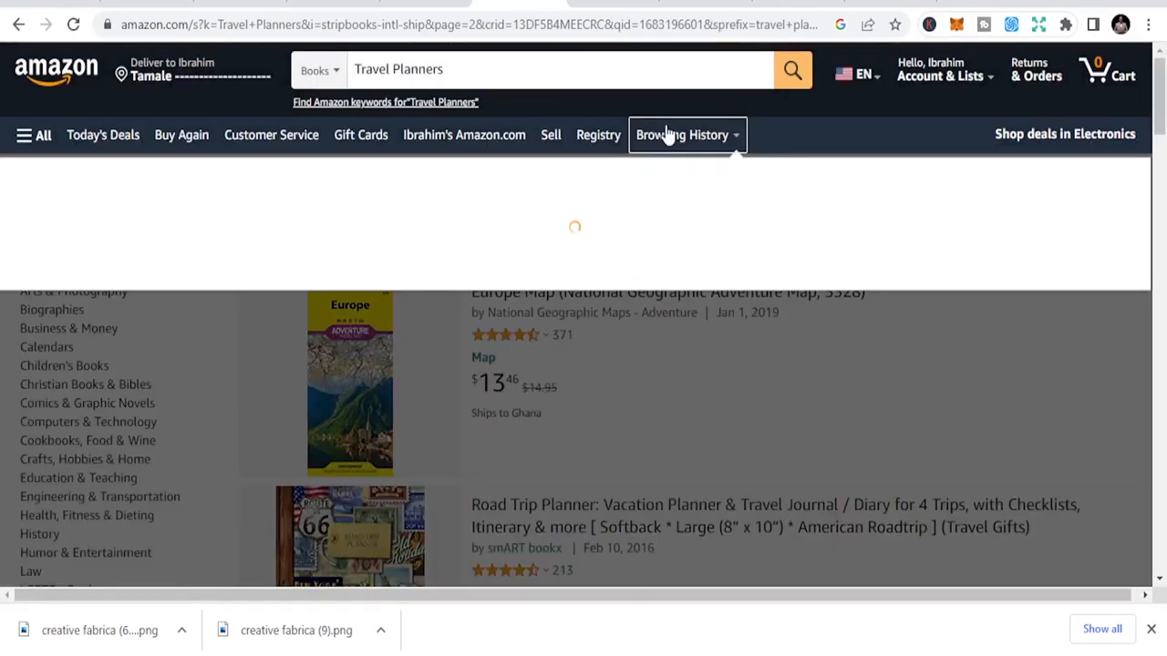
{"action": "scroll", "scroll_direction": "down", "scroll_amount": 3}
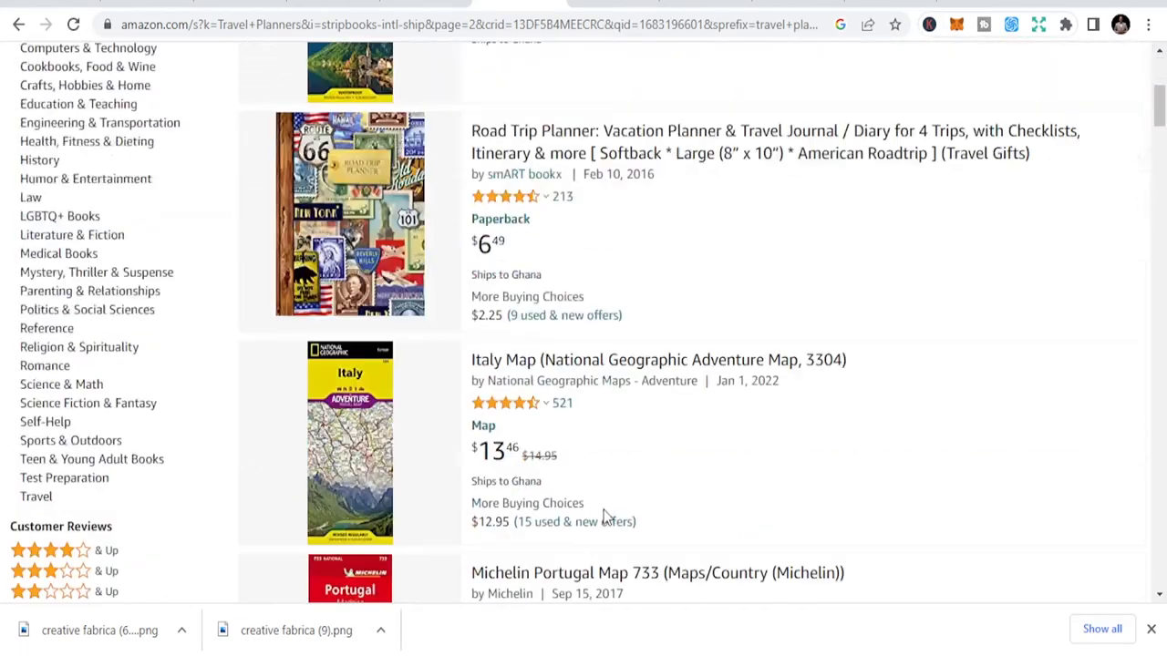
{"action": "scroll", "scroll_direction": "up", "scroll_amount": 3}
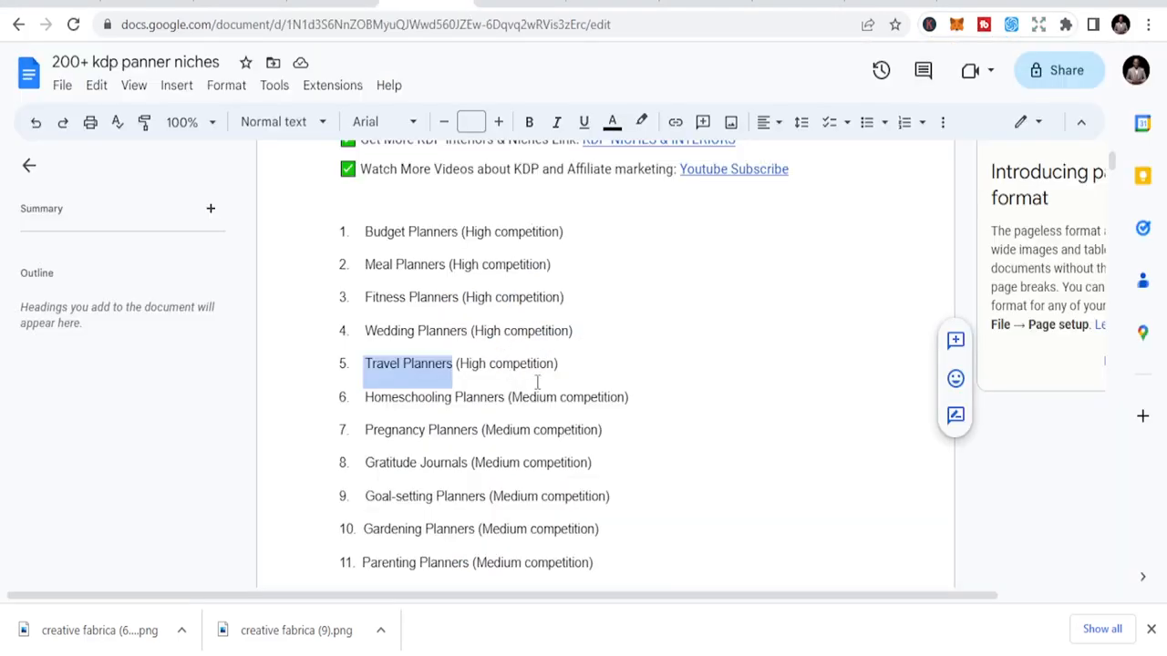
{"action": "mouse_move", "coordinate": [529, 438]}
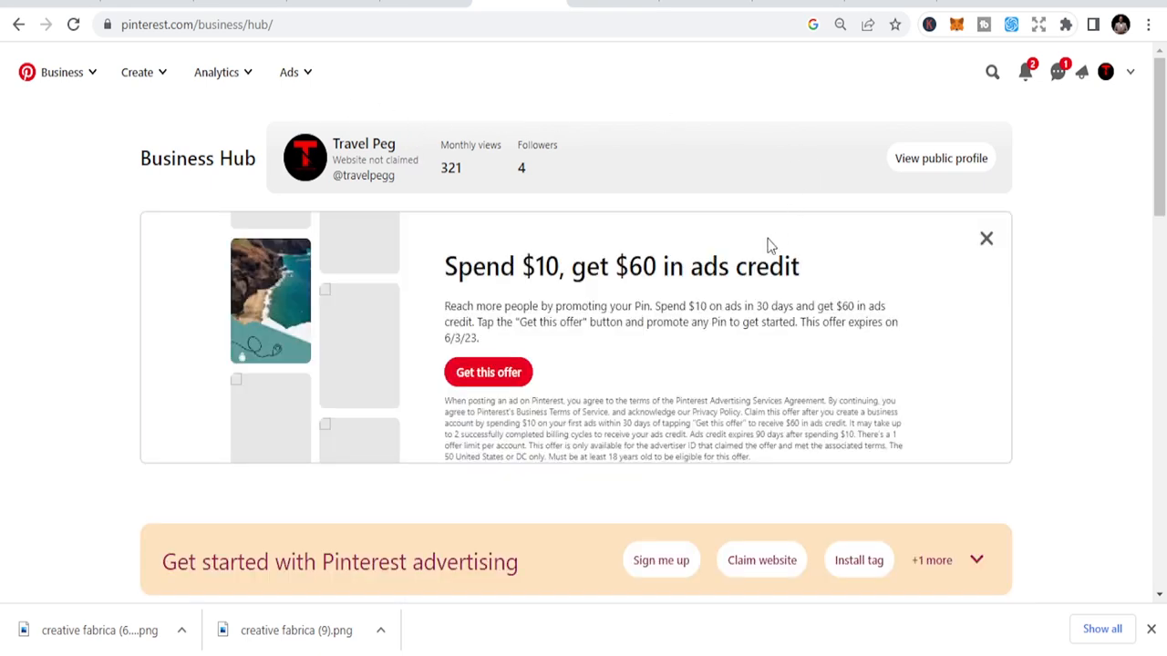
{"action": "left_click", "coordinate": [985, 238]}
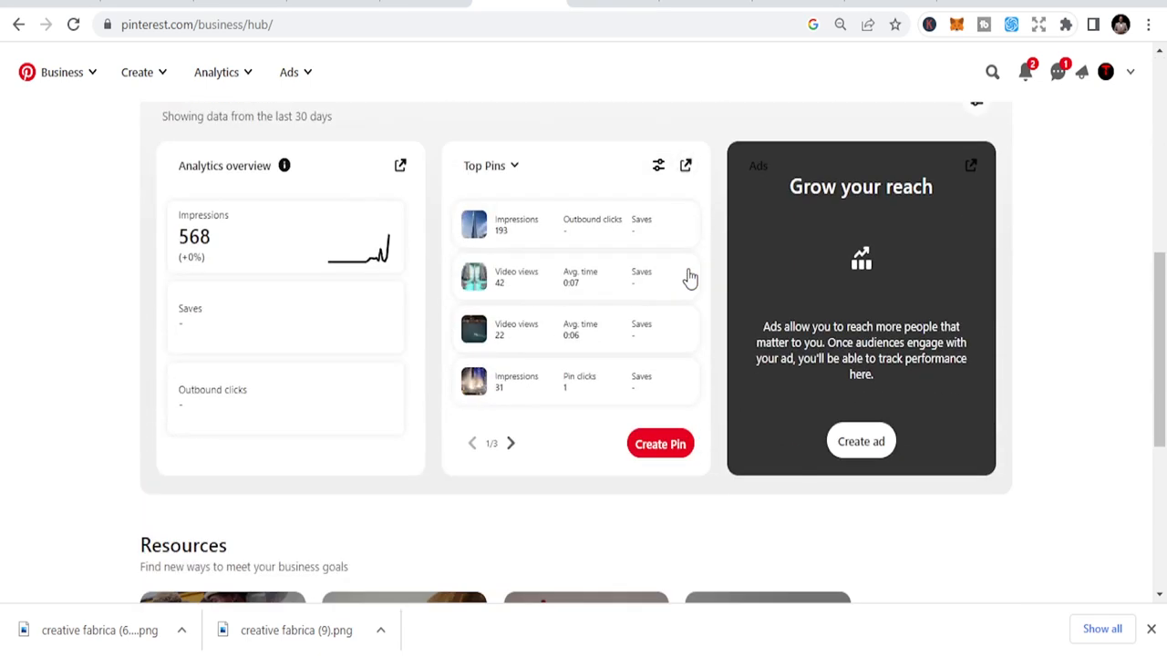
{"action": "scroll", "scroll_direction": "down", "scroll_amount": 3}
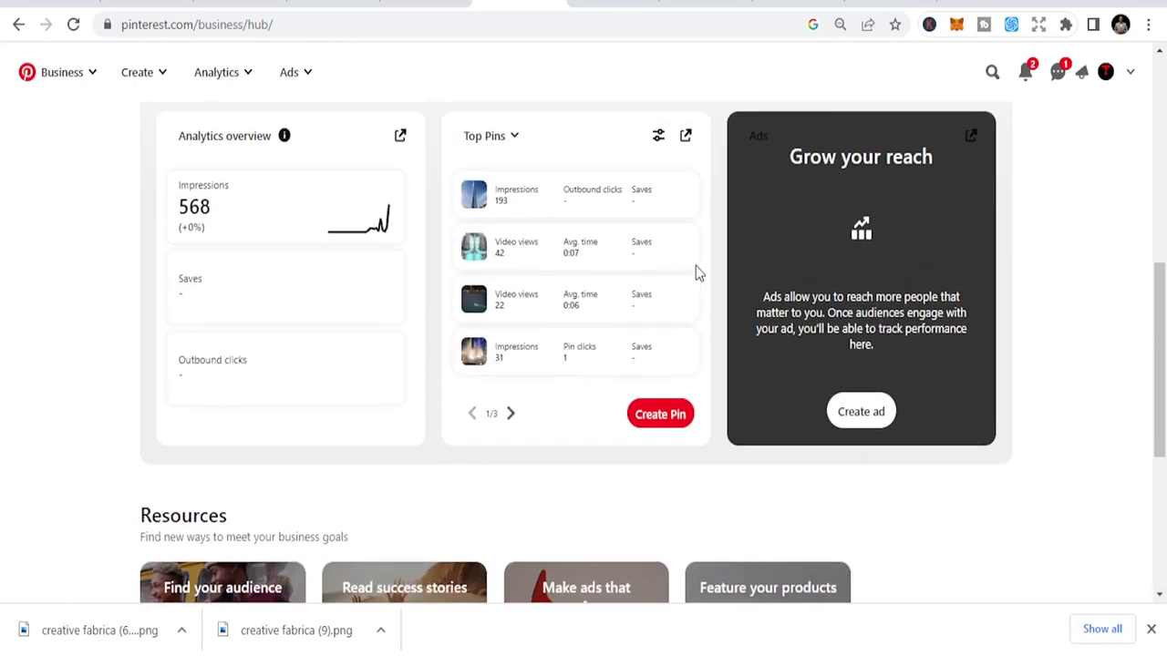
{"action": "mouse_move", "coordinate": [698, 276]}
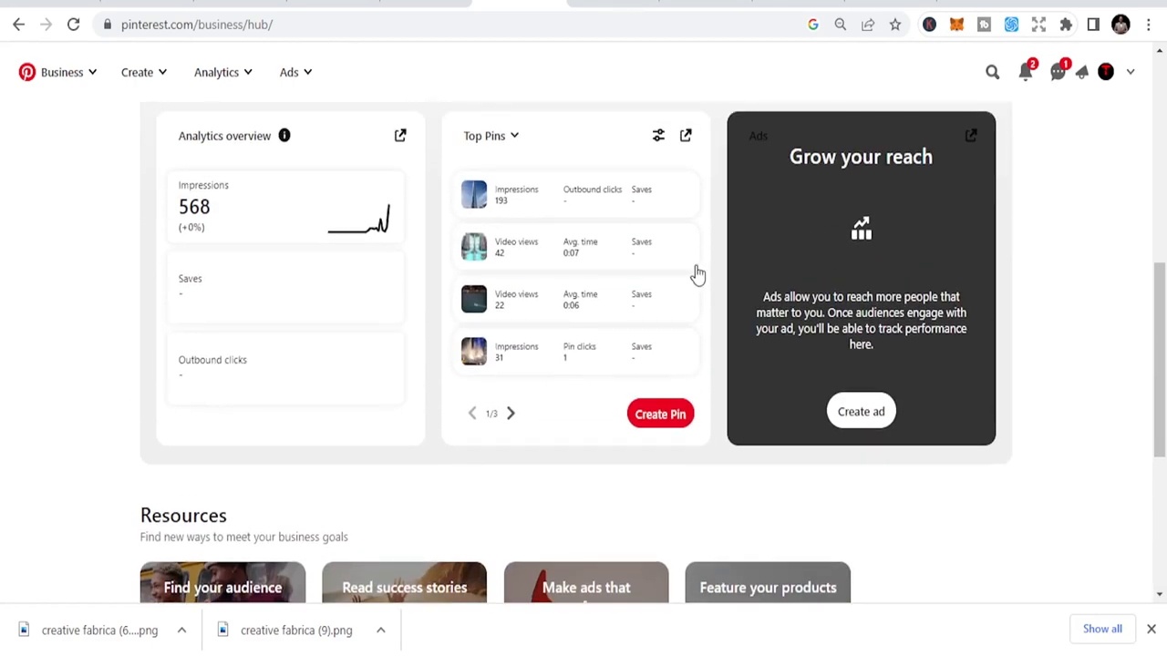
{"action": "scroll", "scroll_direction": "up", "scroll_amount": 3}
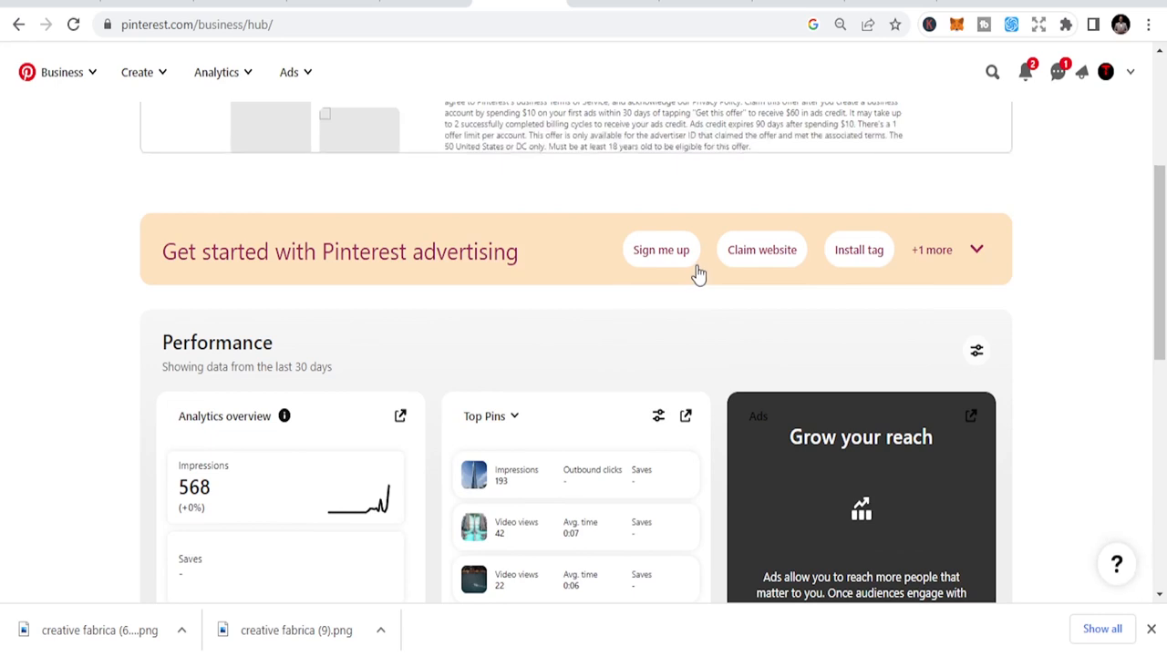
{"action": "scroll", "scroll_direction": "up", "scroll_amount": 3}
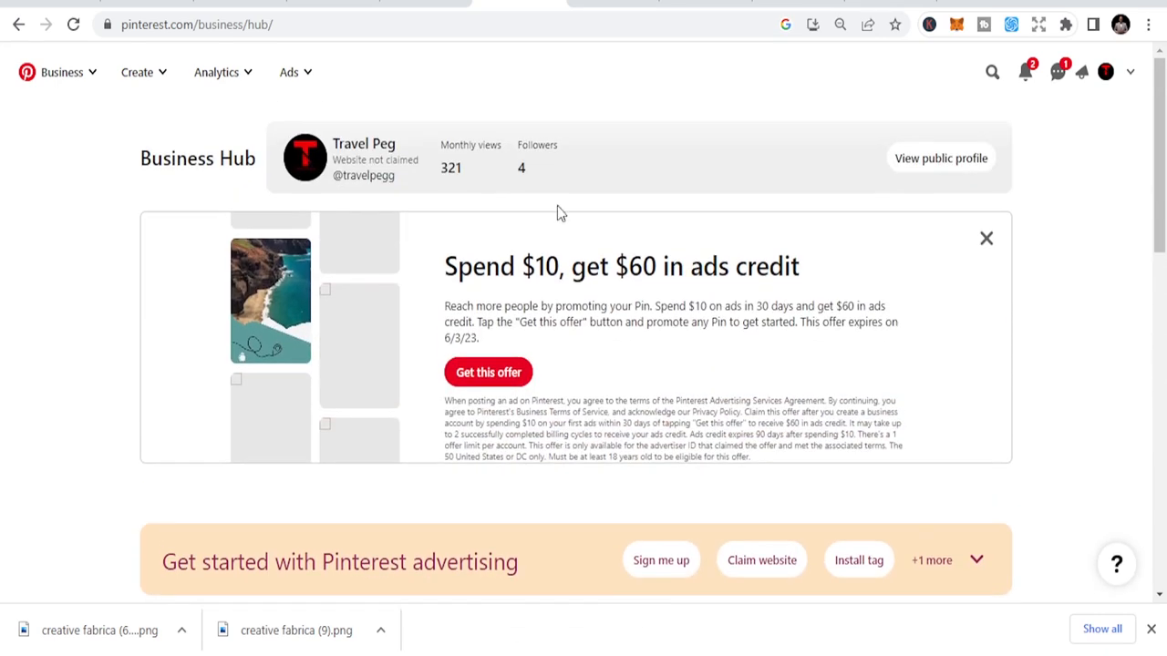
Search Pinterest pins for 'travel planner template'.
{"action": "left_click", "coordinate": [992, 72]}
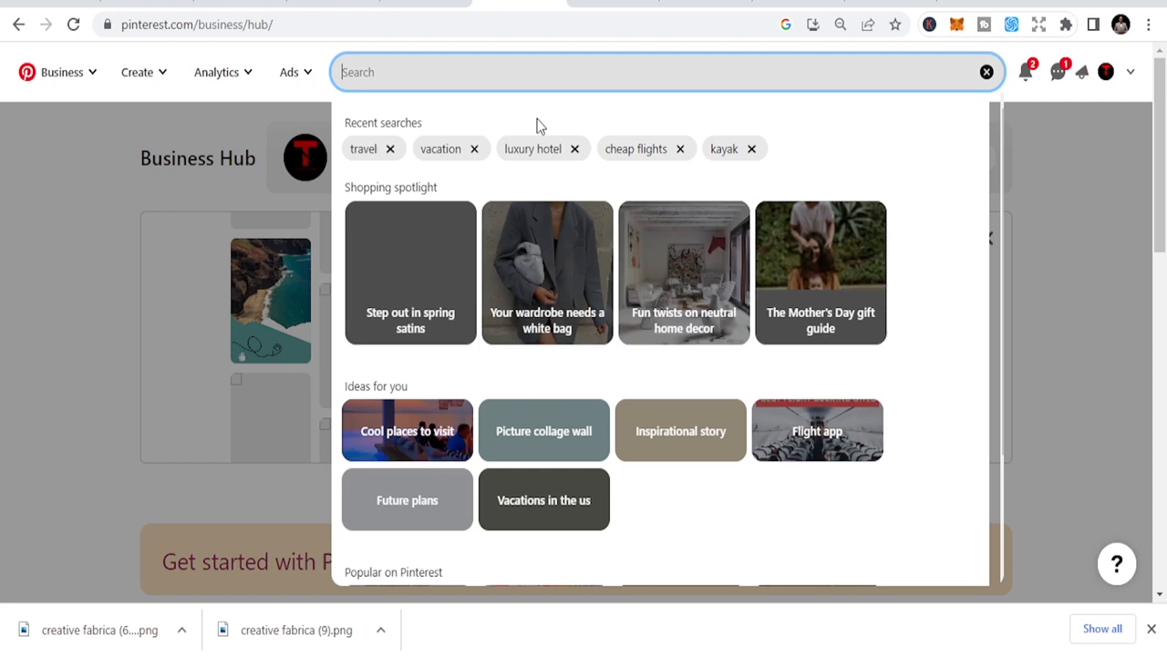
{"action": "type", "text": "Travel Planners"}
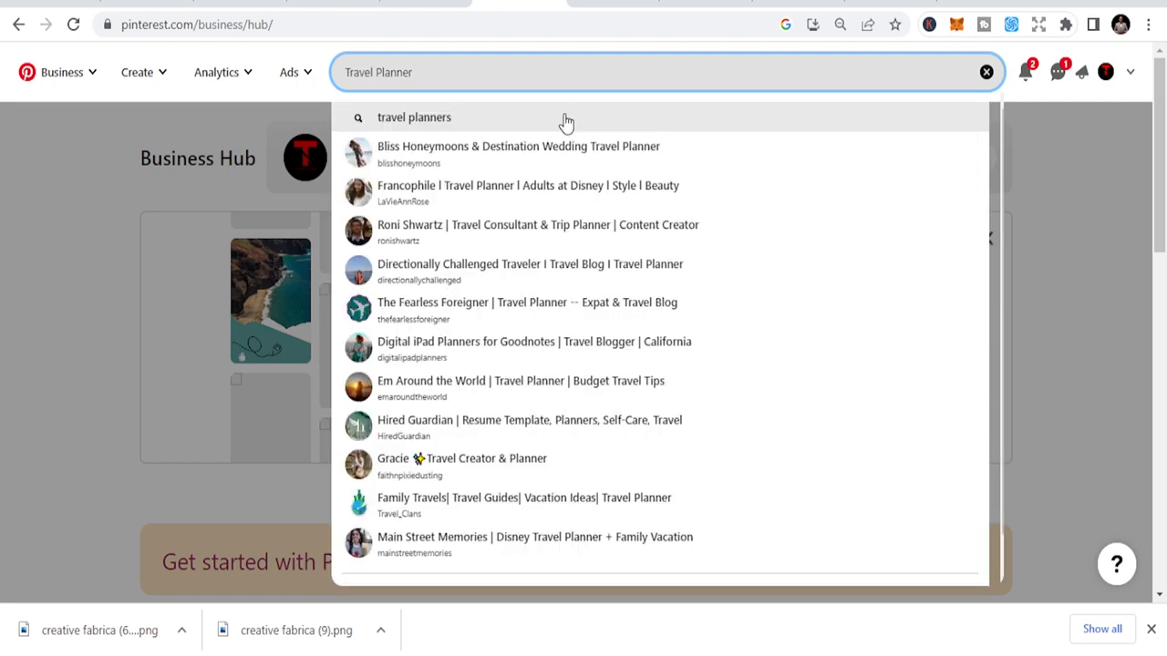
{"action": "type", "text": "templa"}
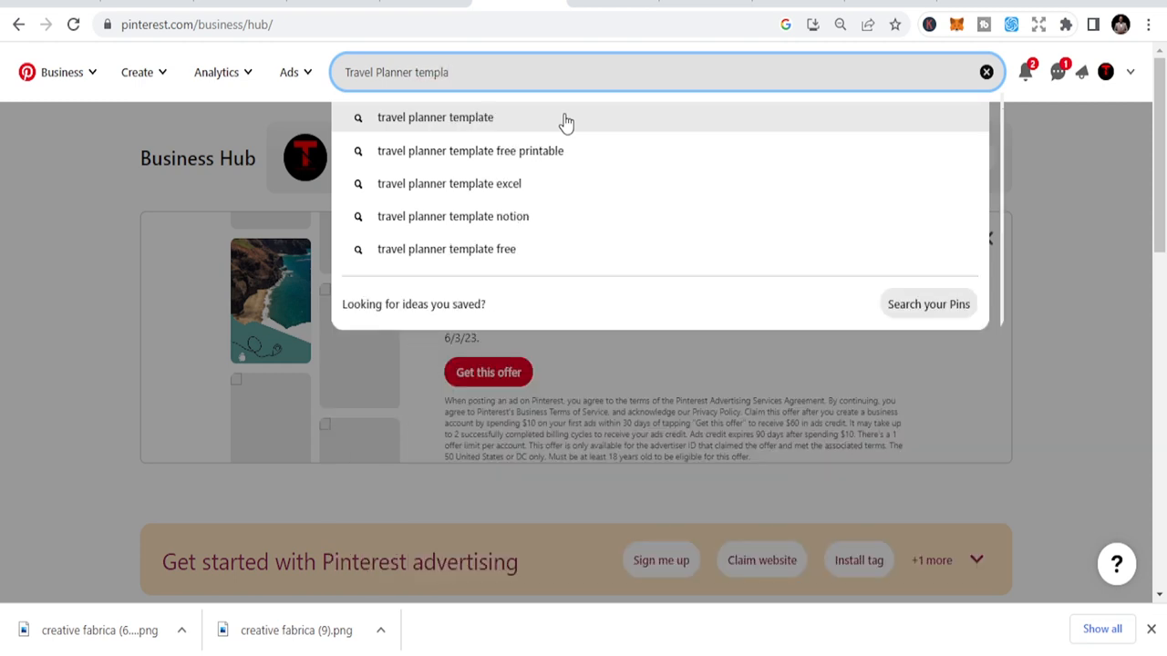
{"action": "left_click", "coordinate": [435, 116]}
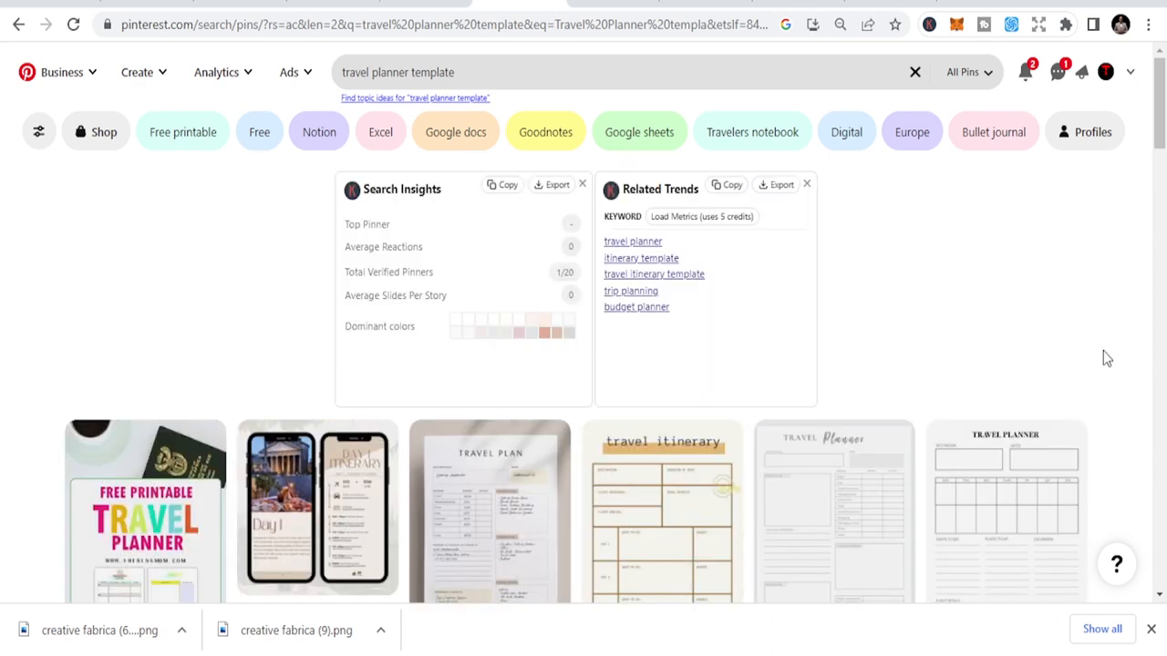
Open the free printable travel itinerary pin, then scroll the 200+ KDP planner niches PDF.
{"action": "left_click", "coordinate": [664, 508]}
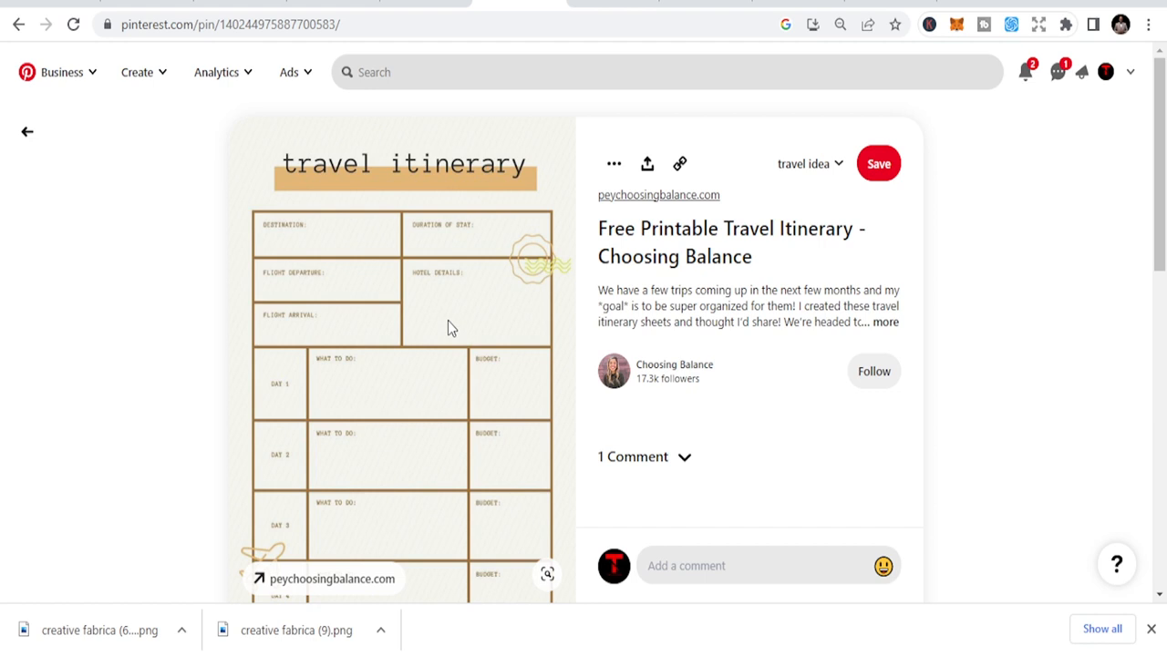
{"action": "left_click", "coordinate": [685, 457]}
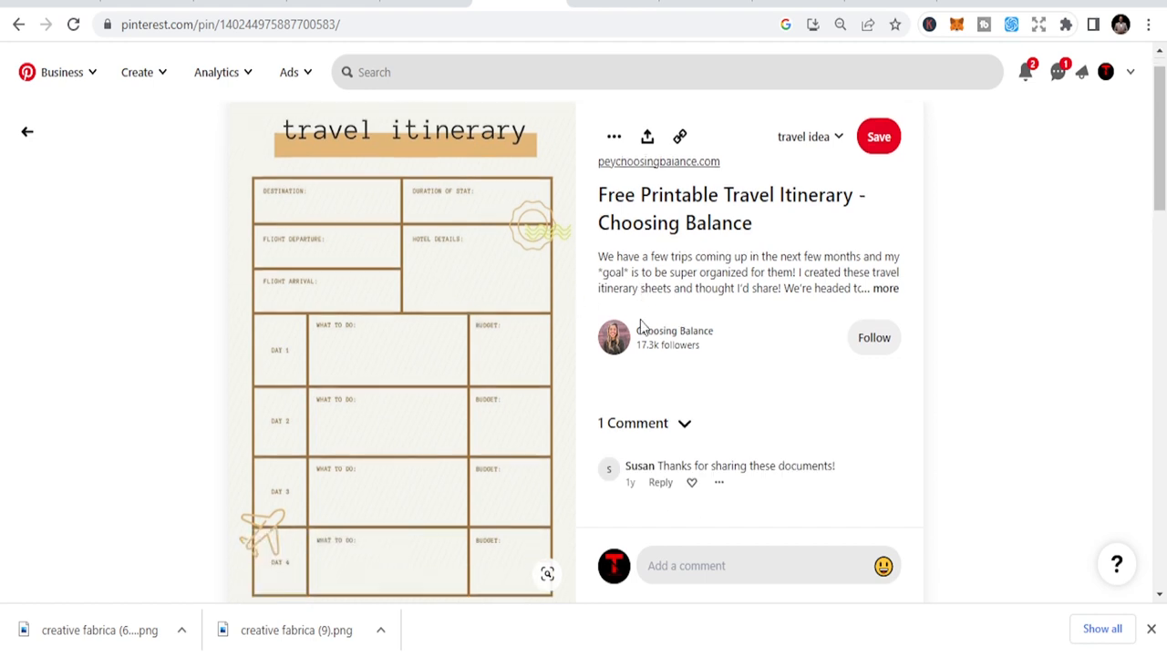
{"action": "scroll", "scroll_direction": "down", "scroll_amount": 3}
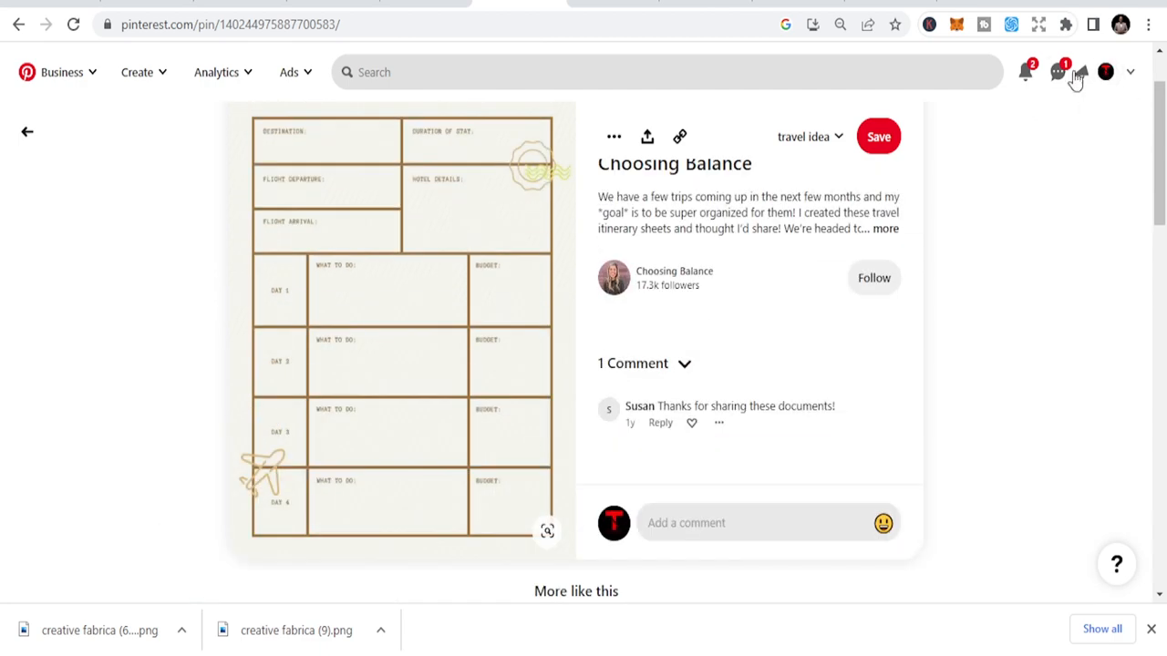
{"action": "left_click", "coordinate": [26, 131]}
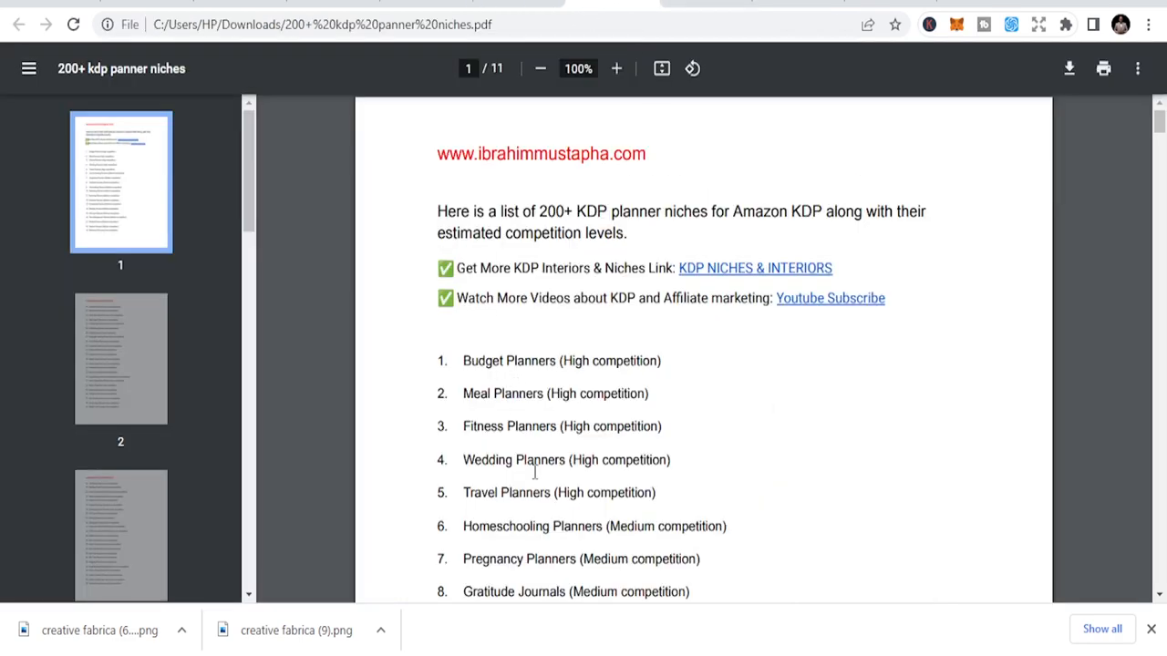
{"action": "scroll", "scroll_direction": "down", "scroll_amount": 3}
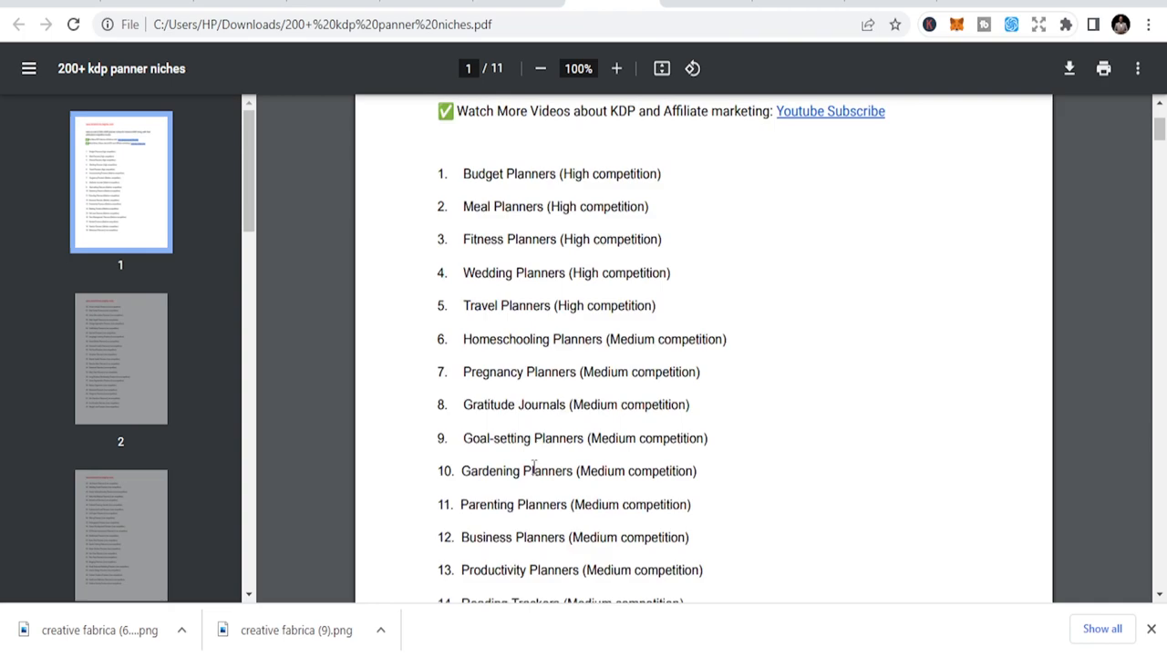
{"action": "mouse_move", "coordinate": [690, 521]}
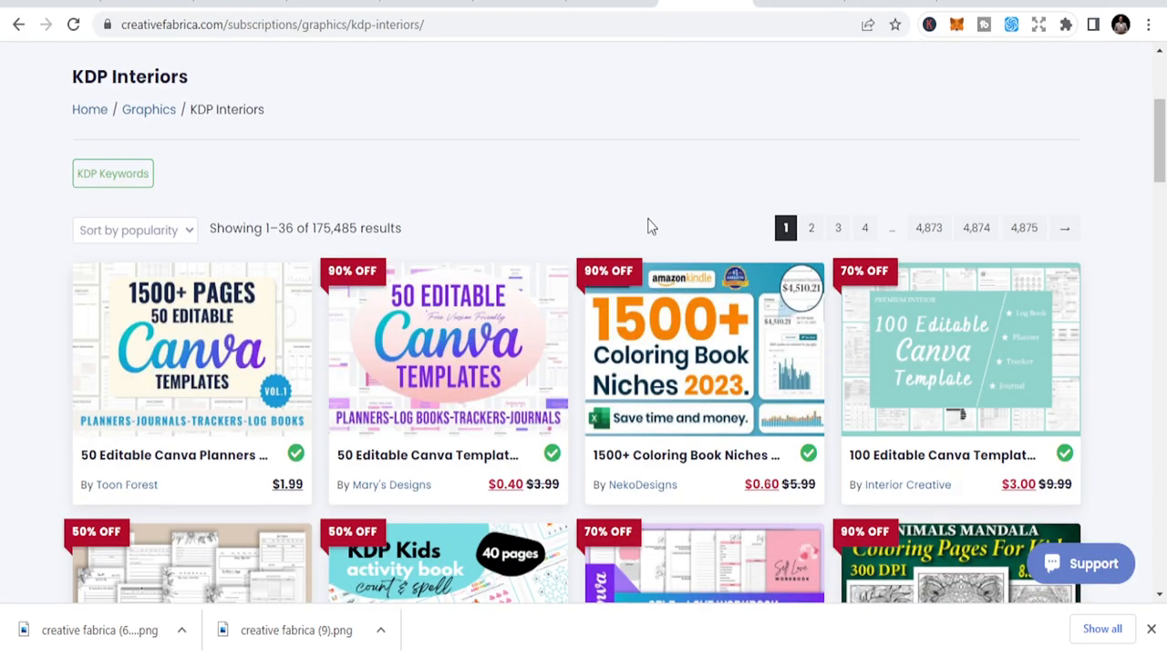
Scroll down the 175,000+ KDP Interiors results on Creative Fabrica and back up.
{"action": "scroll", "scroll_direction": "down", "scroll_amount": 3}
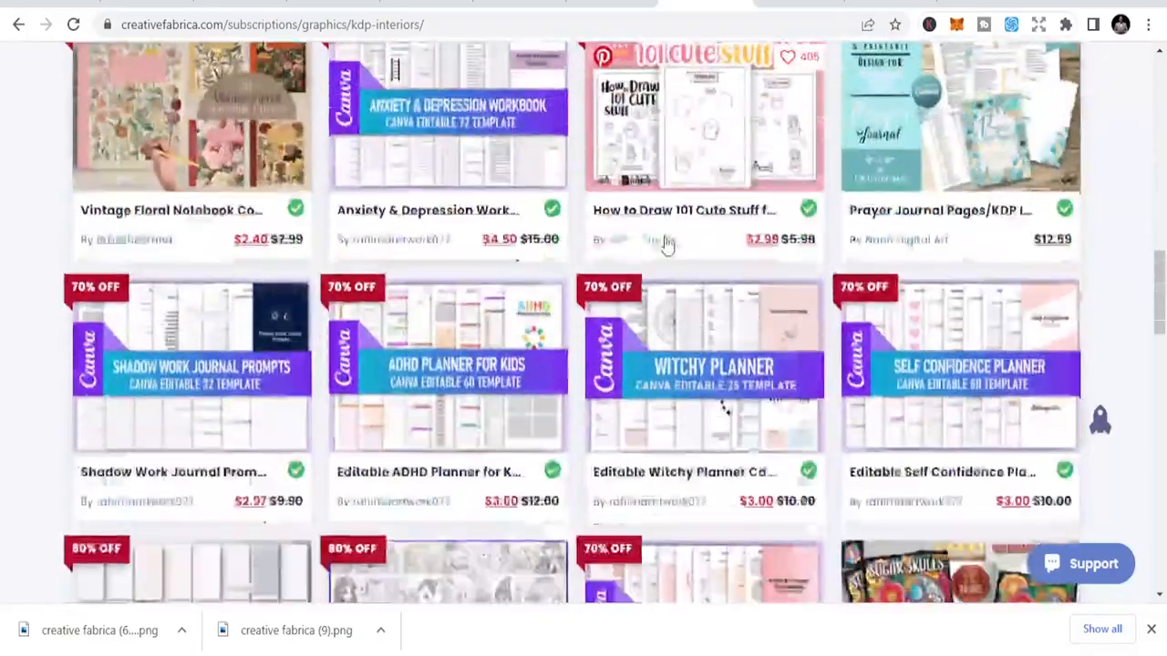
{"action": "scroll", "scroll_direction": "down", "scroll_amount": 3}
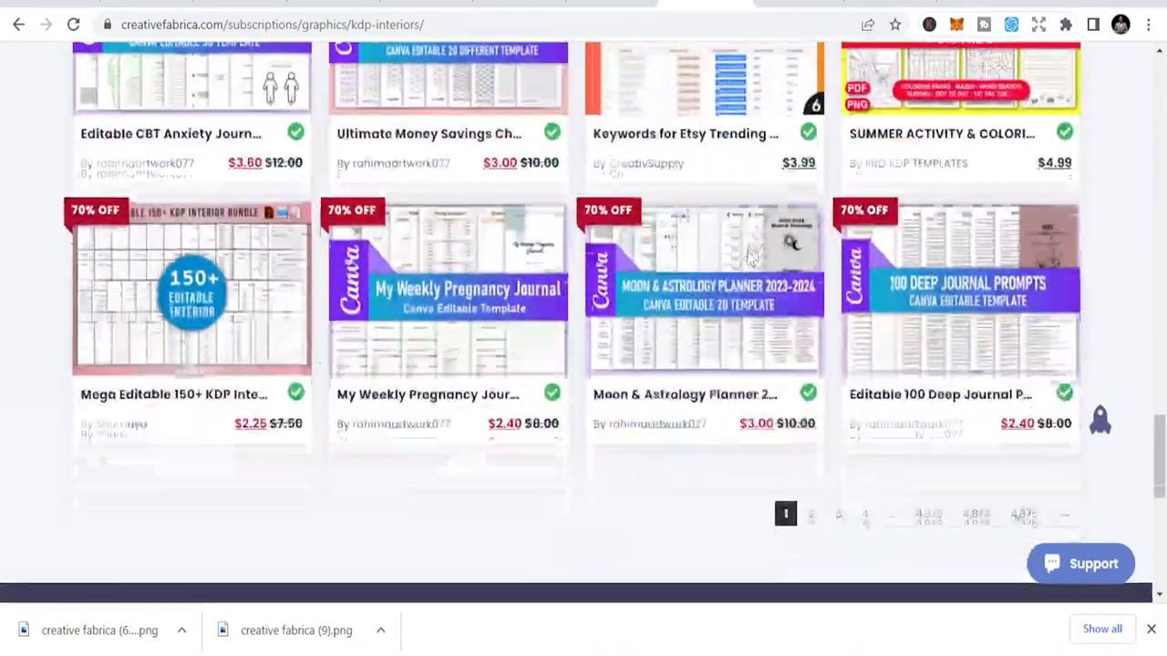
{"action": "scroll", "scroll_direction": "up", "scroll_amount": 3}
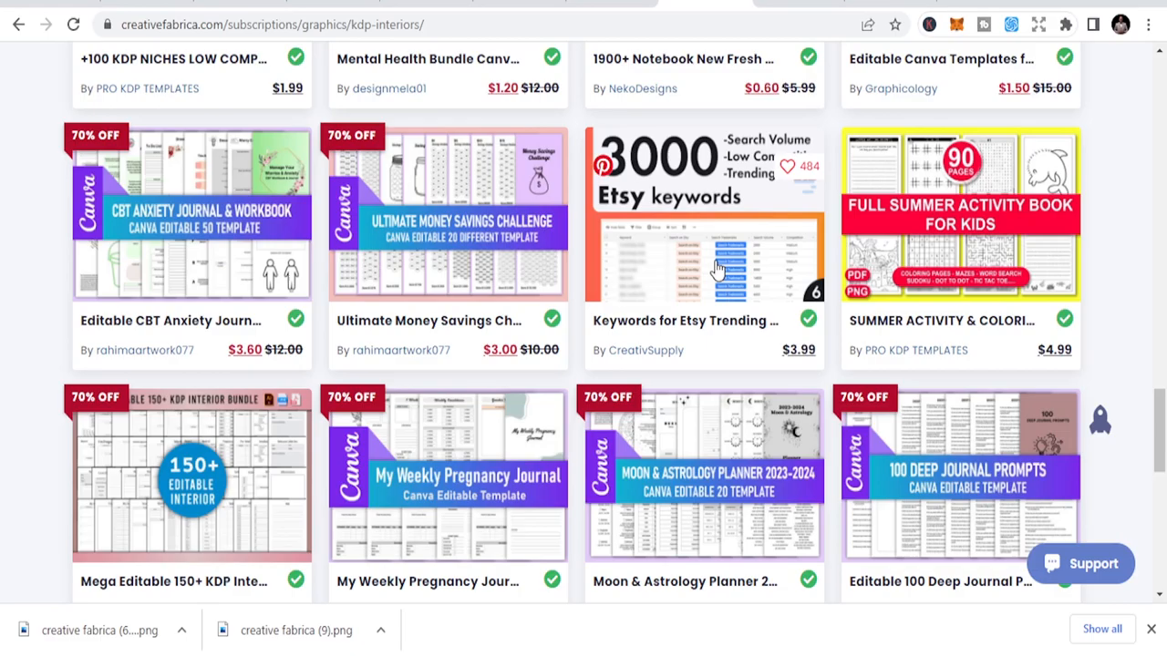
{"action": "scroll", "scroll_direction": "up", "scroll_amount": 3}
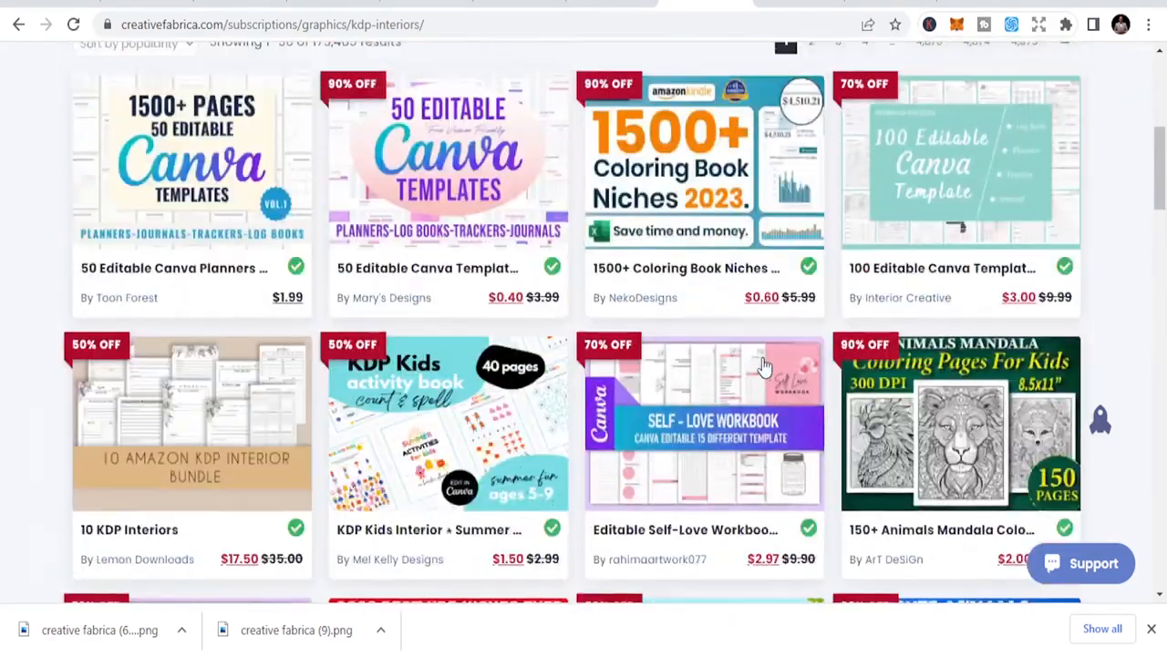
{"action": "scroll", "scroll_direction": "up", "scroll_amount": 3}
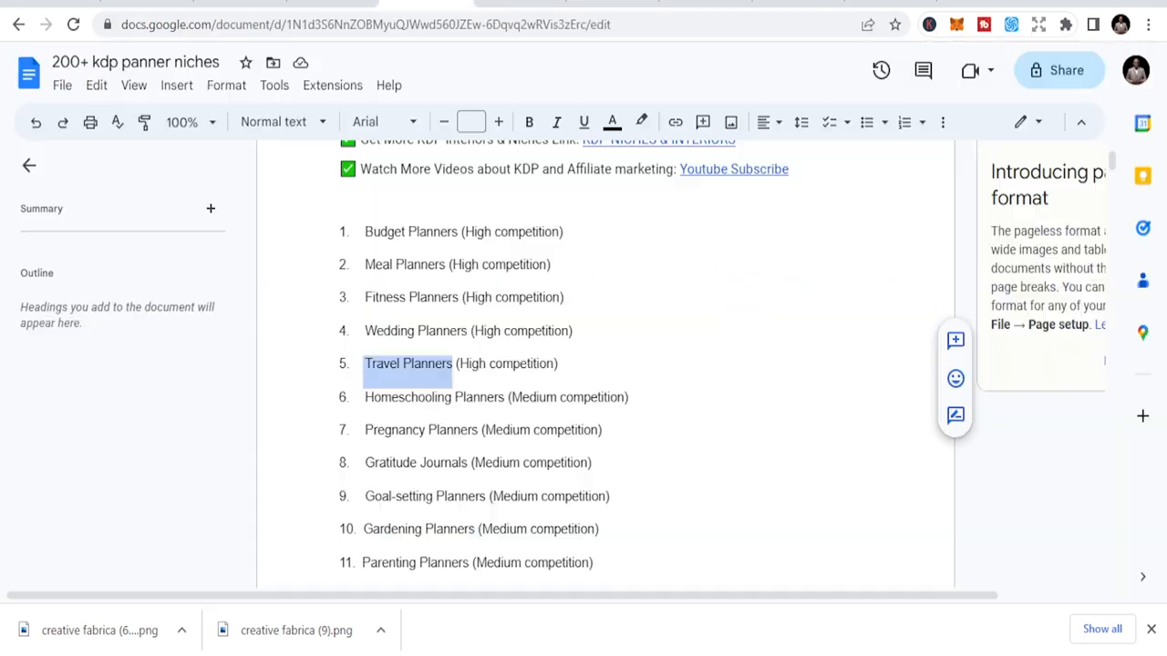
Skim the planner niche list down to its low-competition entries.
{"action": "scroll", "scroll_direction": "down", "scroll_amount": 3}
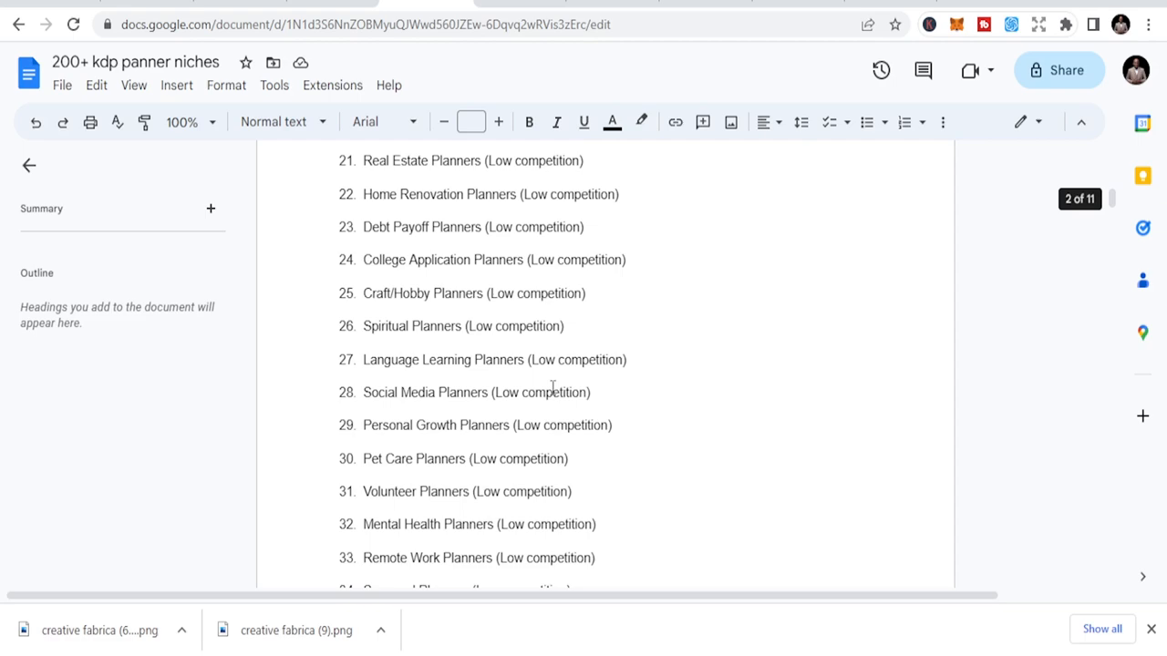
{"action": "scroll", "scroll_direction": "up", "scroll_amount": 3}
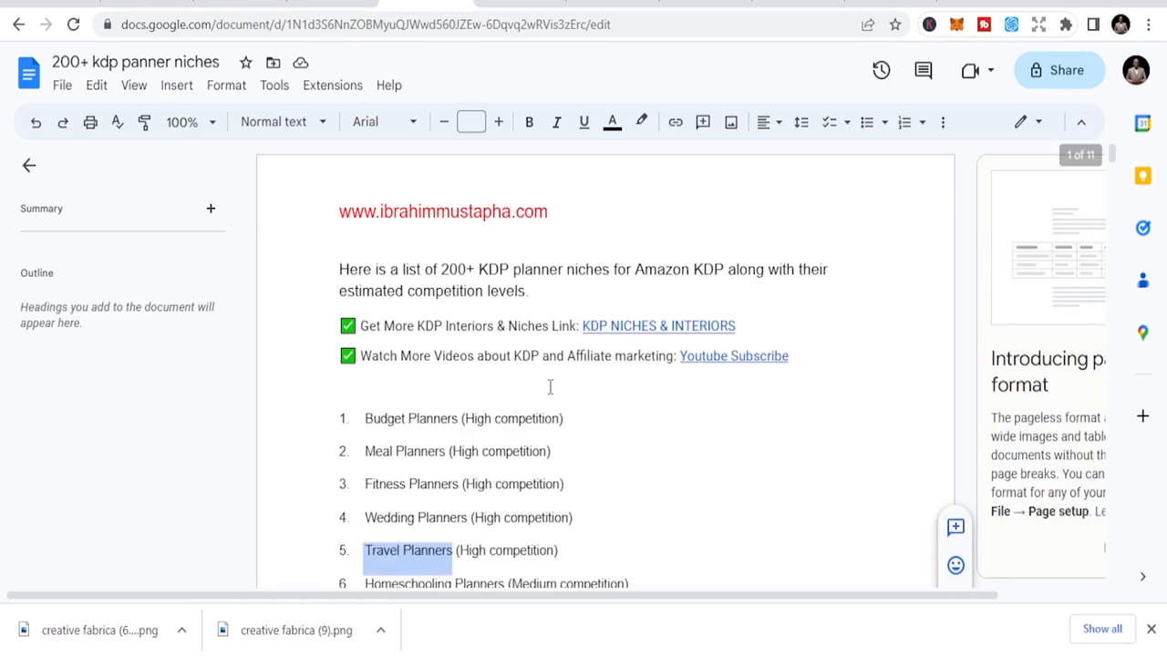
{"action": "scroll", "scroll_direction": "down", "scroll_amount": 3}
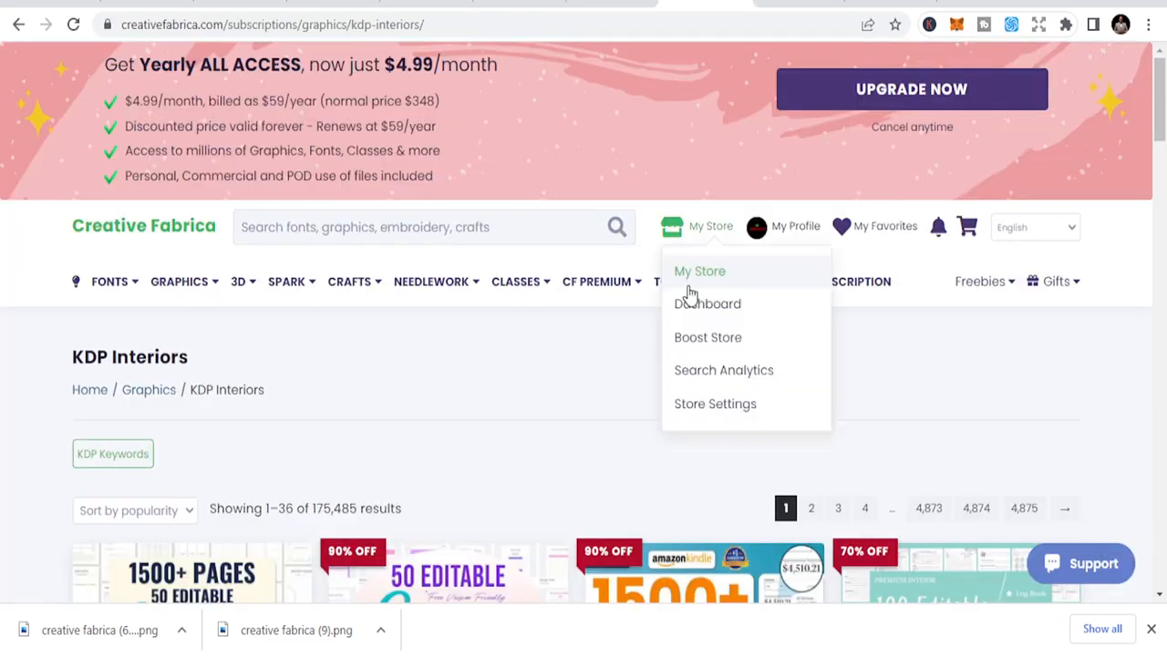
Scroll the KDP Interiors grid to the end of page one and back to the planner templates.
{"action": "scroll", "scroll_direction": "down", "scroll_amount": 3}
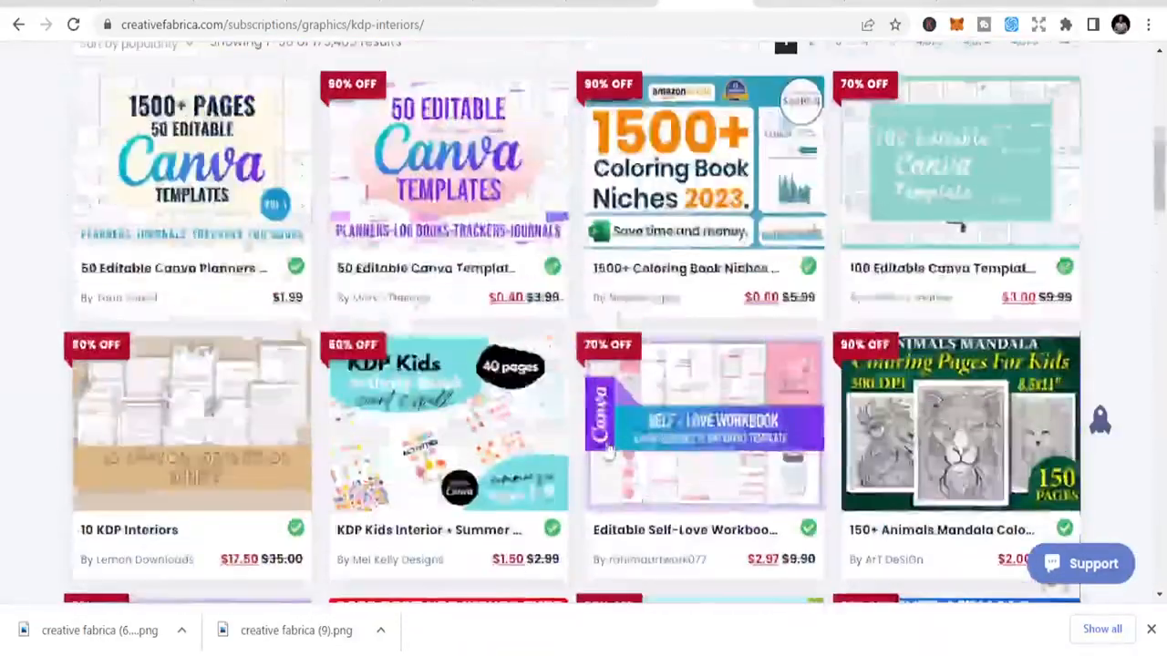
{"action": "scroll", "scroll_direction": "up", "scroll_amount": 3}
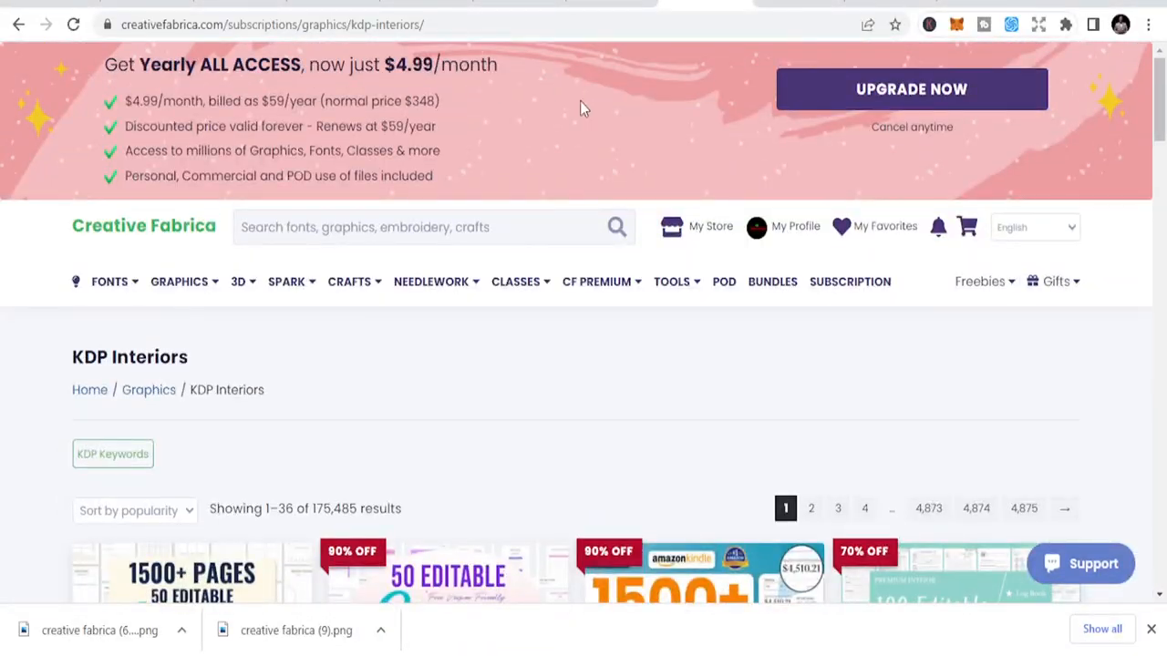
{"action": "scroll", "scroll_direction": "down", "scroll_amount": 3}
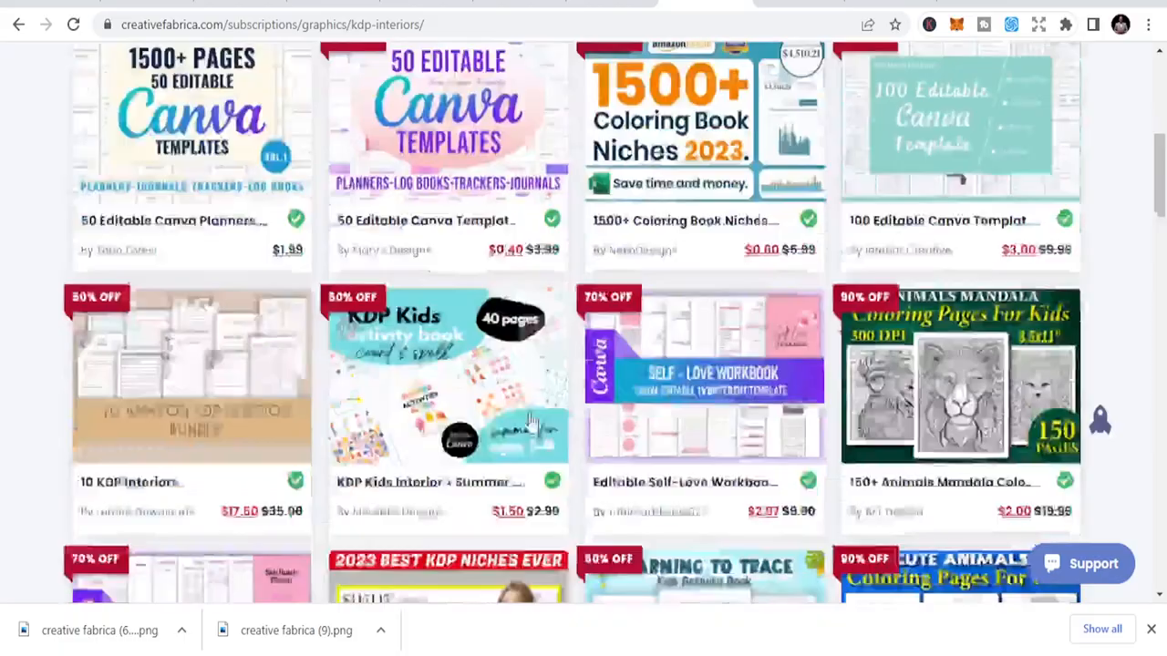
{"action": "scroll", "scroll_direction": "down", "scroll_amount": 3}
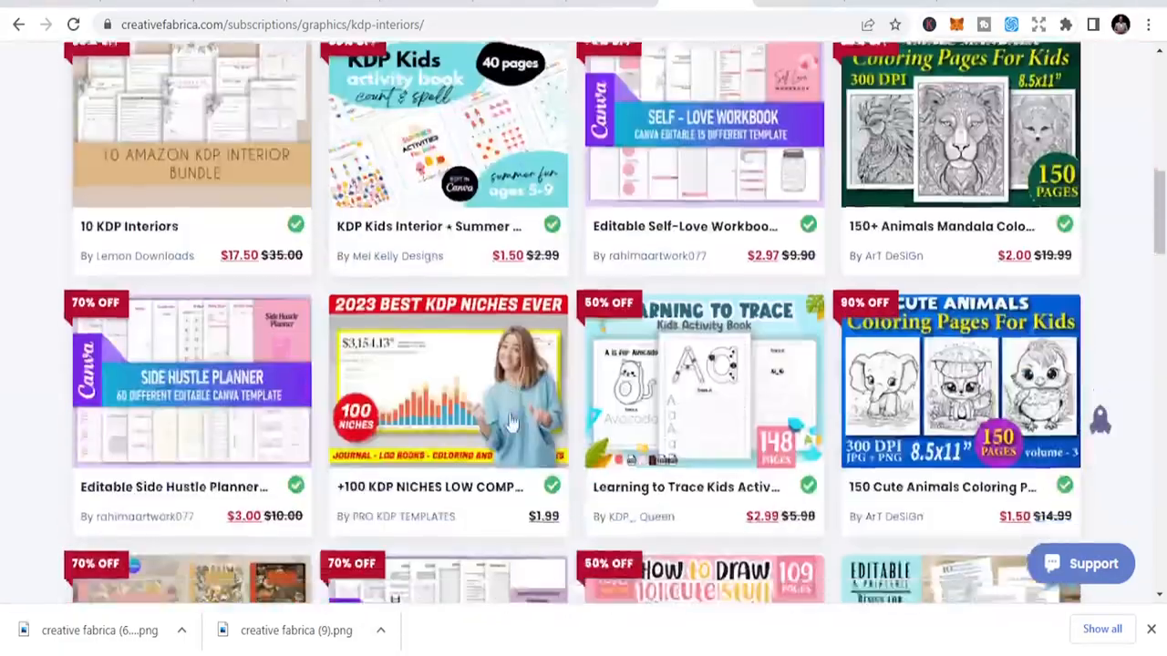
{"action": "scroll", "scroll_direction": "down", "scroll_amount": 3}
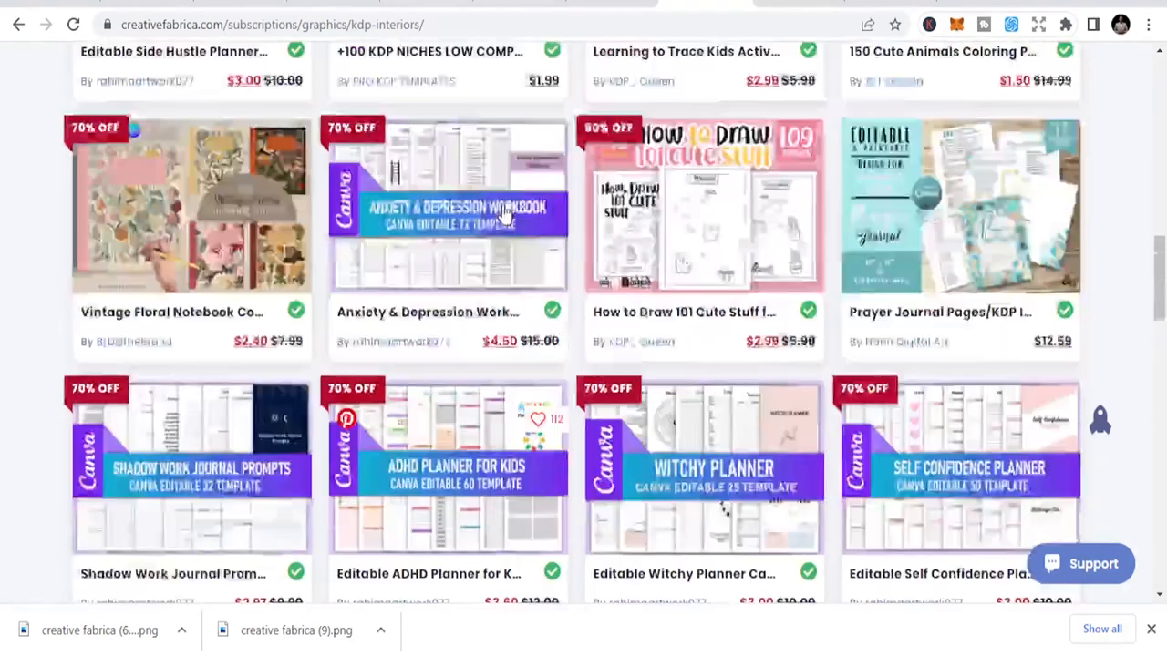
{"action": "scroll", "scroll_direction": "up", "scroll_amount": 3}
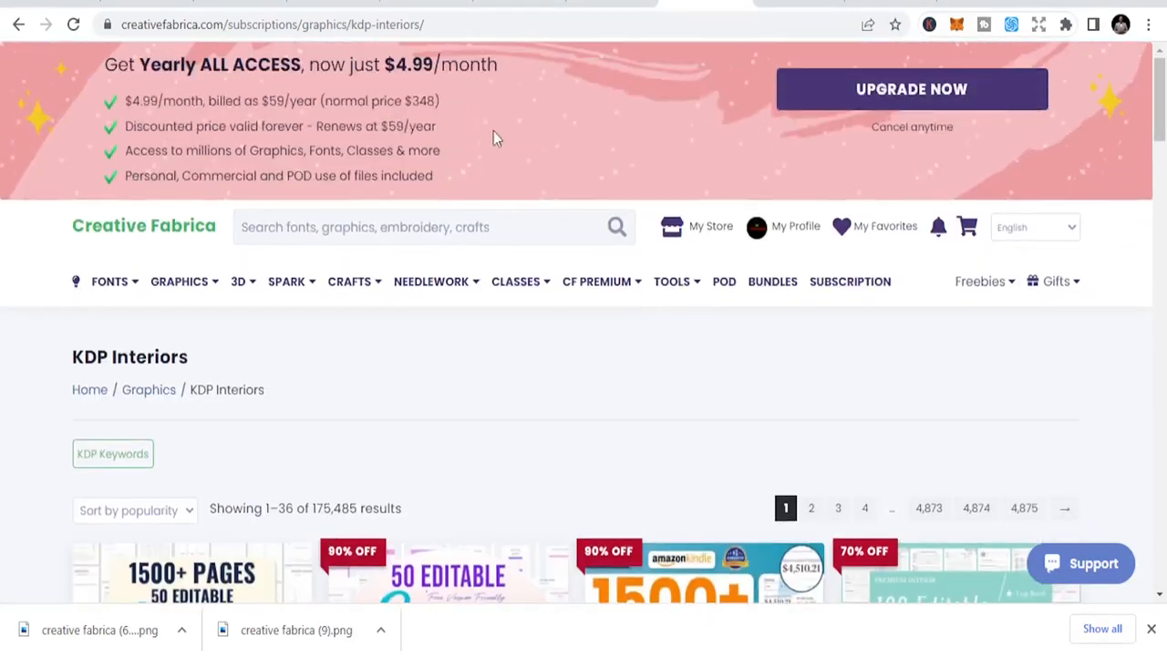
{"action": "scroll", "scroll_direction": "down", "scroll_amount": 3}
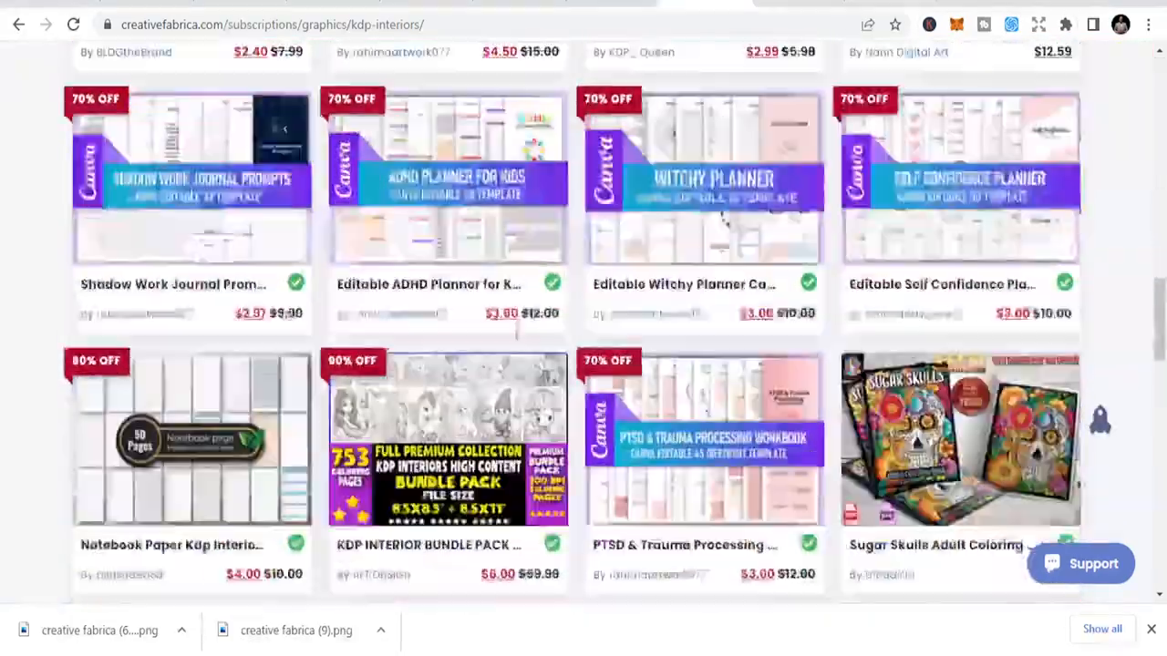
{"action": "scroll", "scroll_direction": "down", "scroll_amount": 3}
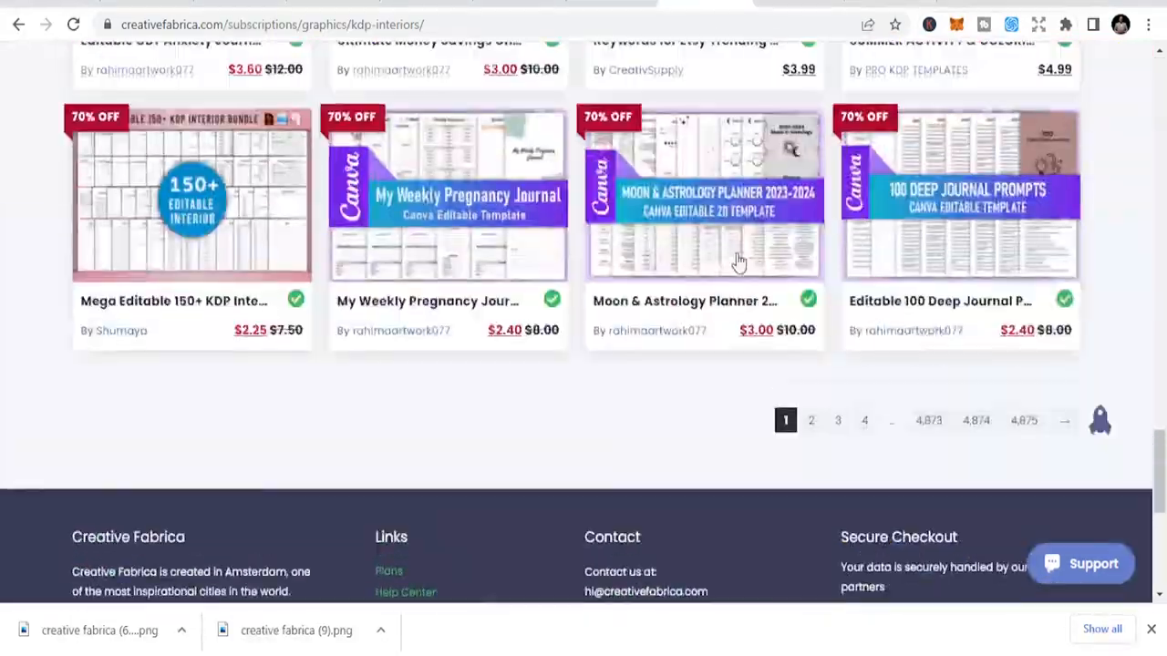
{"action": "scroll", "scroll_direction": "up", "scroll_amount": 3}
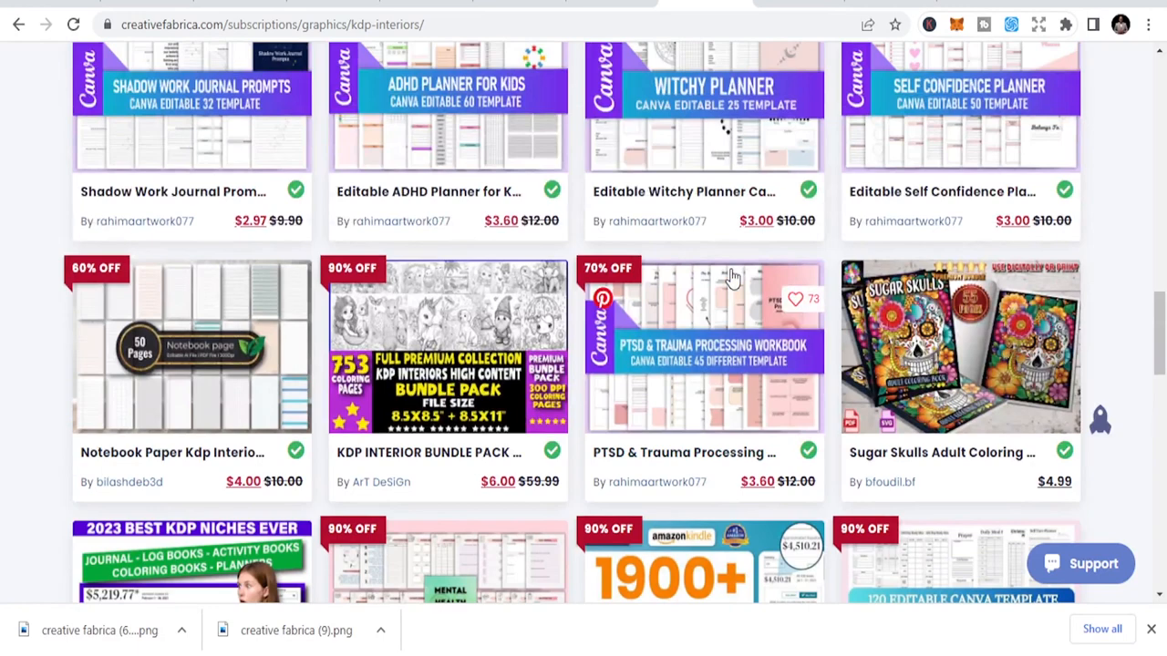
{"action": "scroll", "scroll_direction": "up", "scroll_amount": 3}
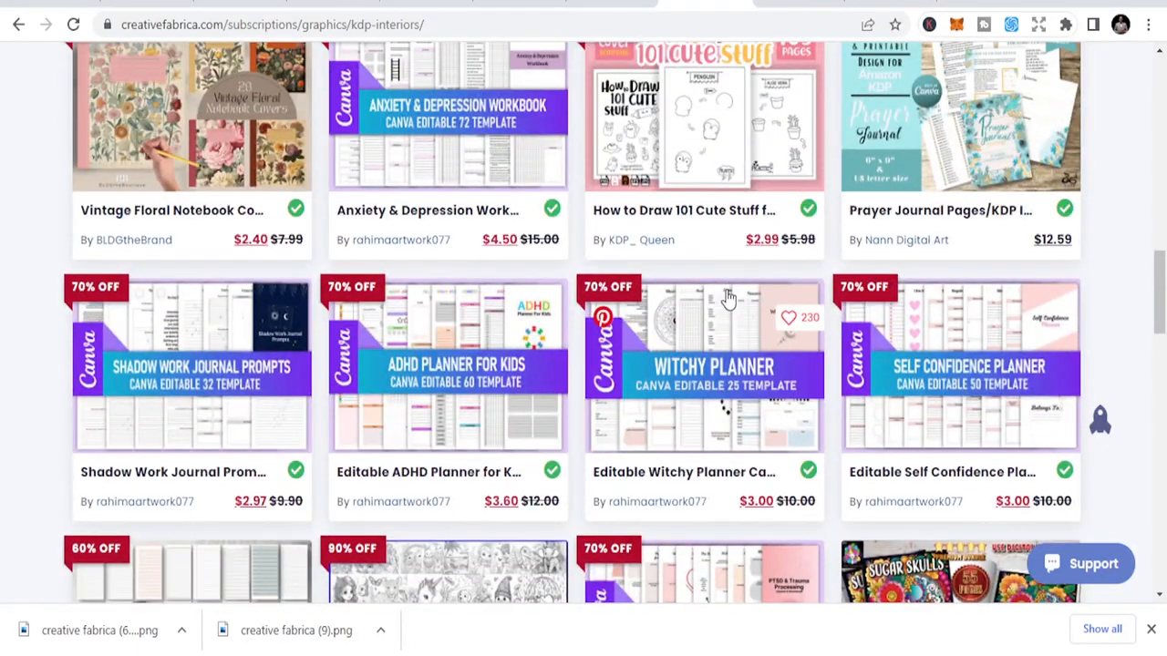
{"action": "mouse_move", "coordinate": [723, 298]}
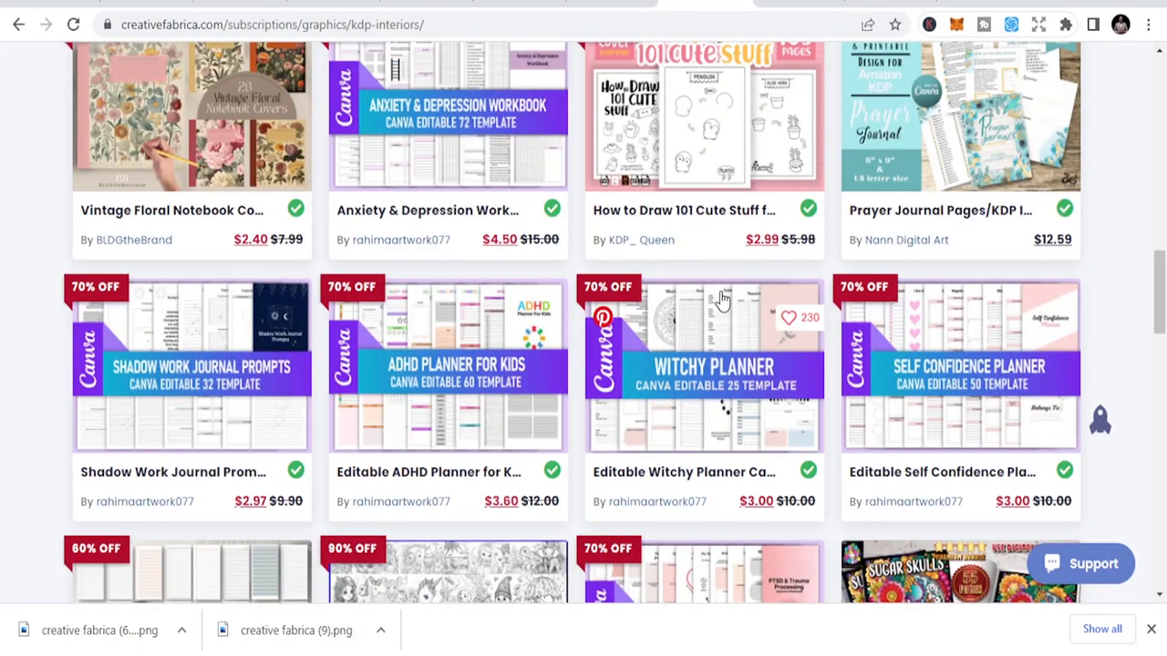
{"action": "mouse_move", "coordinate": [722, 301]}
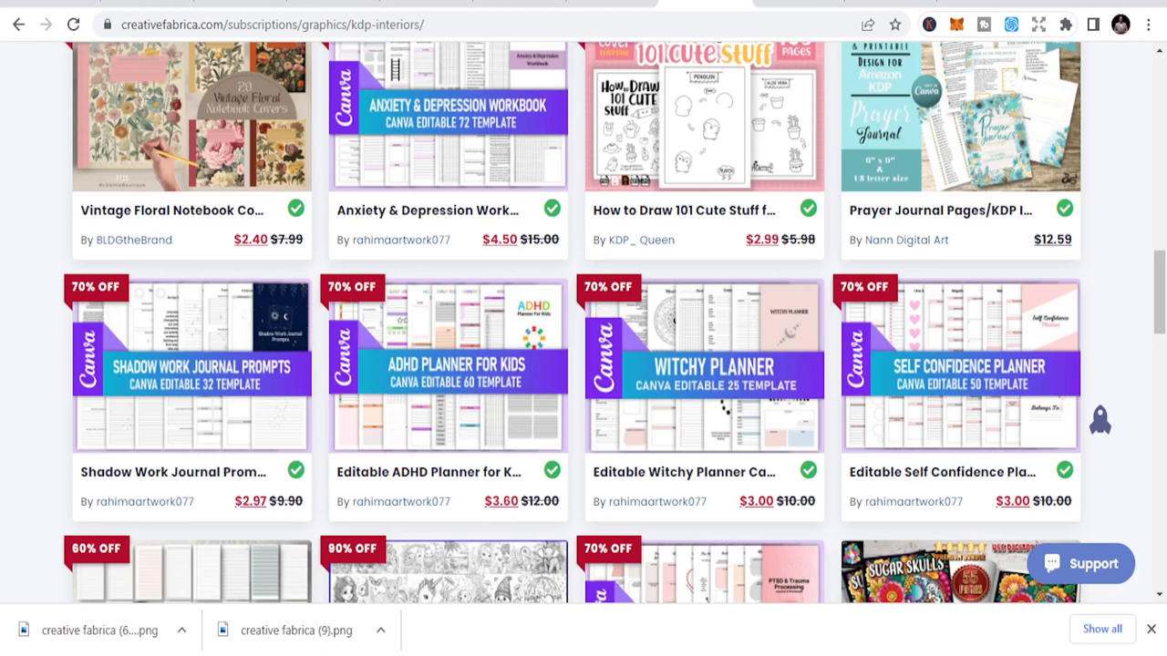